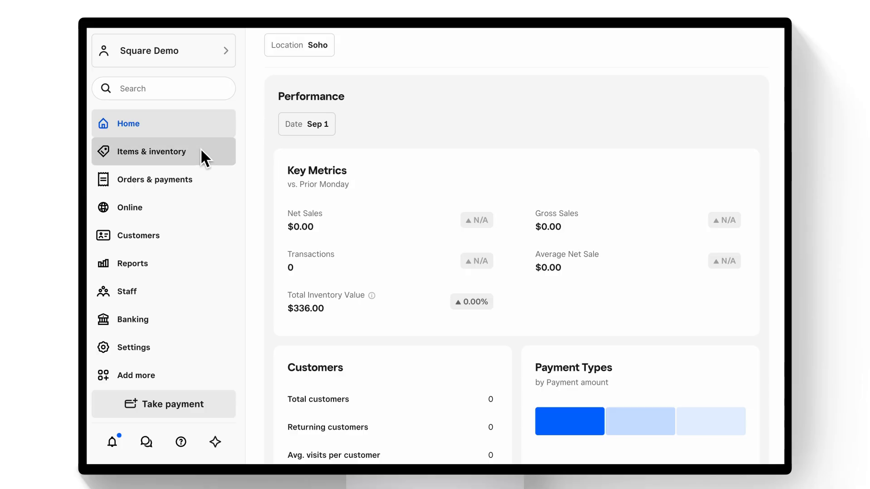
Go to Items & inventory › Item library and start creating a new item.
click(151, 152)
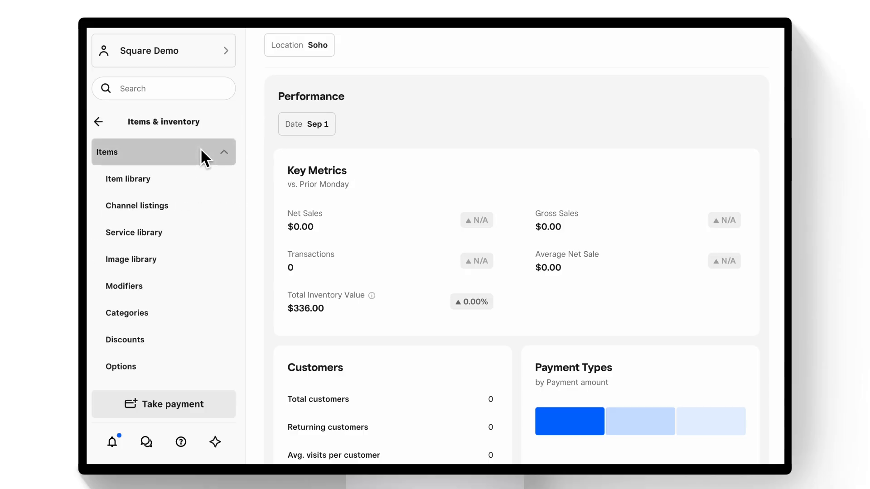
click(128, 179)
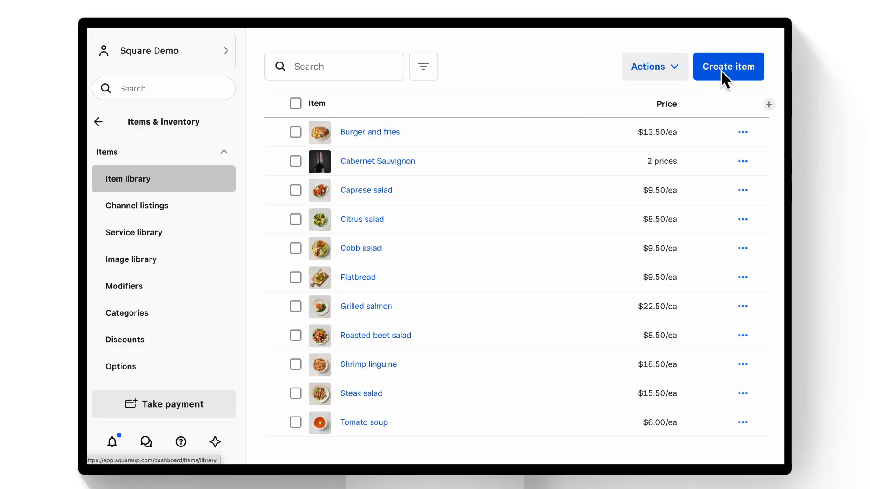
click(728, 66)
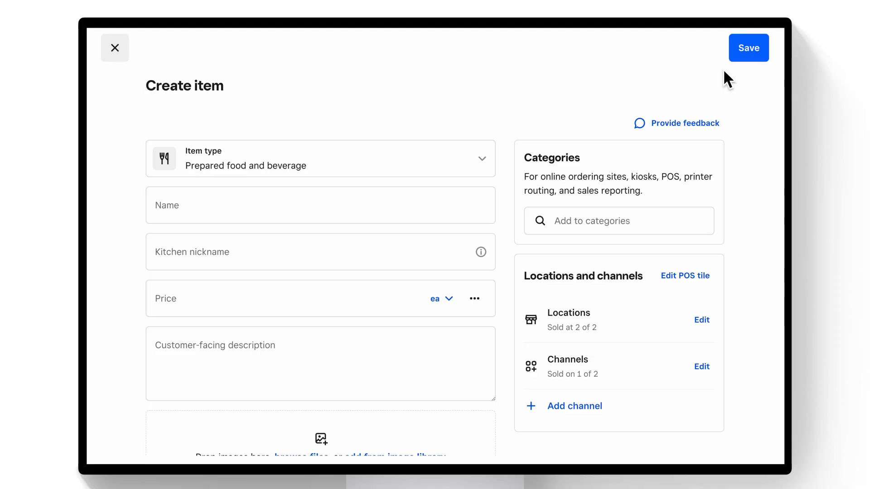
mouse_move(513, 172)
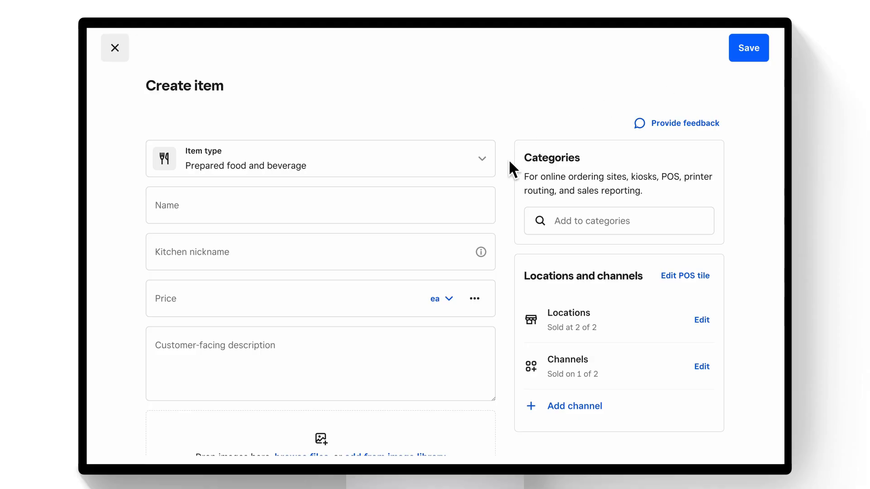
scroll(down, 3)
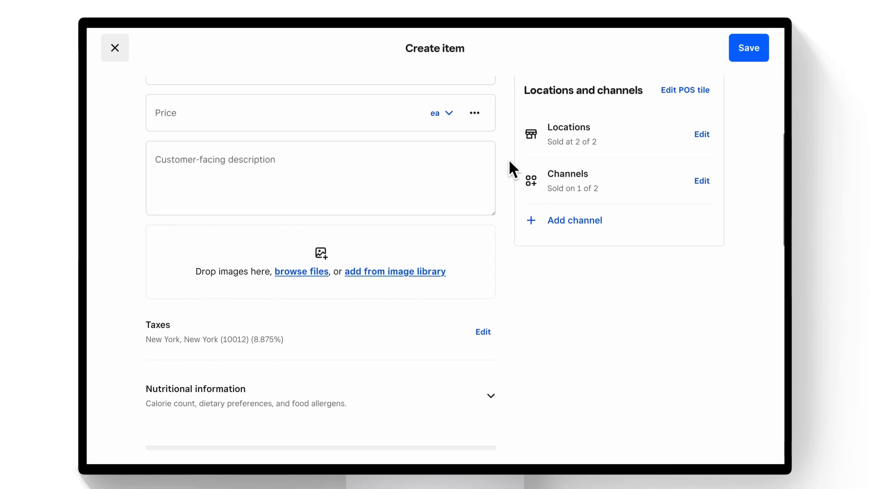
scroll(down, 3)
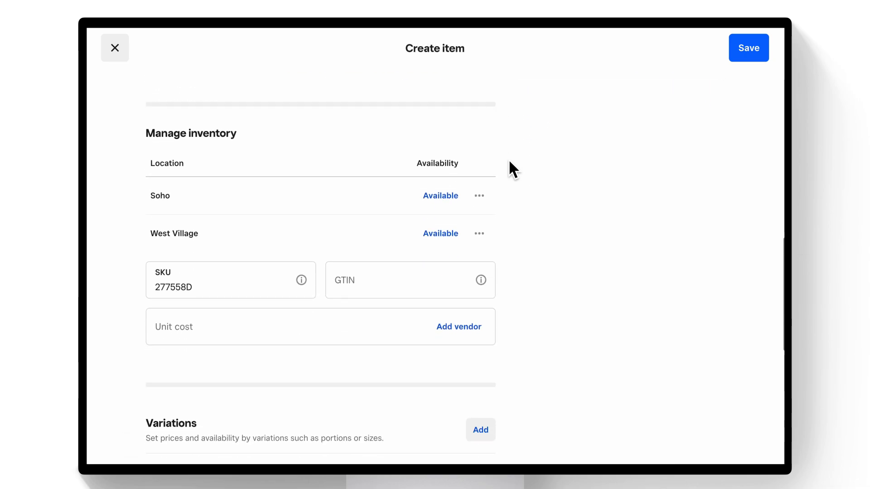
scroll(down, 3)
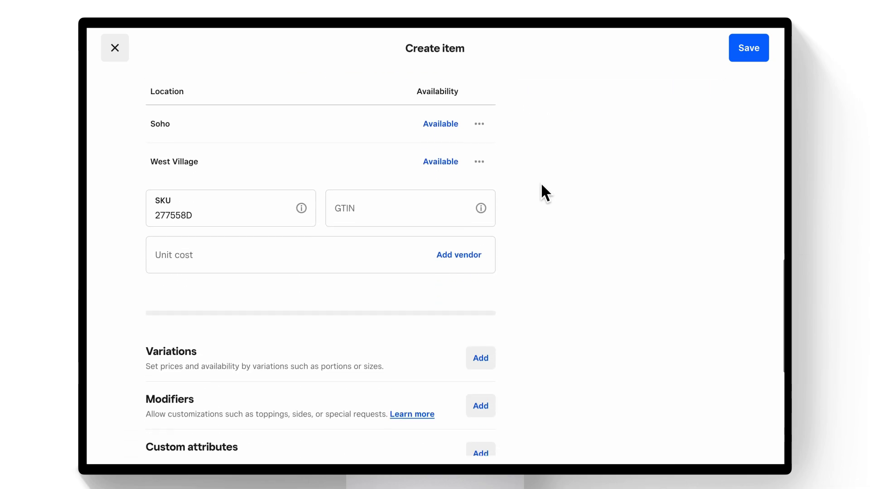
scroll(down, 3)
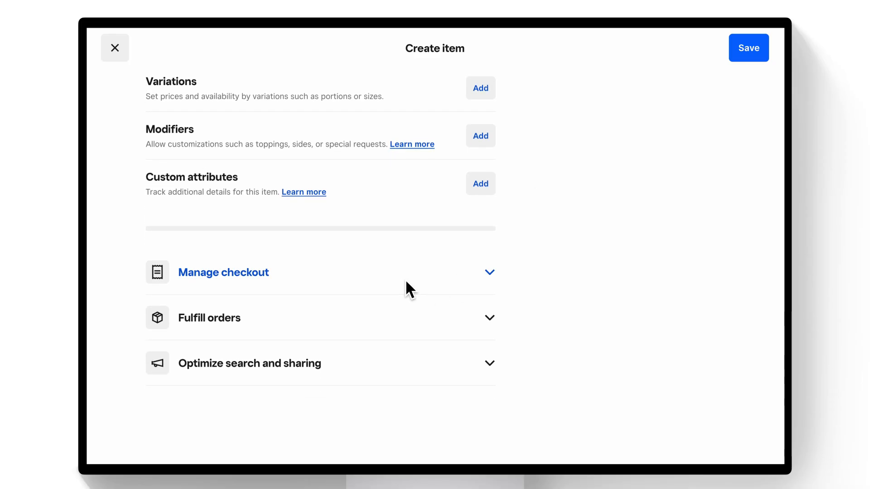
scroll(up, 3)
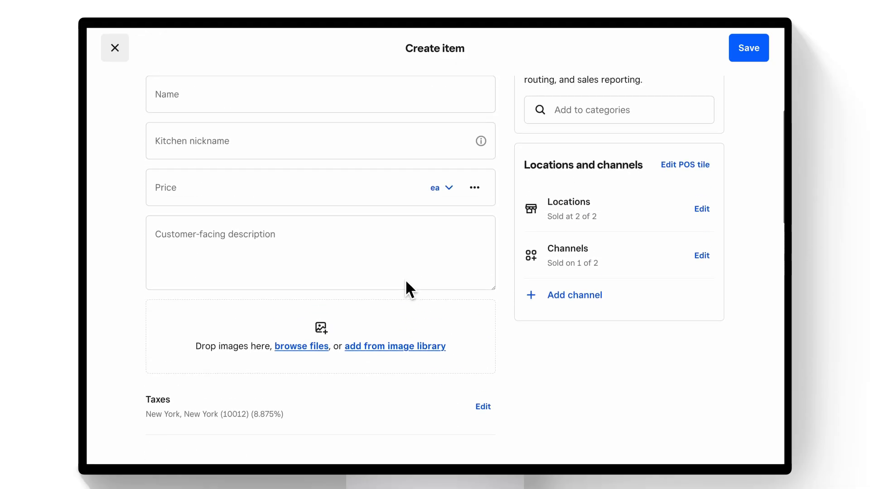
scroll(up, 3)
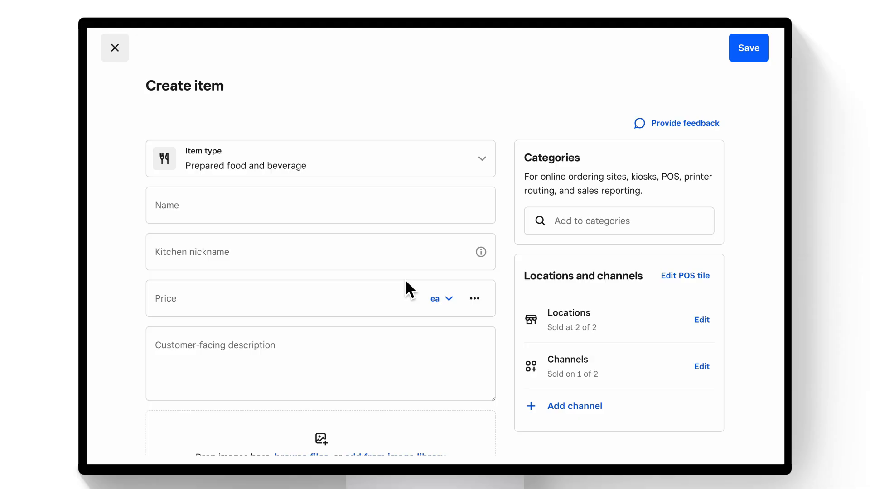
mouse_move(117, 169)
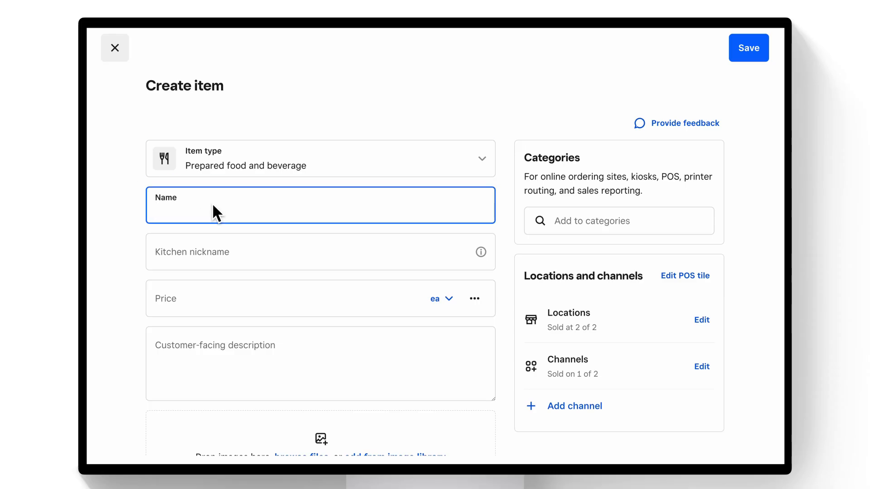
Name the item Caesar Salad, kitchen nickname CSR SAL, priced $12.00.
text(Caesar)
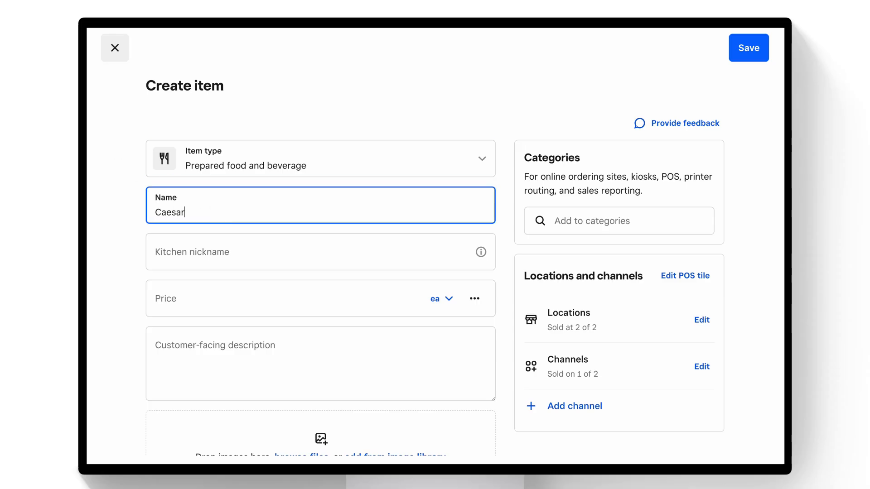
text(Salad)
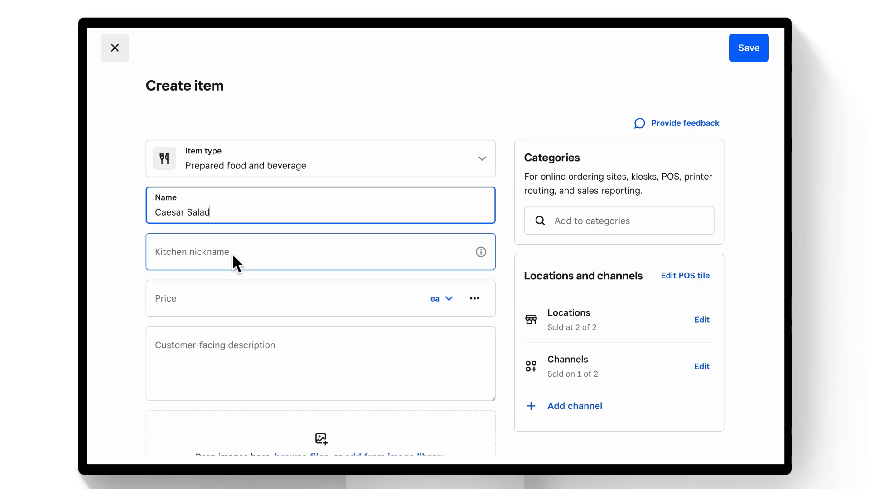
text(CSR)
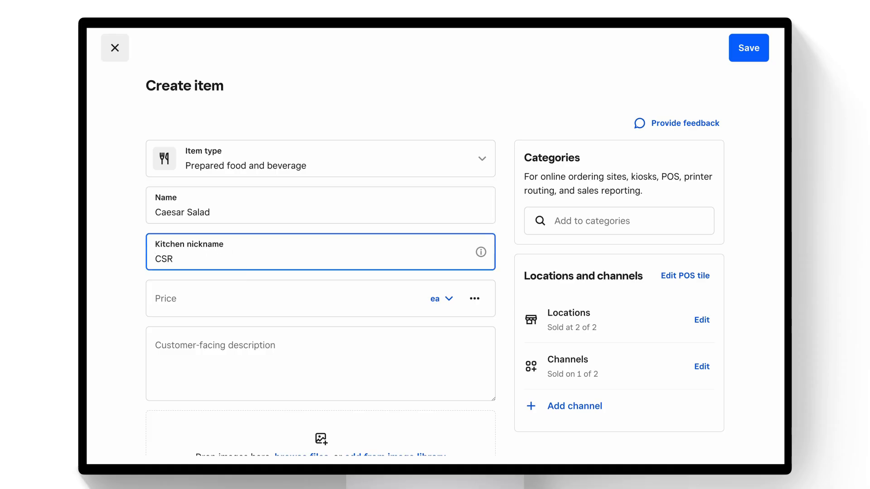
text(SAL)
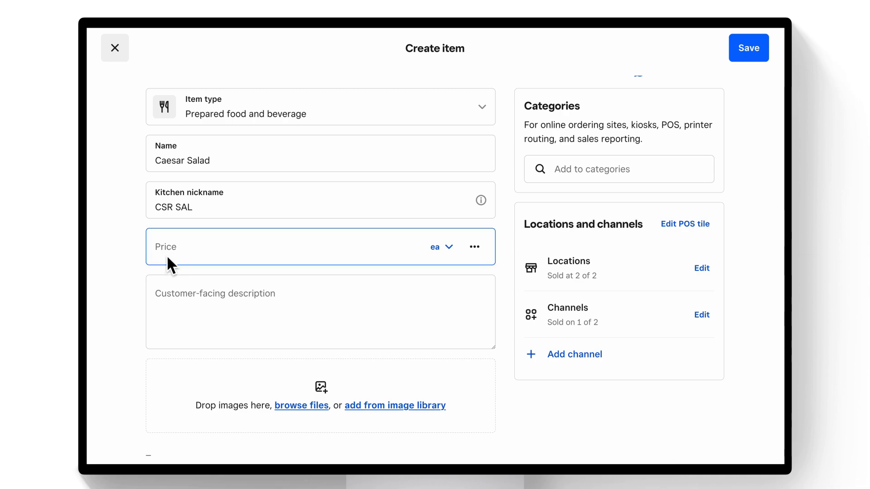
text(12.00)
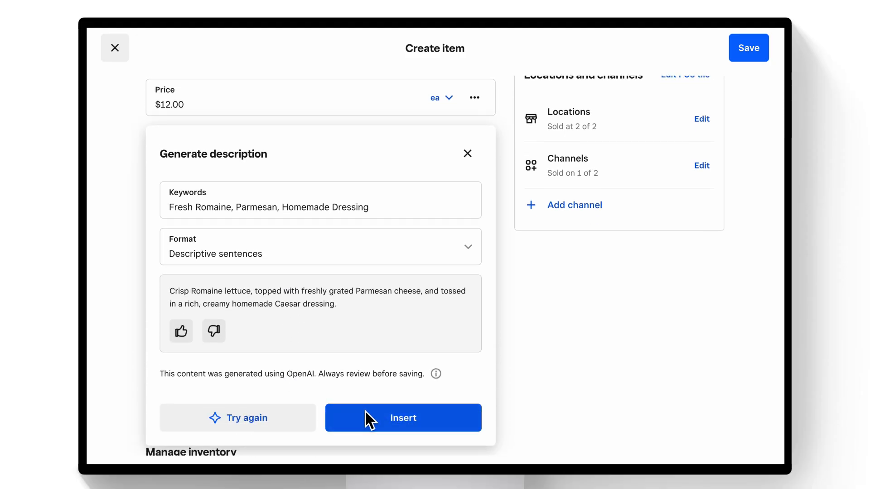
Insert the generated description and add the caesar salad photo from the image library.
click(402, 418)
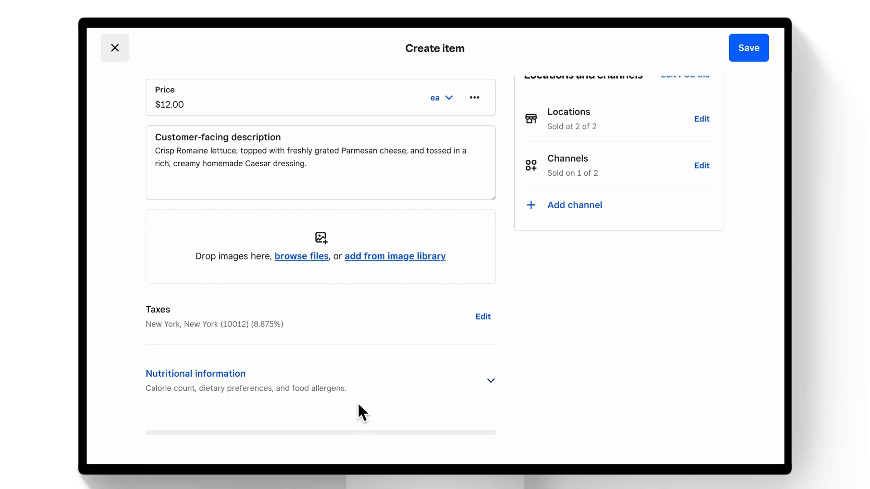
click(394, 255)
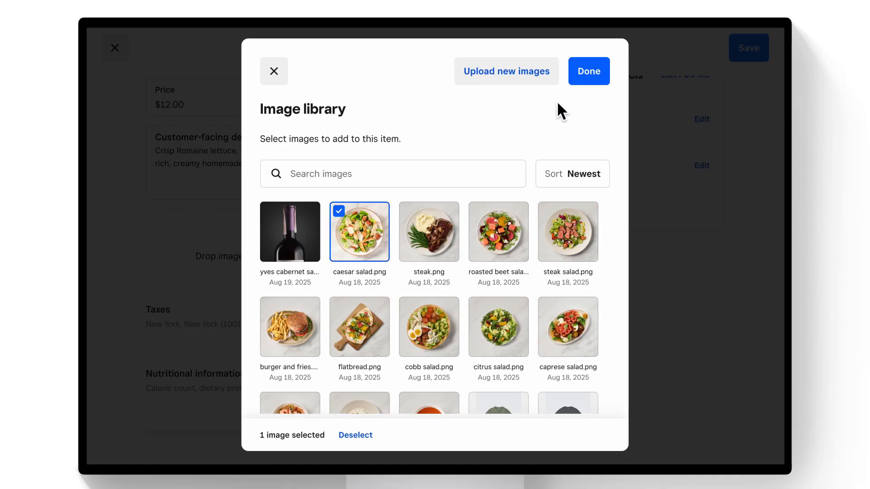
click(588, 71)
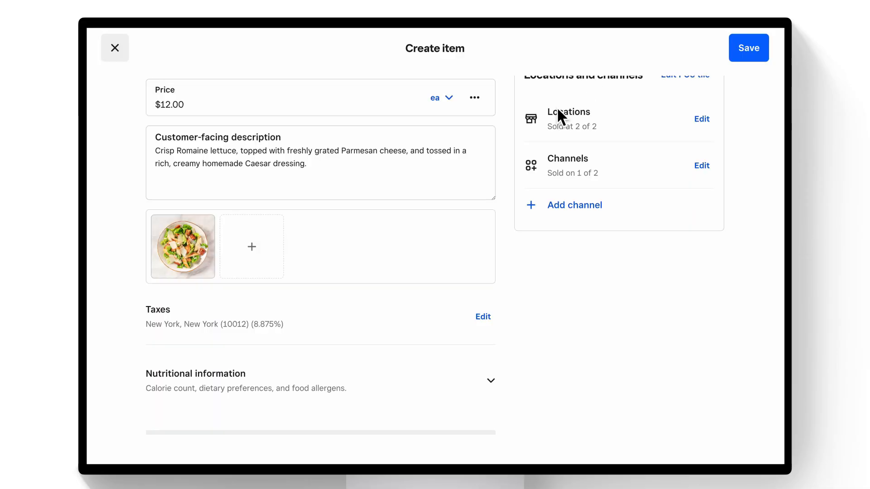
Fill nutritional information: 650 calories, Vegetarian dietary preference, Milk allergen.
scroll(down, 3)
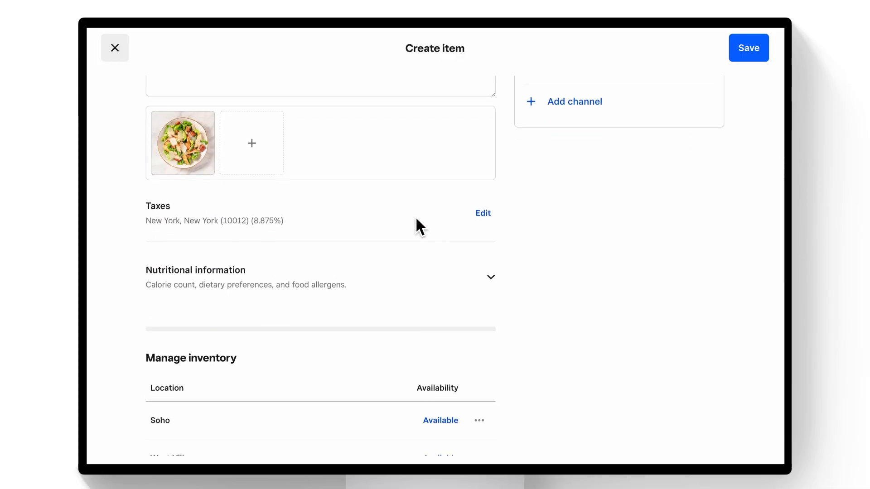
click(491, 277)
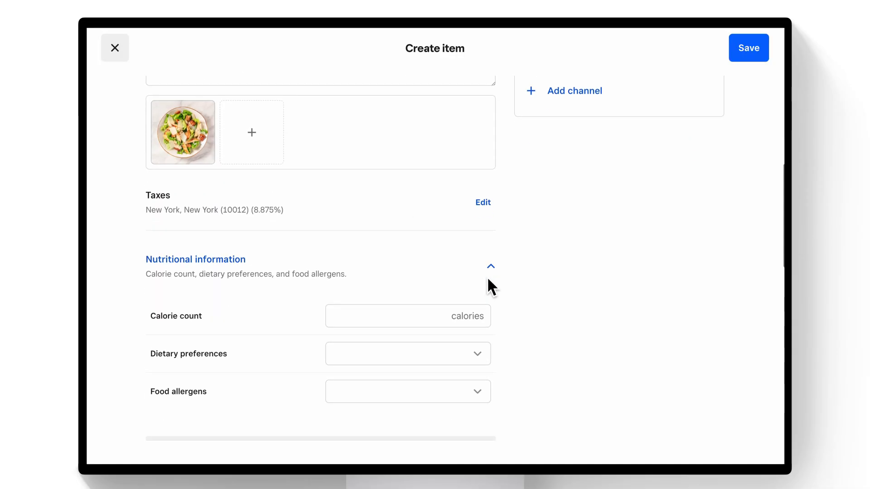
click(408, 317)
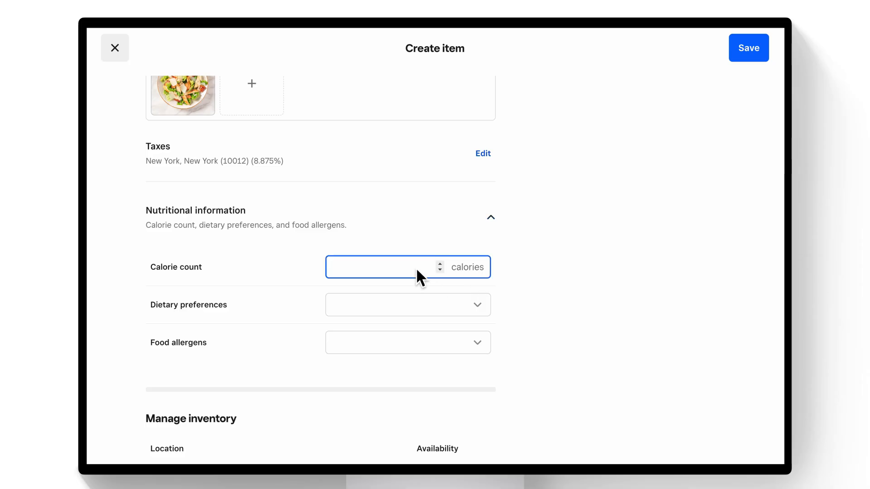
click(407, 305)
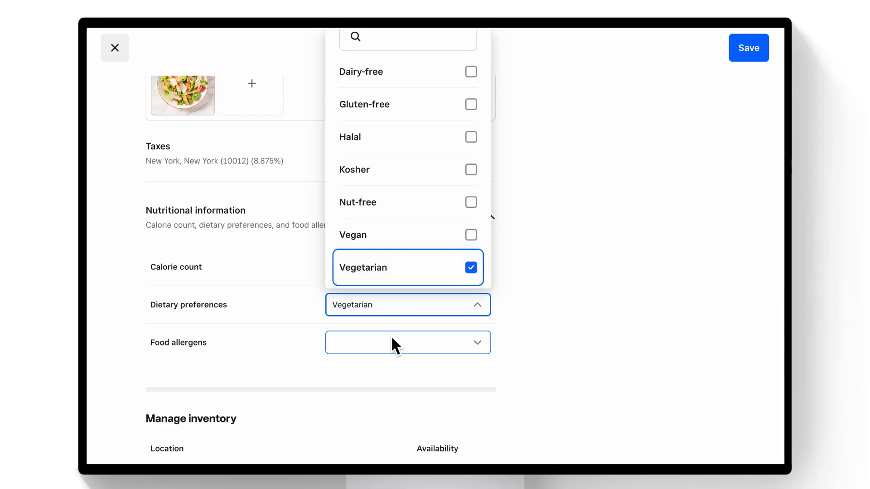
click(408, 343)
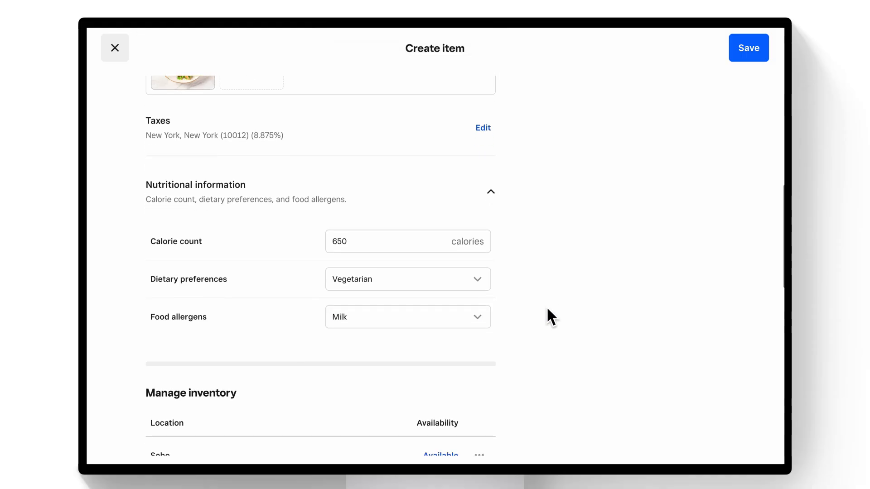
scroll(down, 3)
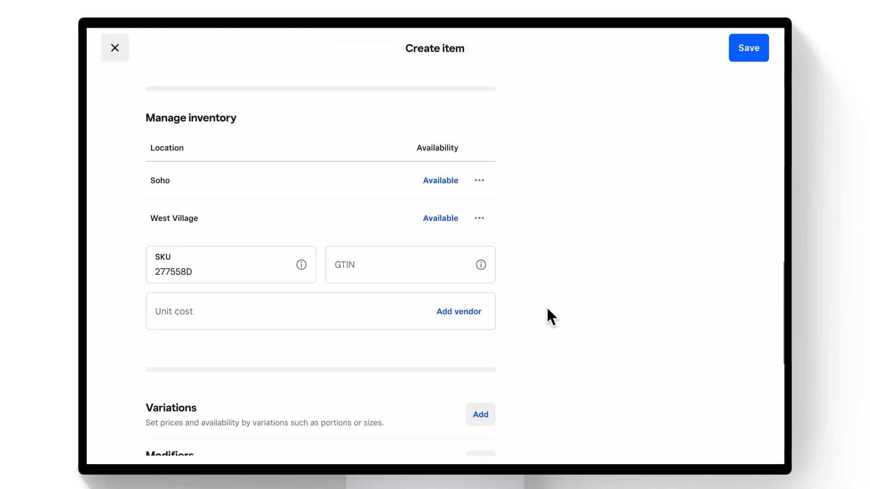
mouse_move(549, 206)
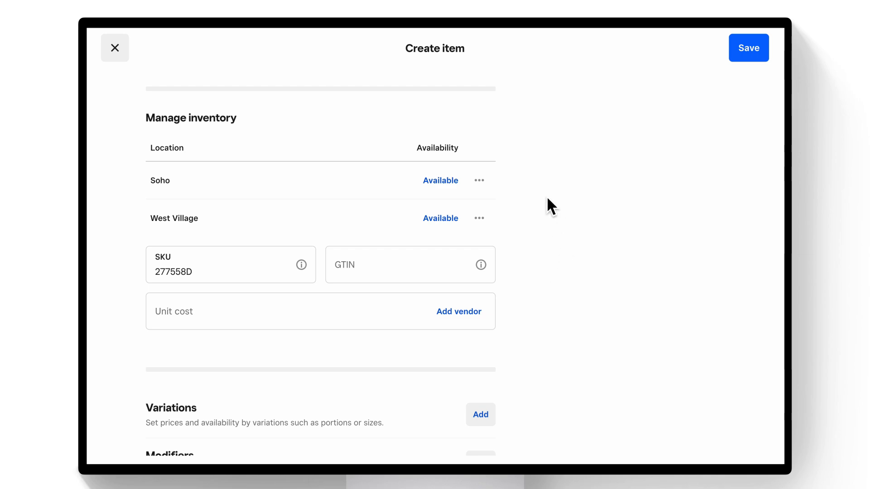
scroll(down, 3)
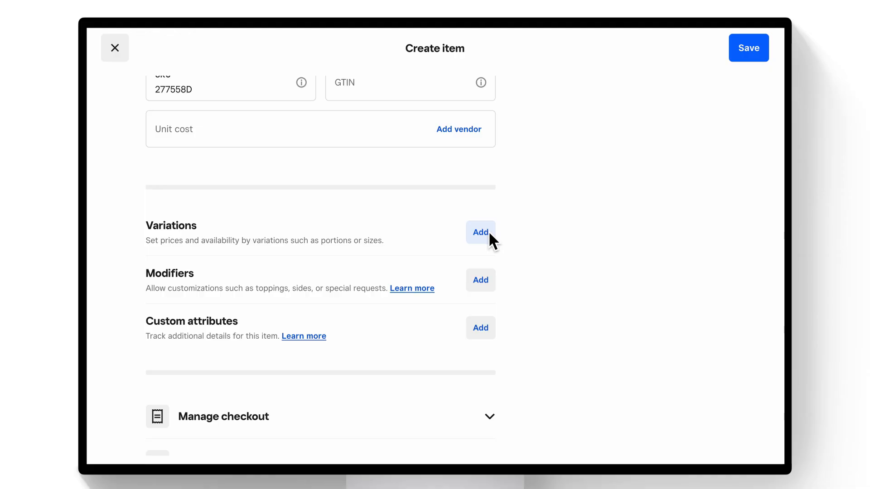
mouse_move(494, 247)
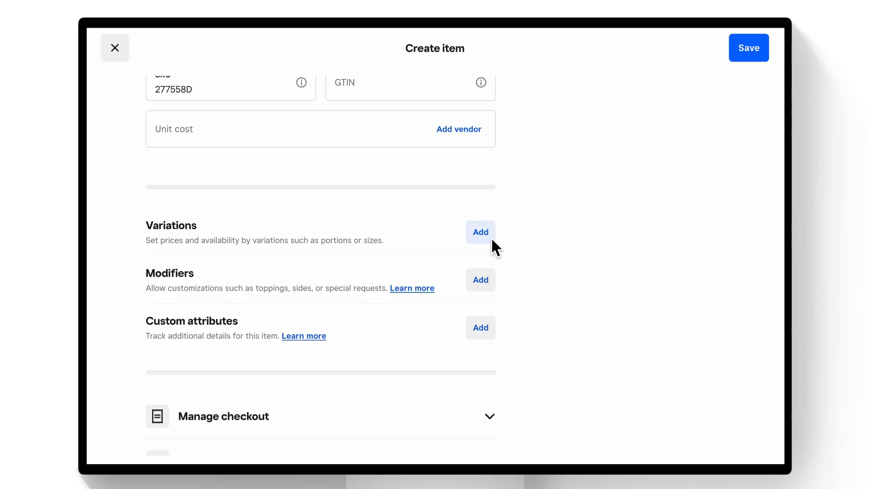
Add variations Small at $12.00 and Large at $15.00 and confirm them.
click(480, 232)
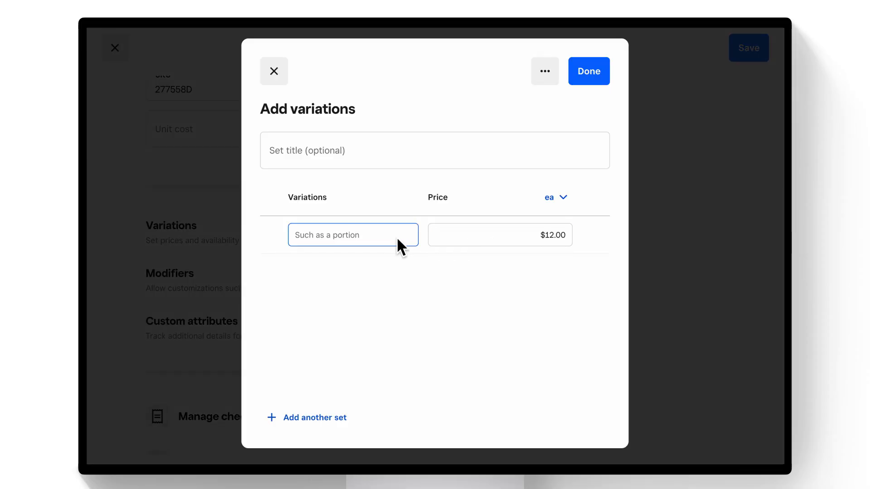
text(Small)
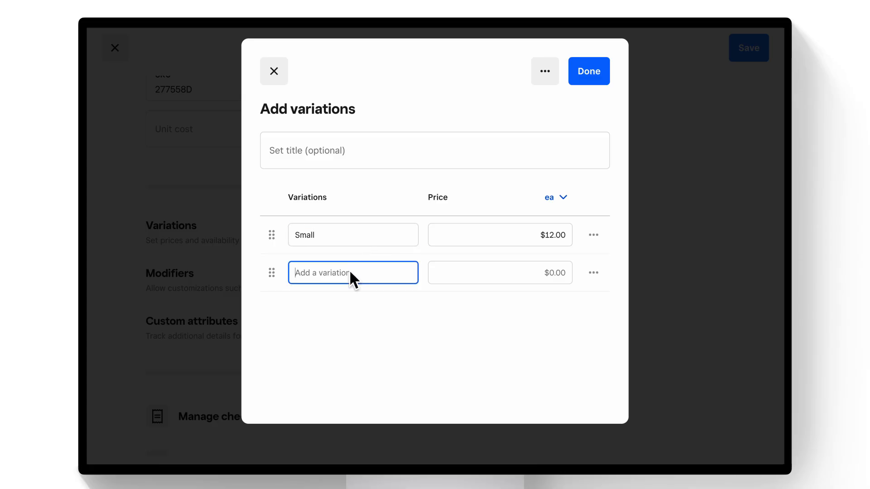
text(Large)
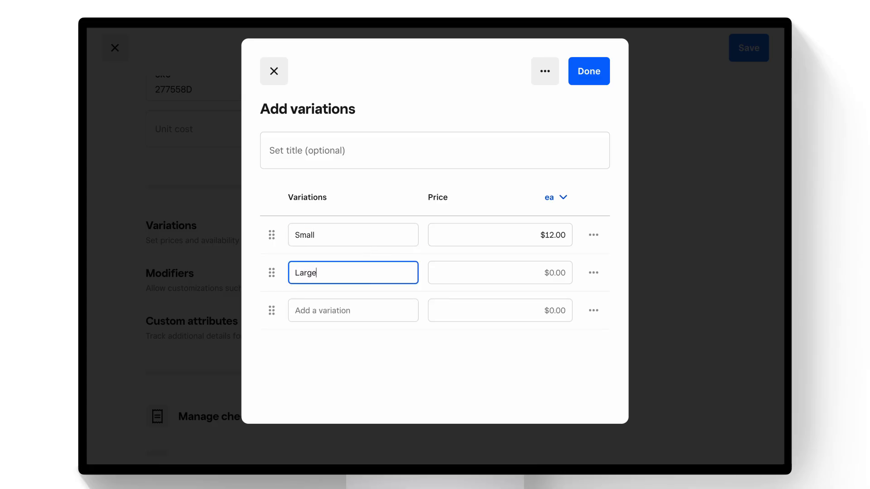
click(500, 273)
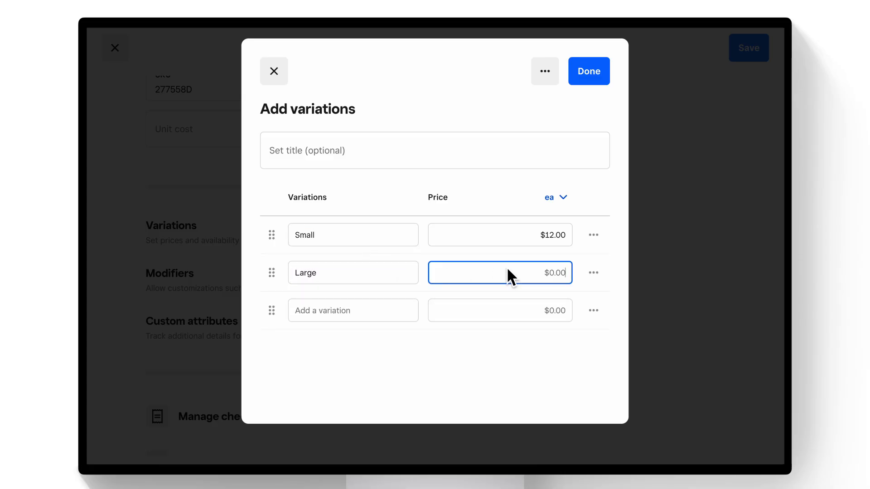
text(15.00)
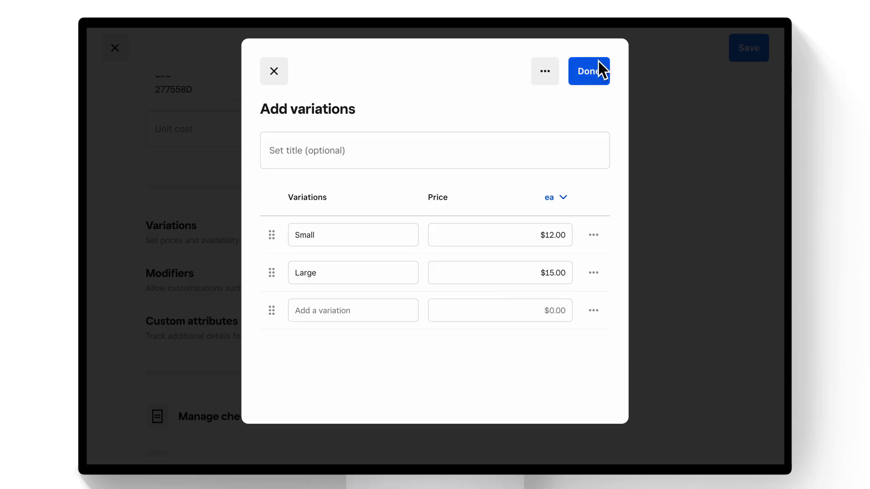
click(589, 70)
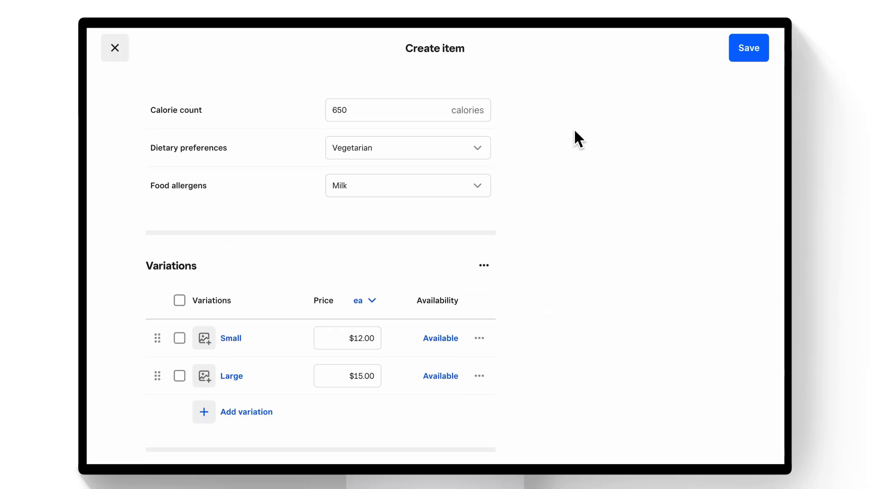
Attach the Salad toppings modifier set to the item.
scroll(down, 3)
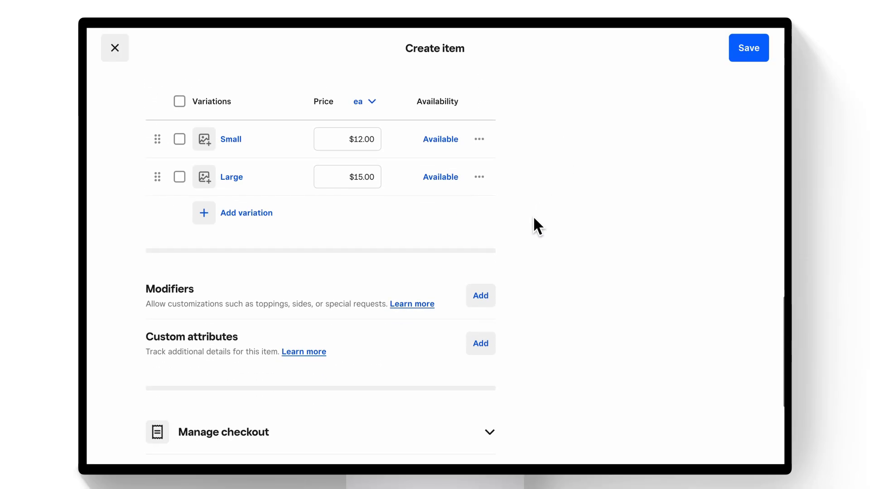
click(481, 296)
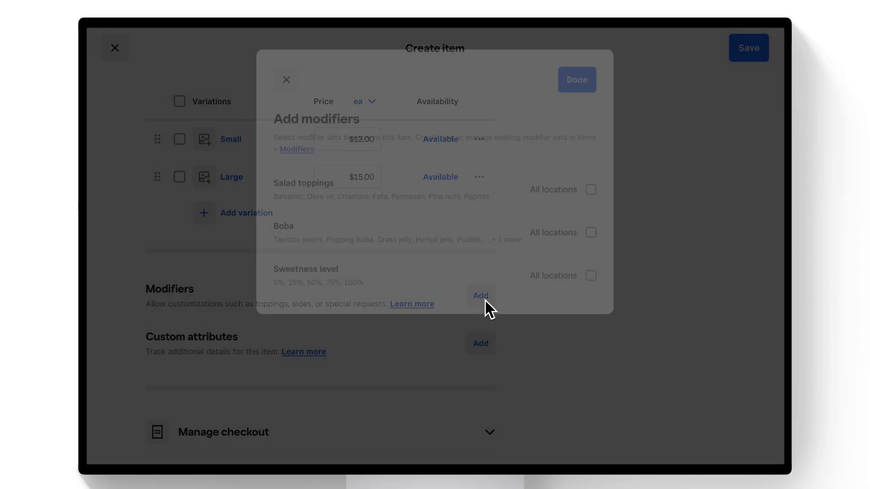
click(480, 296)
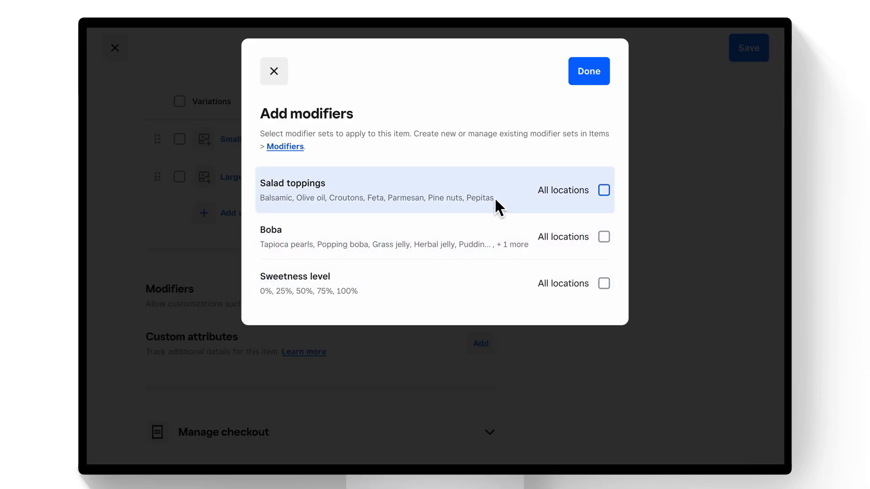
click(588, 70)
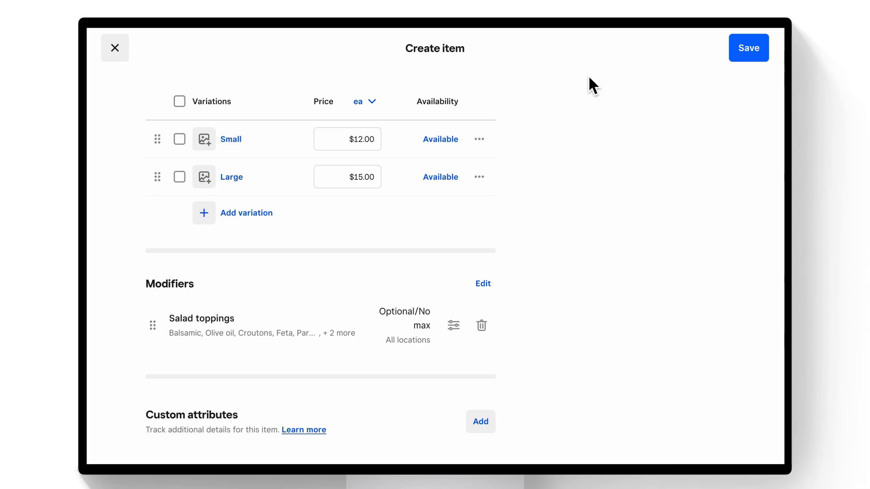
scroll(up, 3)
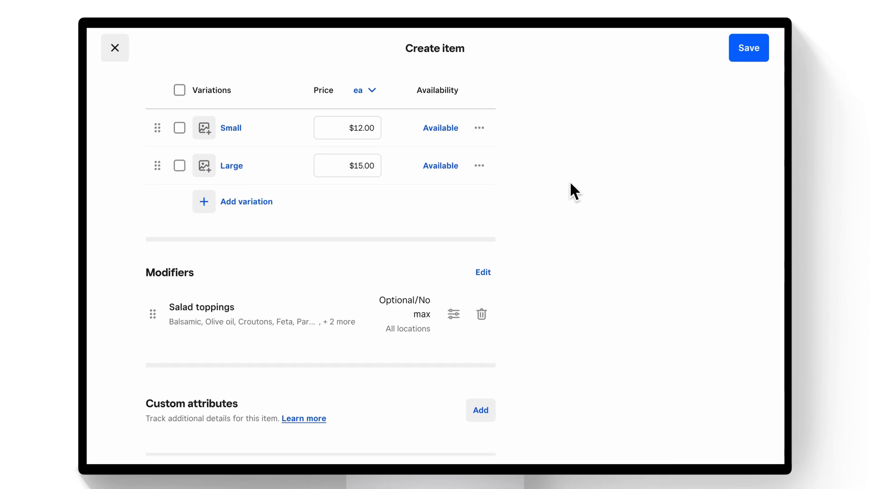
scroll(up, 3)
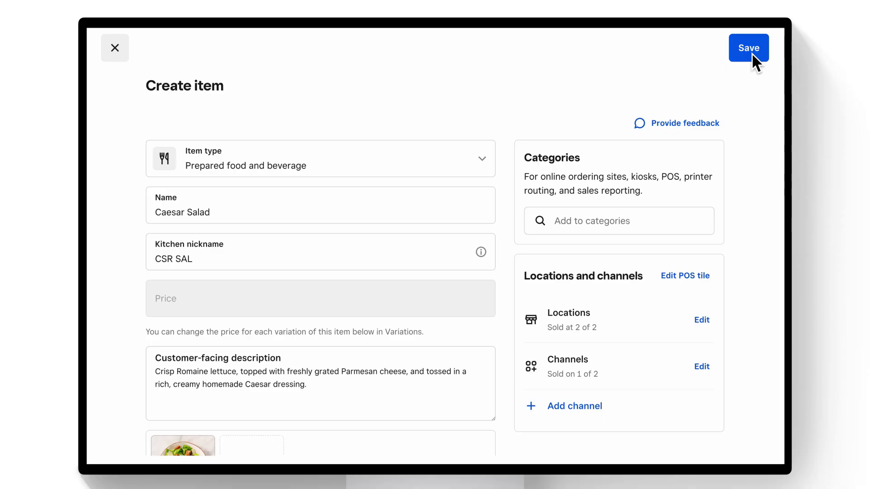
Save Caesar Salad so it lists in the item library at $12.00 - $15.00/ea.
click(749, 48)
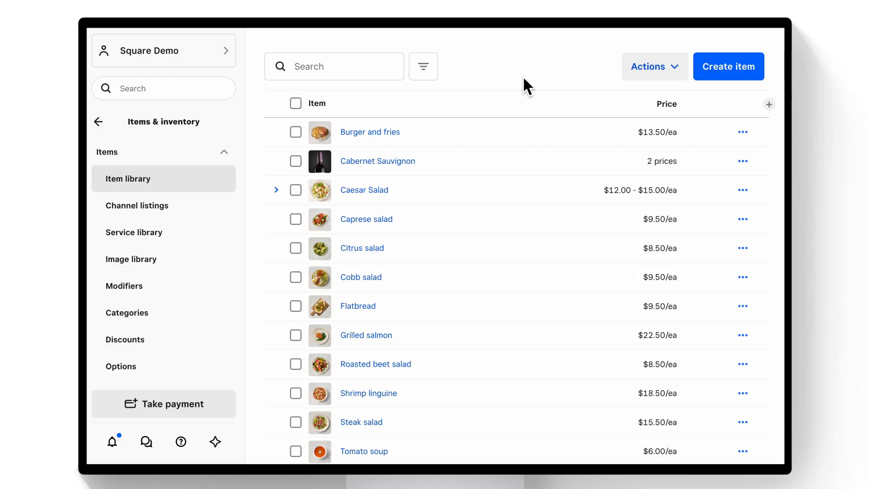
mouse_move(383, 249)
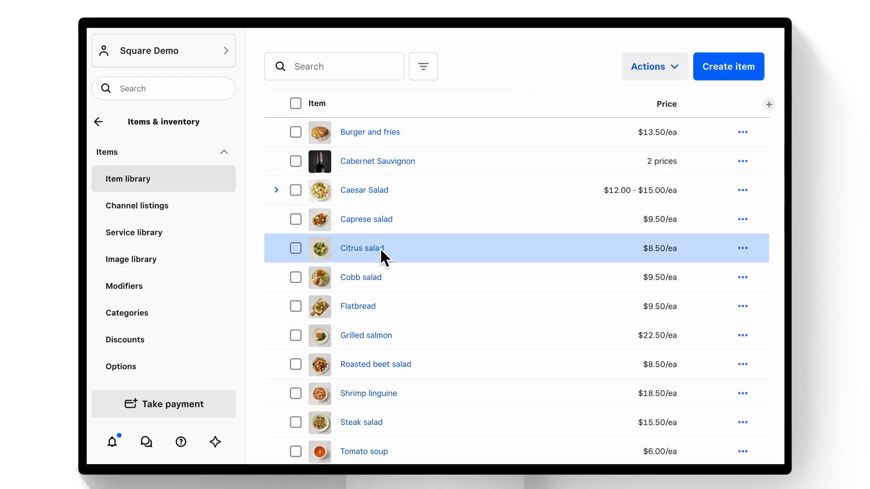
Open the Citrus salad item from the library for editing.
click(362, 248)
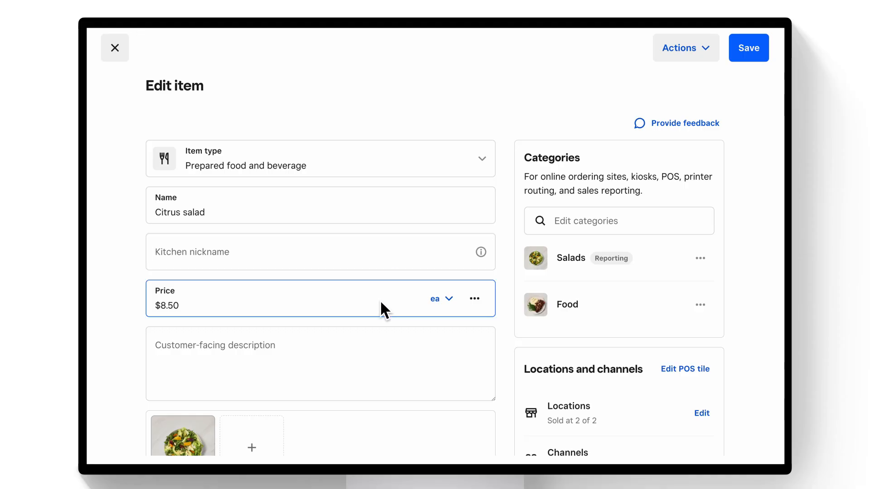
mouse_move(415, 310)
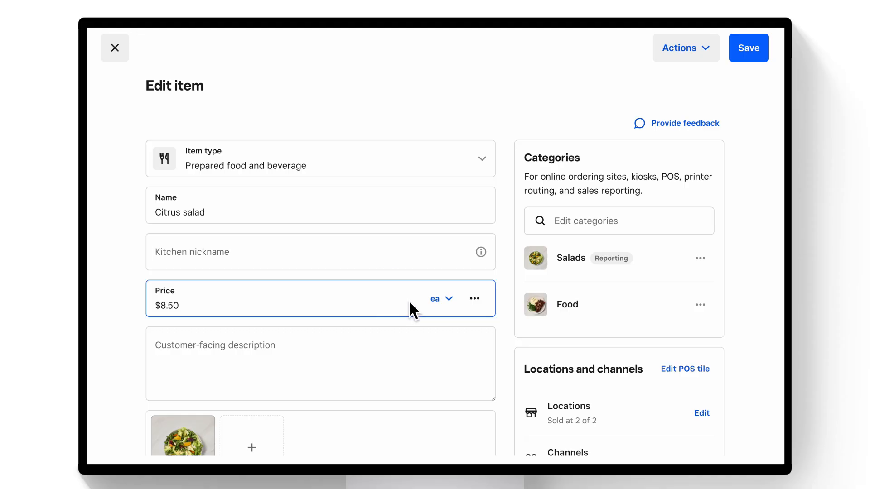
mouse_move(474, 298)
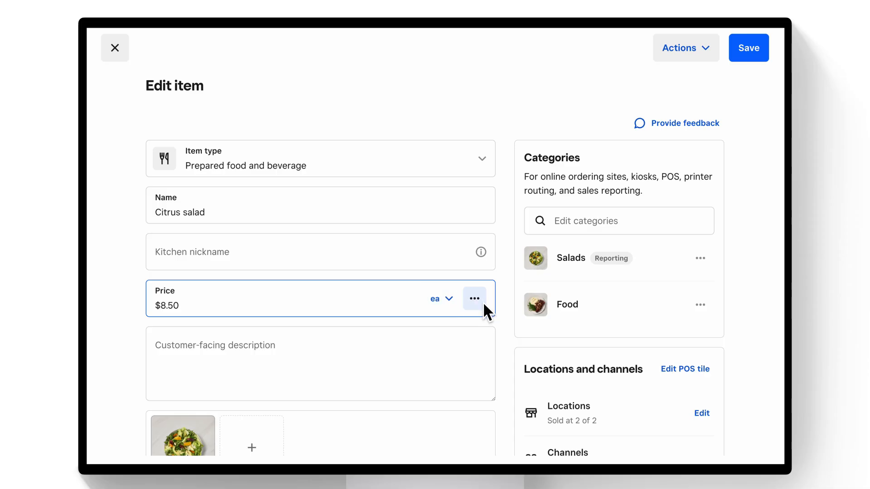
Add a $10.00 price override for the Soho location on Citrus salad.
click(474, 298)
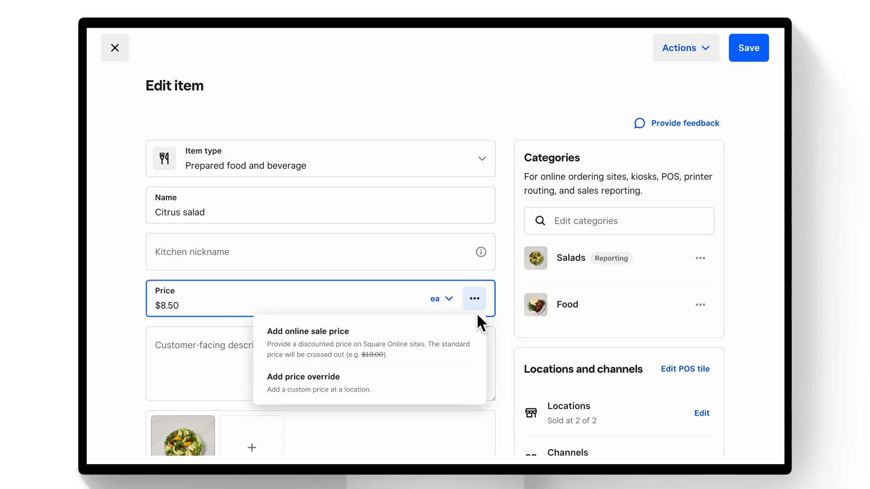
mouse_move(433, 386)
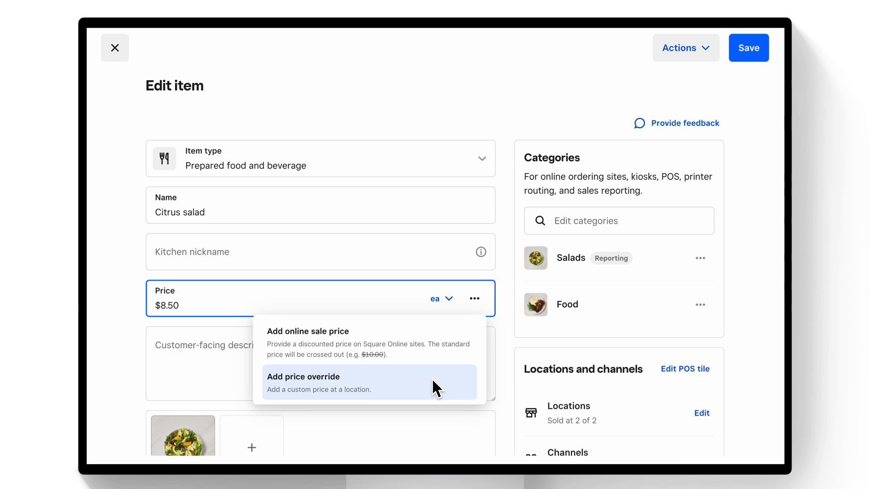
click(303, 382)
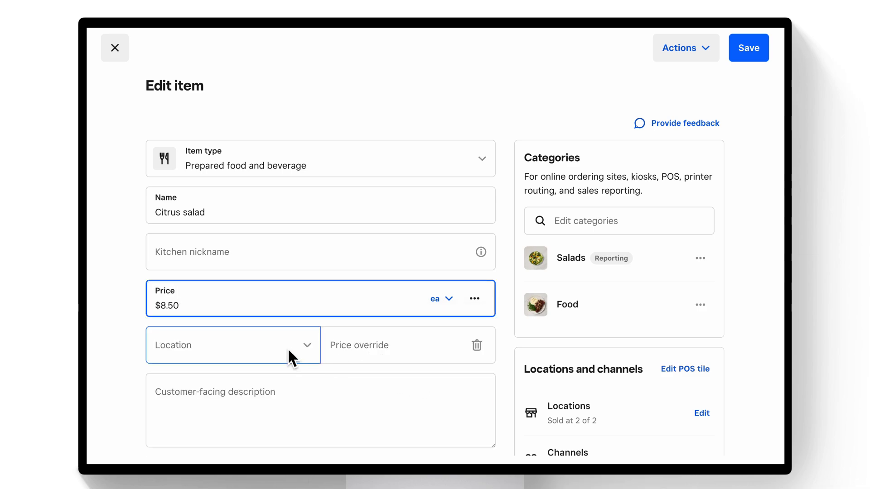
click(233, 344)
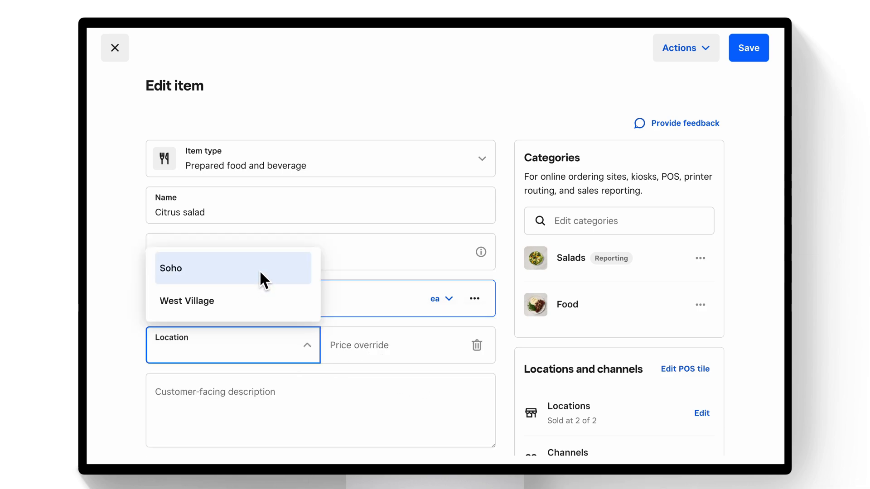
click(171, 269)
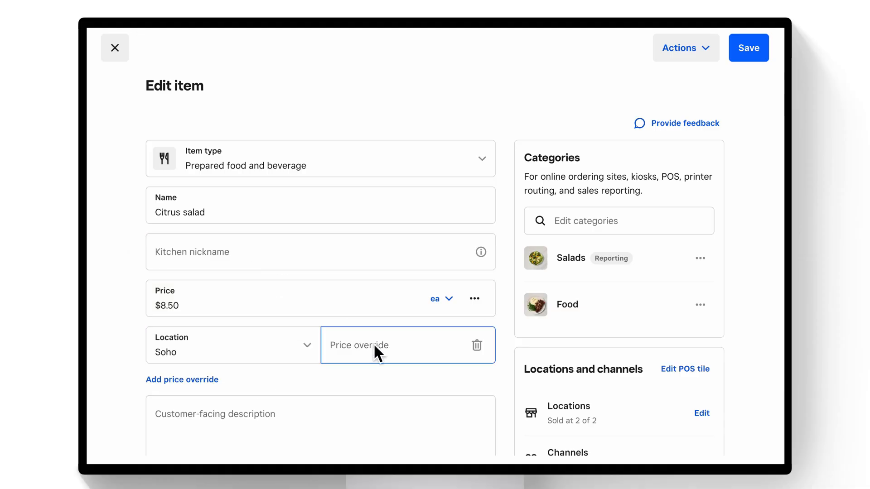
text(10)
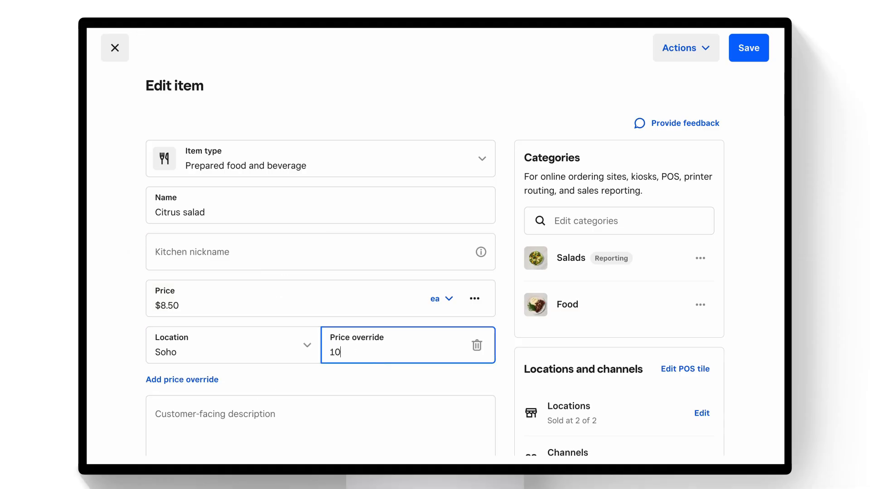
click(676, 164)
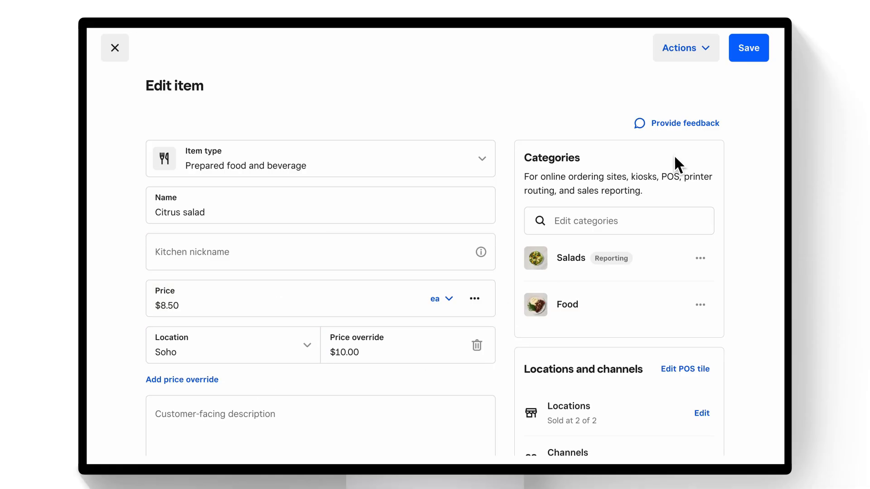
Save Citrus salad so it lists at $8.50 - $10.00/ea.
click(747, 47)
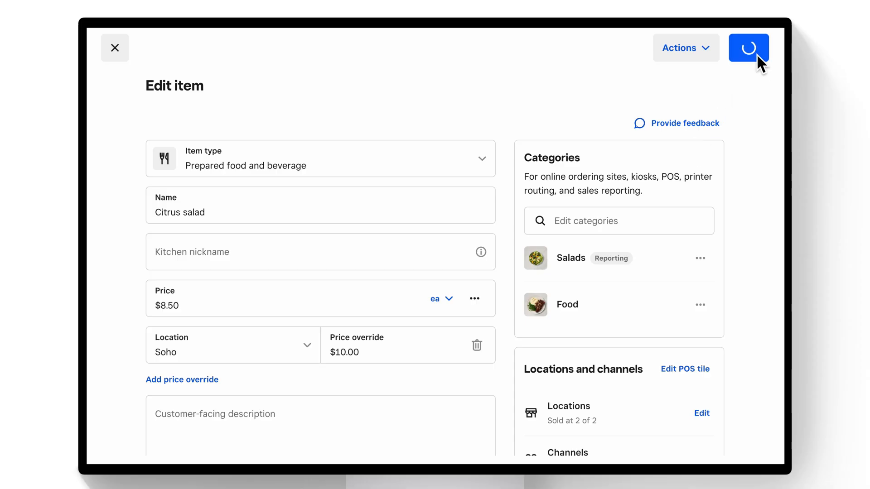
click(748, 48)
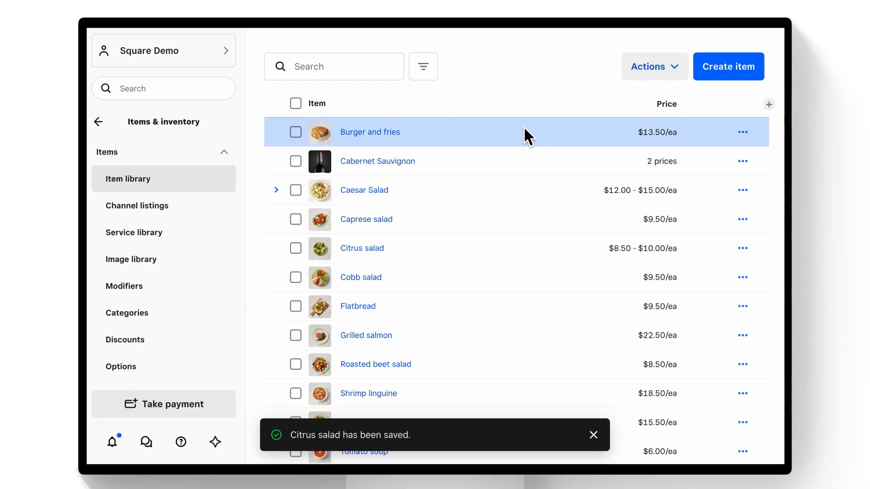
Start creating a new item from the item library.
click(728, 66)
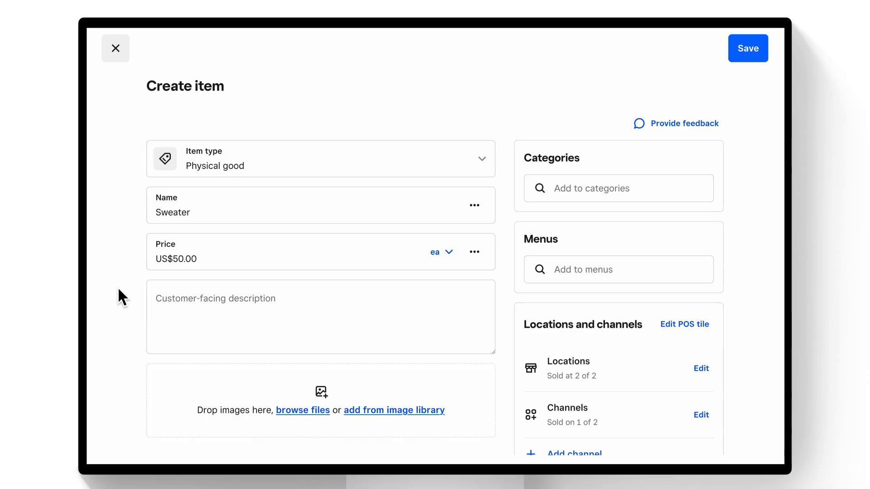
Start a variation set on the Sweater titled Sizes.
scroll(down, 3)
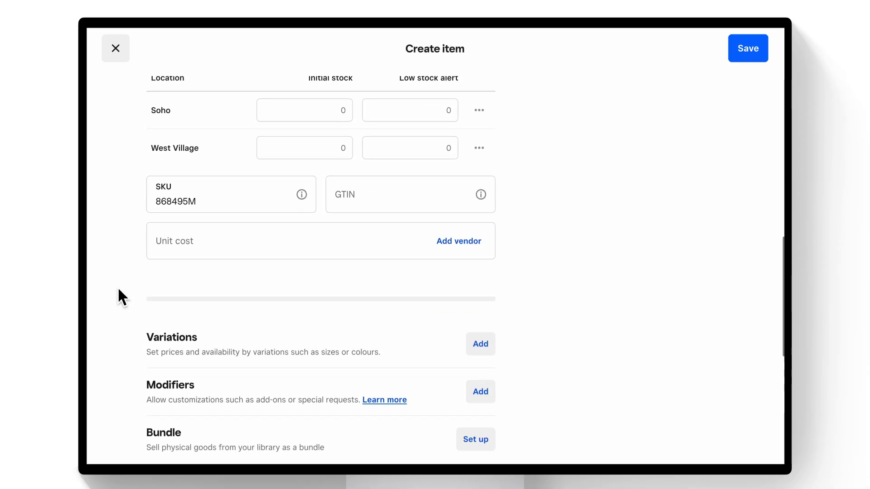
scroll(down, 3)
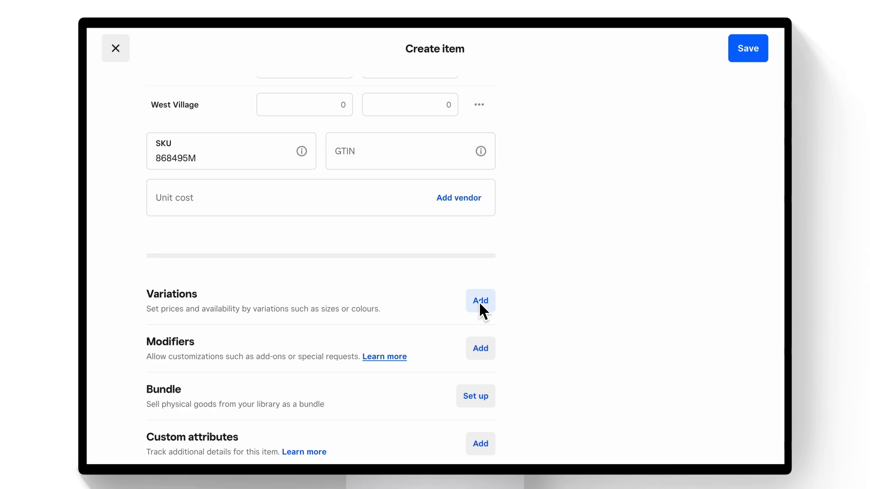
click(481, 301)
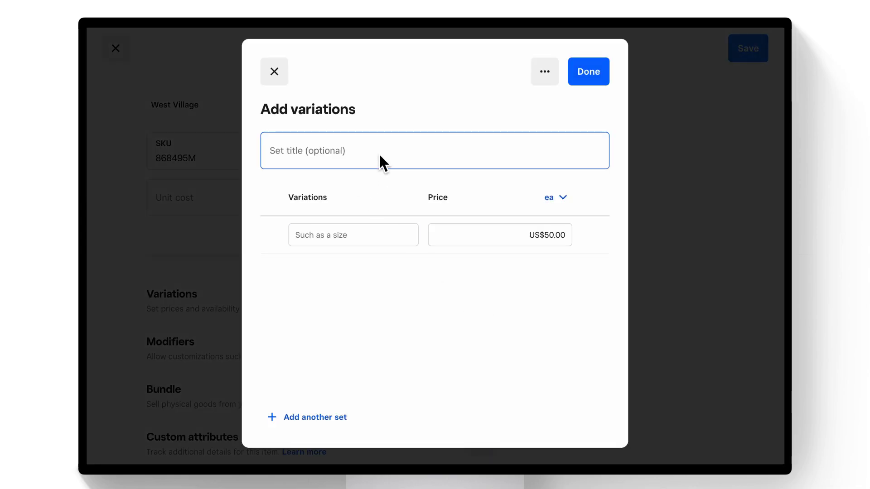
text(Si)
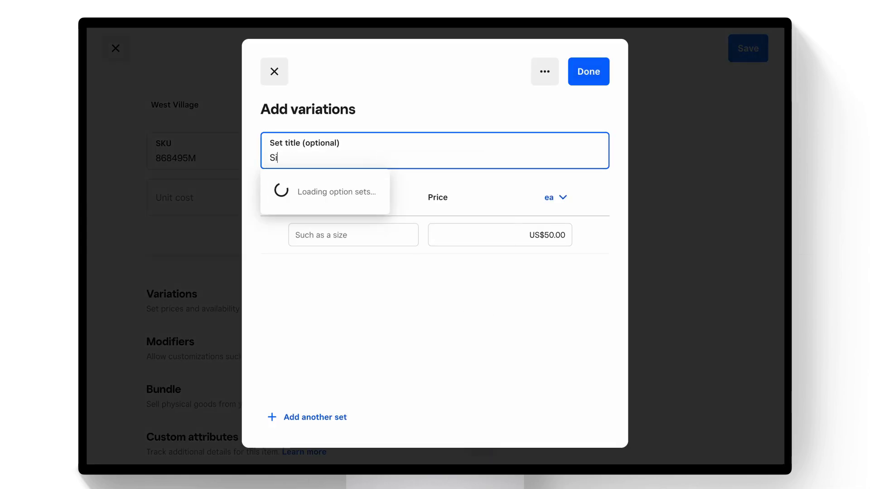
text(zes)
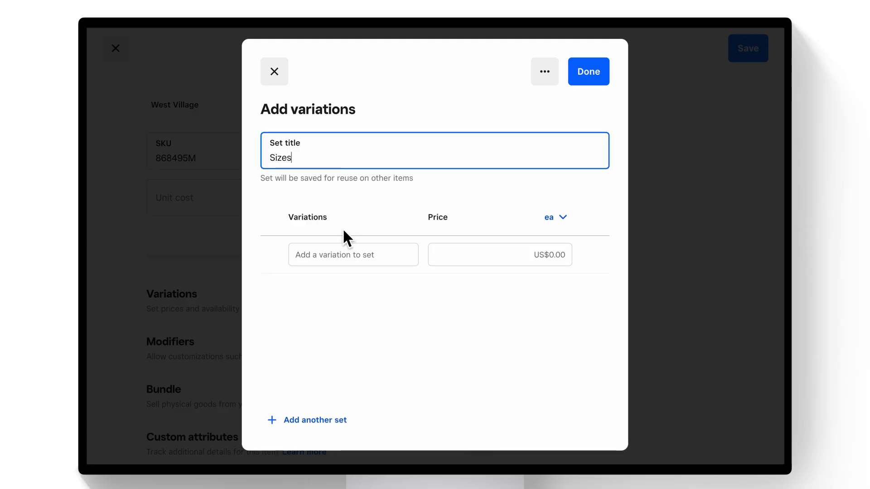
Add Small, Medium, Large and Extra Large as size variations.
click(352, 254)
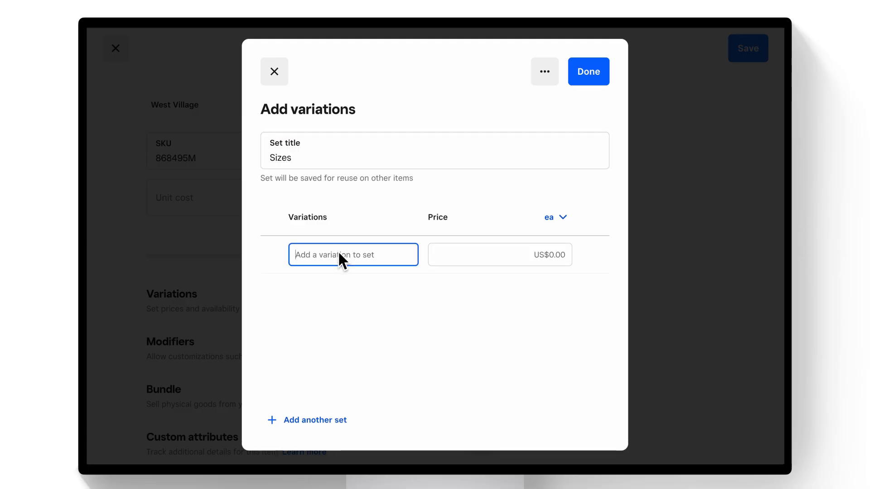
text(Small)
text(Medi)
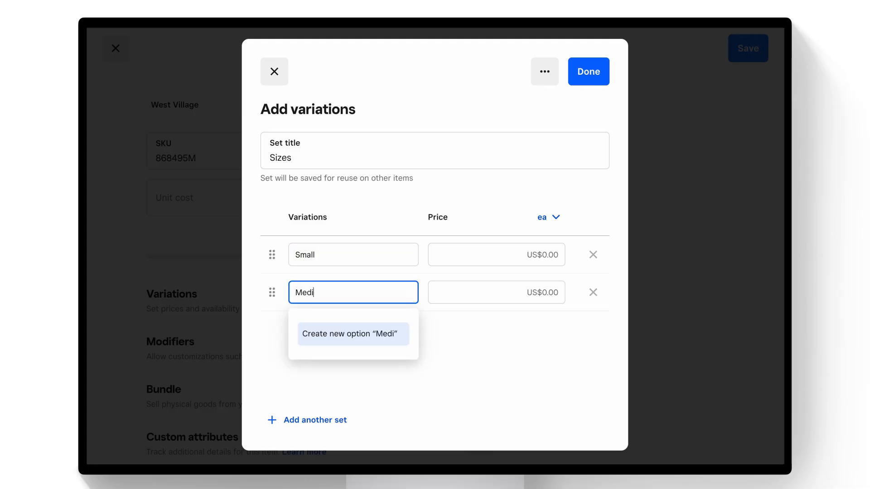
click(350, 333)
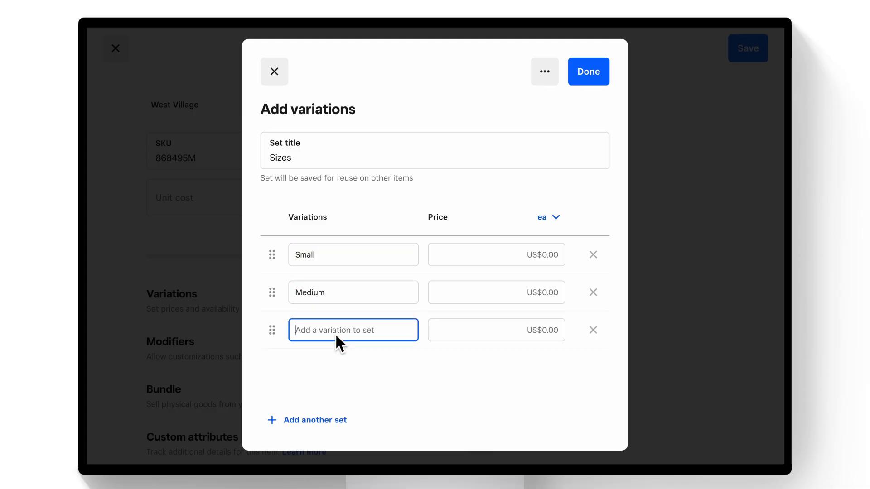
text(Large)
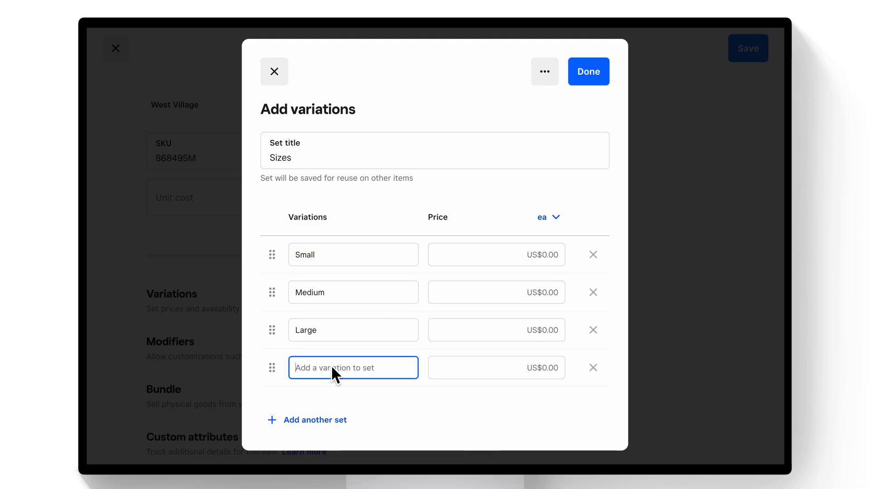
text(Extra)
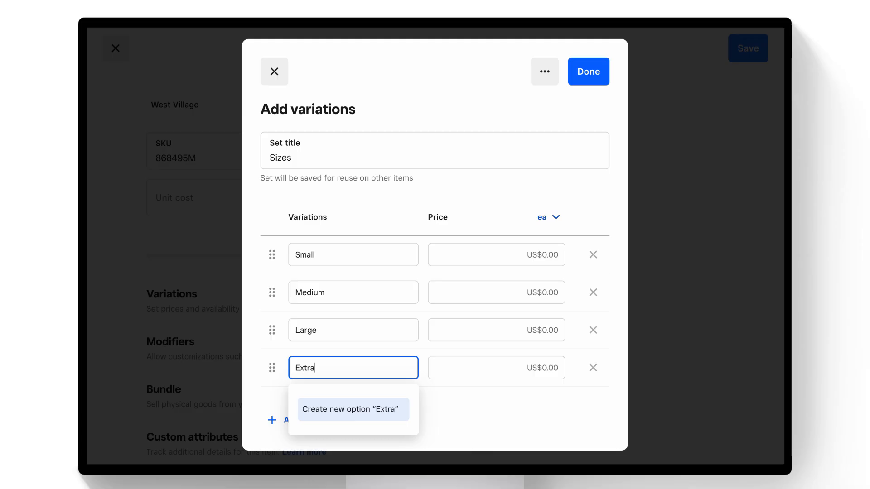
text(Large)
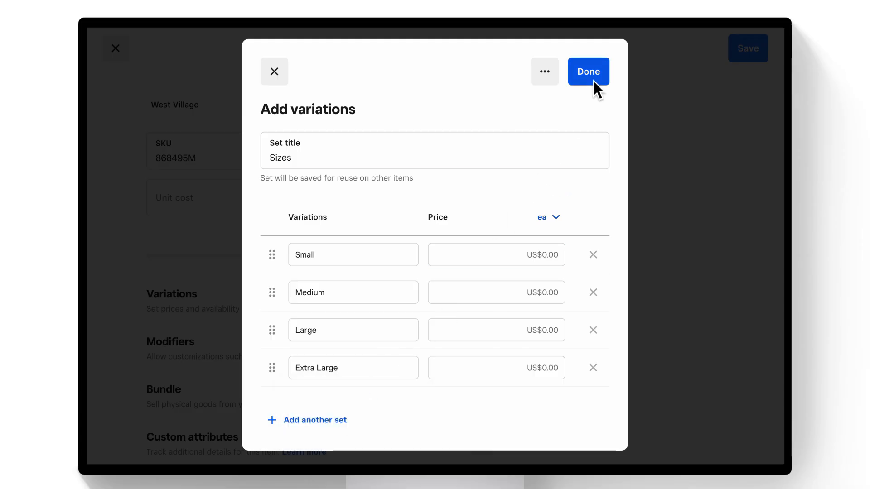
Apply the four-size Sizes option set to the Sweater, review the set, and return to the item library.
click(588, 71)
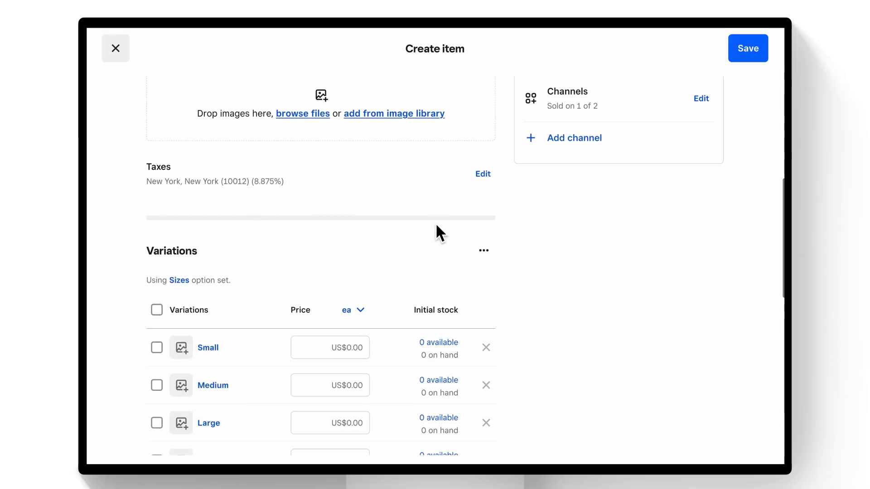
scroll(down, 3)
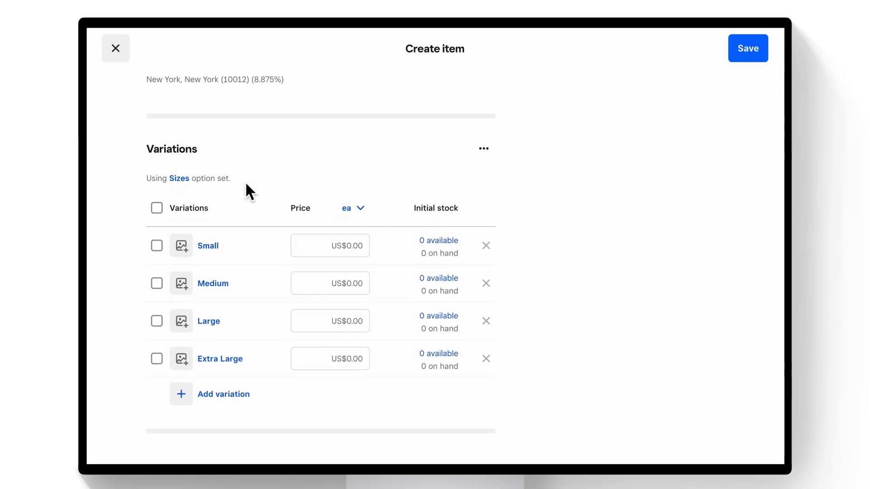
mouse_move(183, 197)
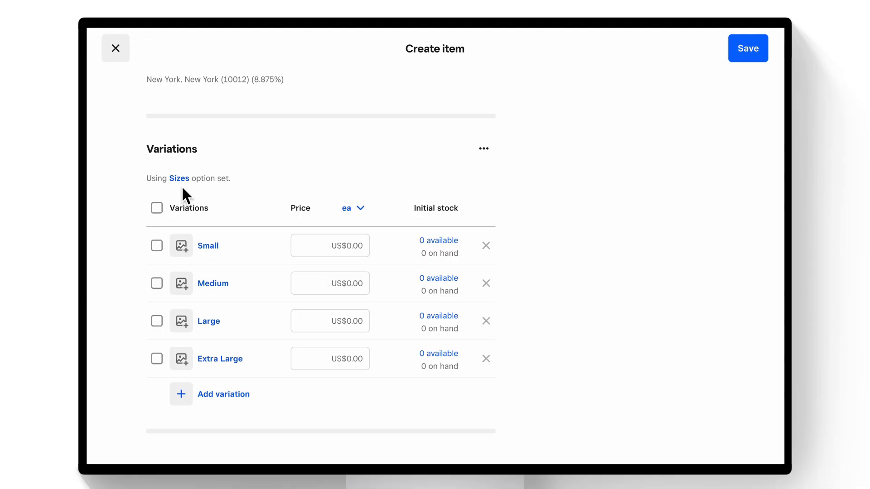
click(179, 179)
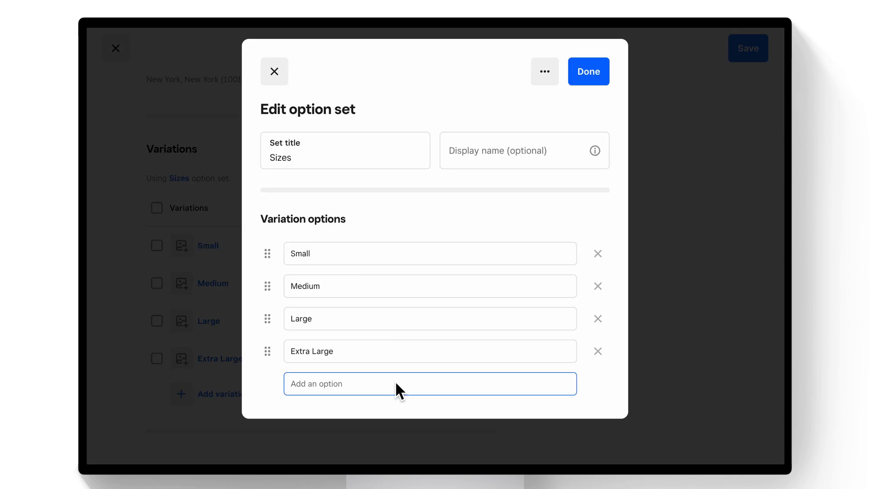
mouse_move(562, 224)
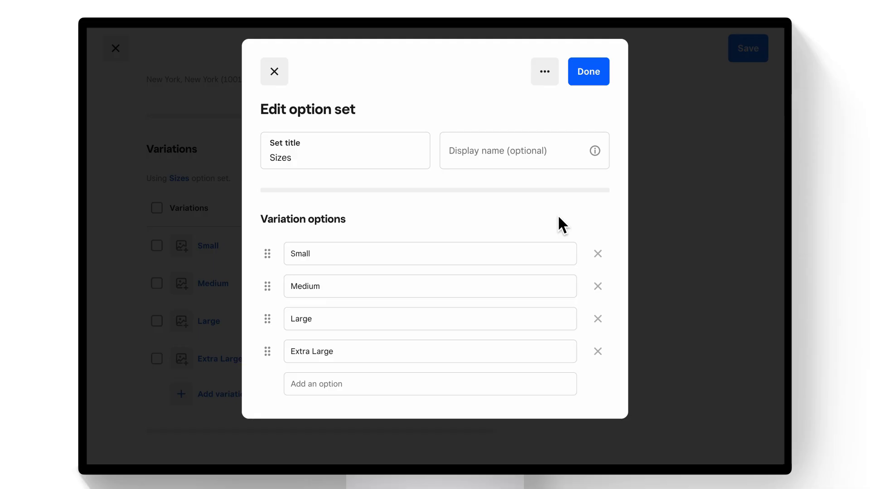
click(587, 71)
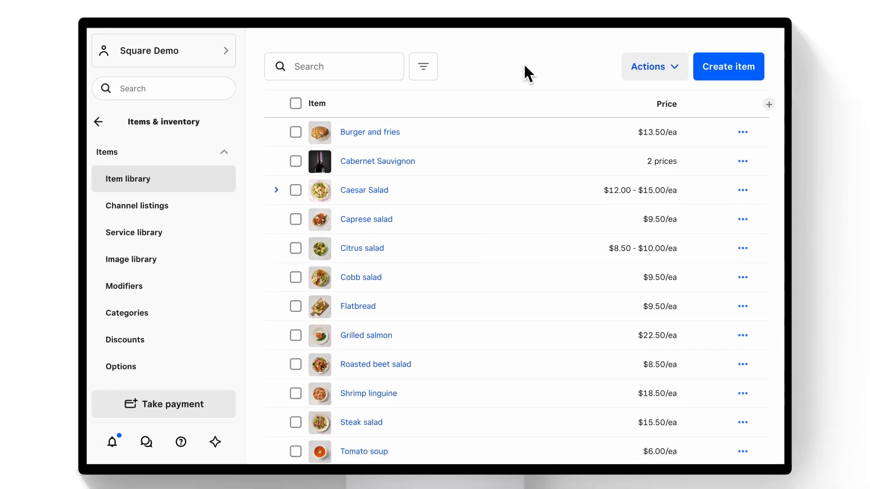
mouse_move(729, 66)
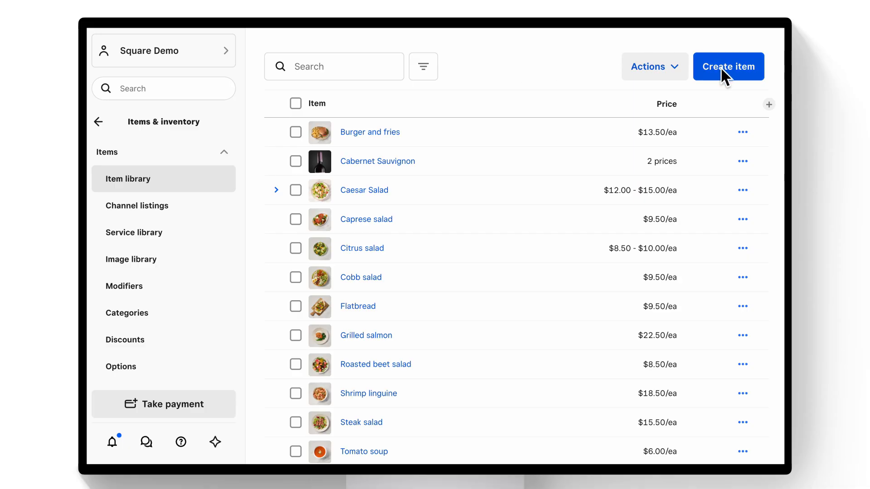
Start a new physical-good item named Sweater priced 50 and move down to Variations.
click(729, 66)
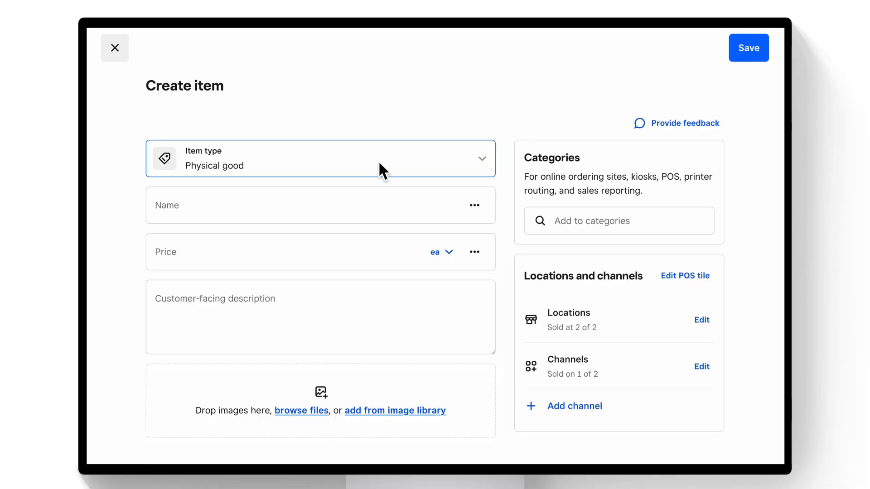
text(Sweater)
click(320, 251)
text(50)
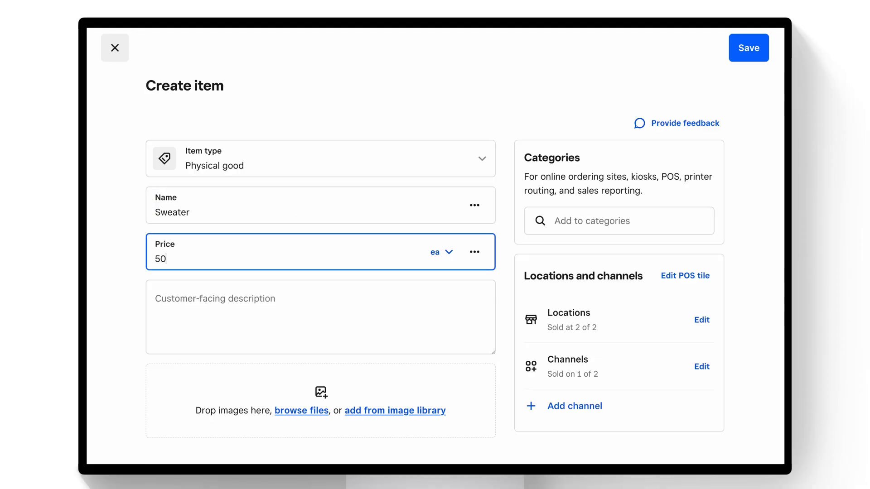
scroll(down, 3)
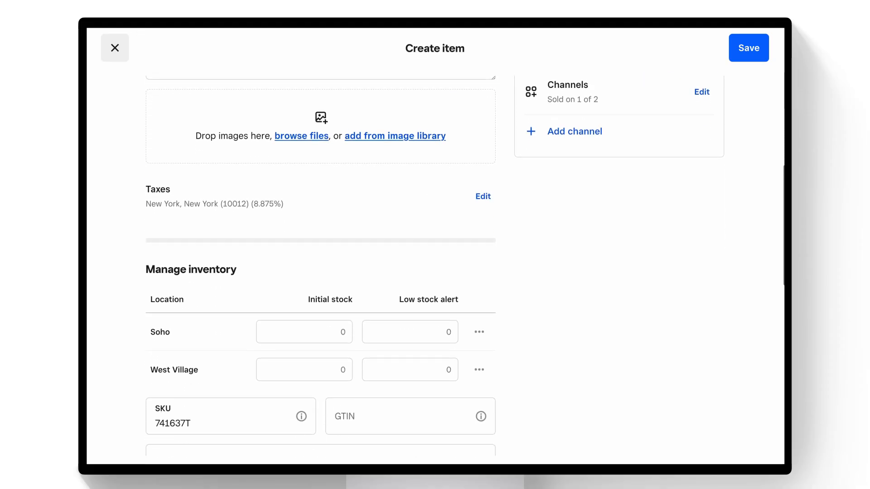
scroll(down, 3)
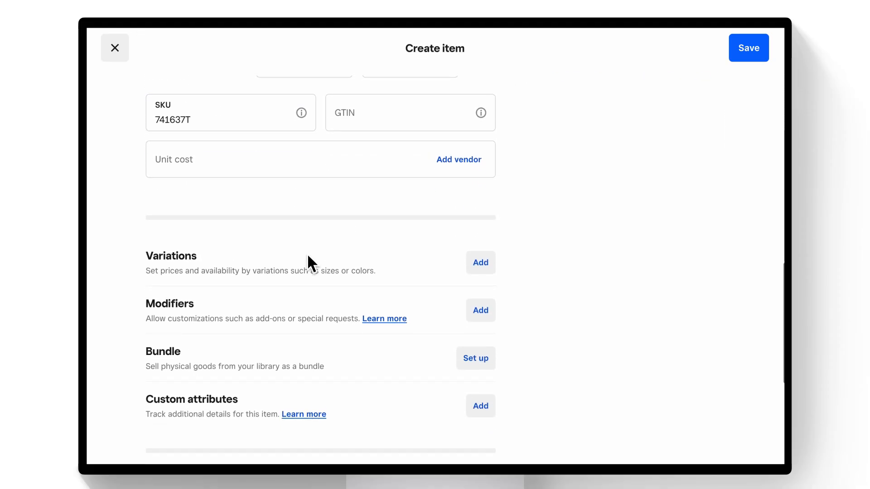
mouse_move(480, 263)
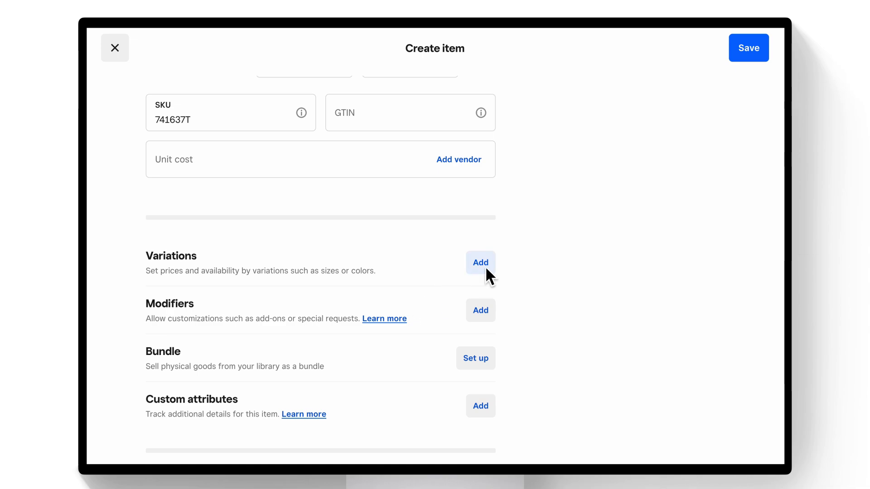
Add the Apparel sizes variation set, Extra small through Extra large, to the Sweater.
click(480, 262)
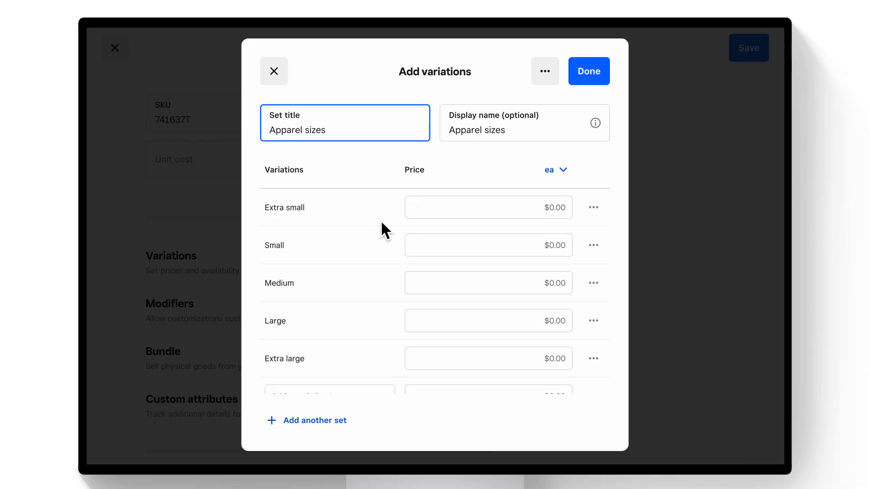
mouse_move(410, 208)
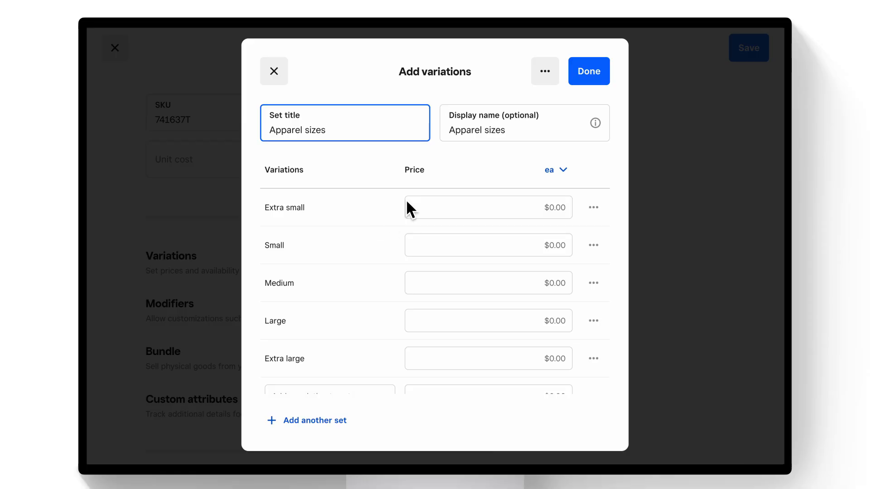
click(588, 71)
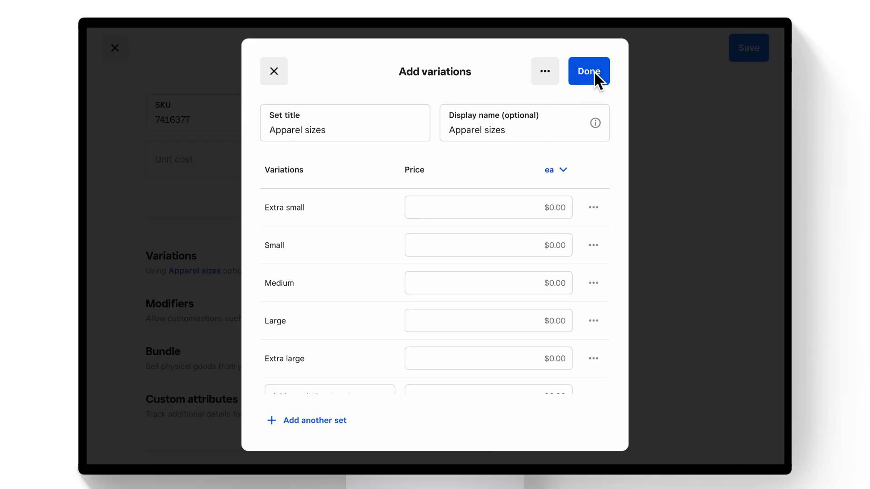
Bulk-update all five Sweater size variations to a price of $50.00, then deselect them.
click(588, 70)
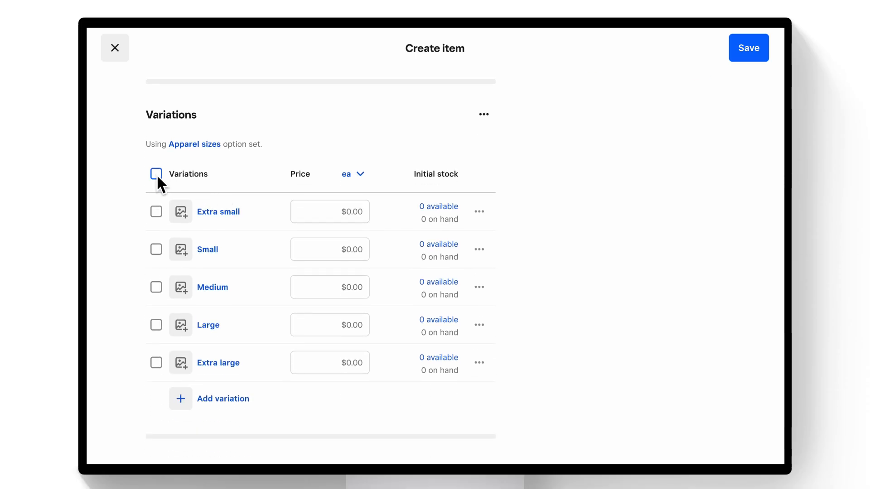
click(156, 174)
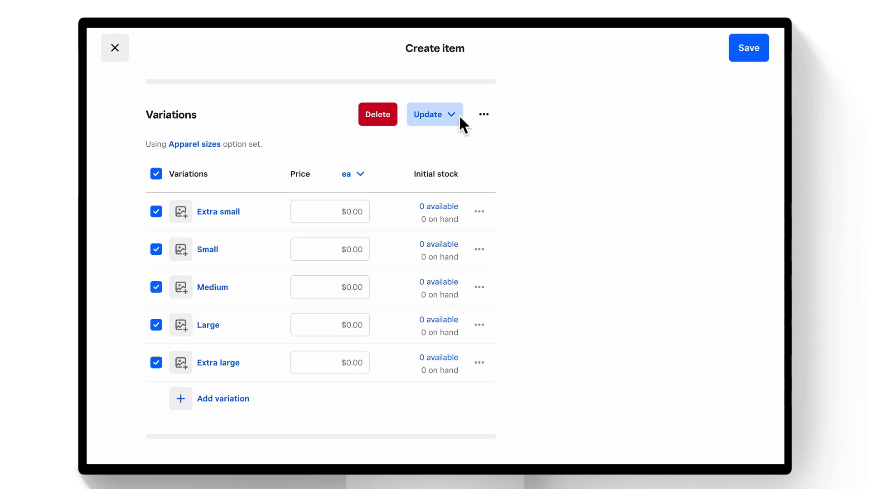
click(428, 115)
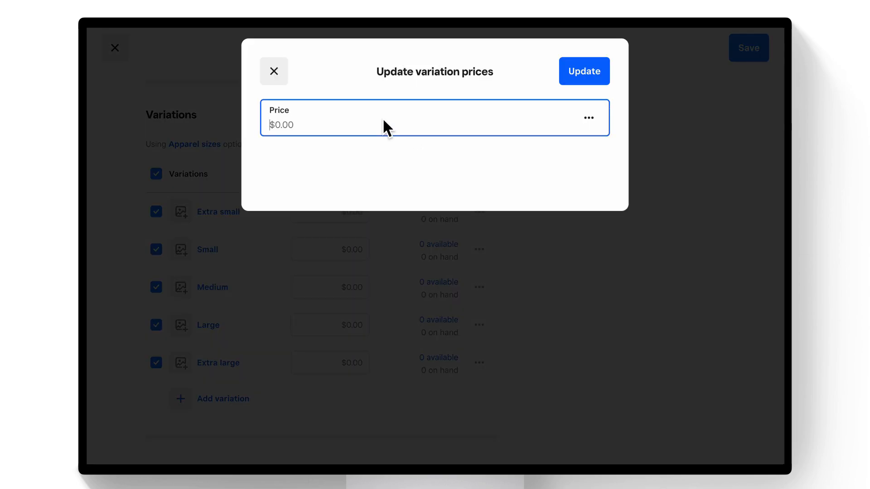
click(583, 71)
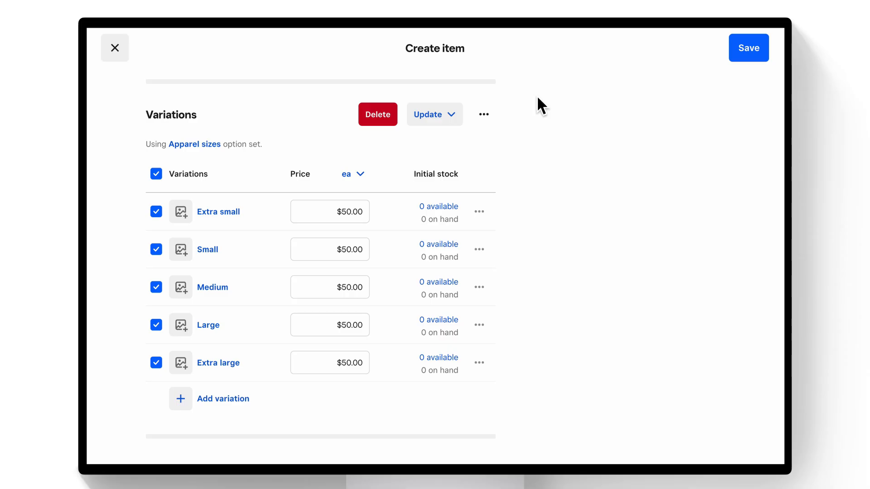
click(434, 114)
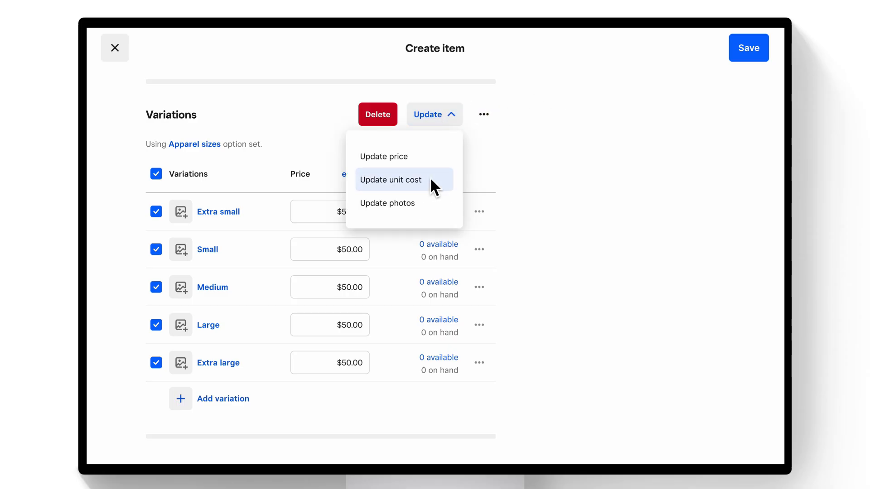
mouse_move(541, 183)
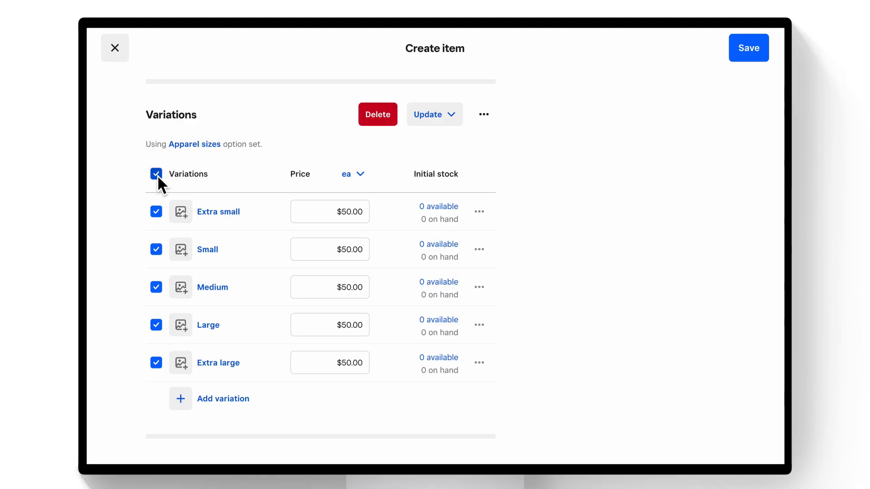
click(156, 174)
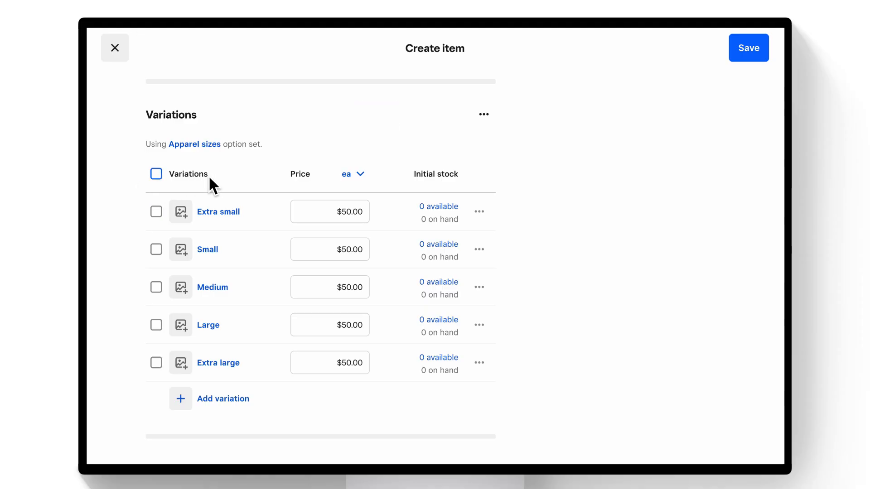
Stock the Extra small variation with 25 at Soho and West Village, then save the Sweater.
click(217, 211)
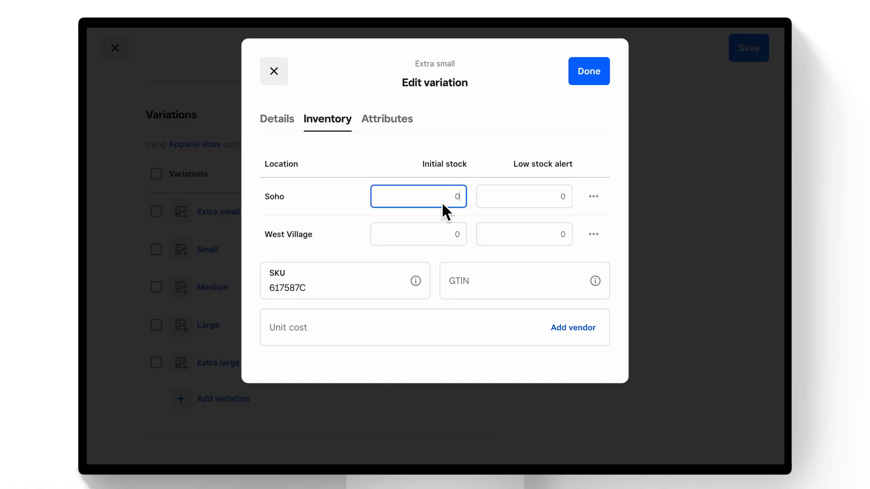
text(25)
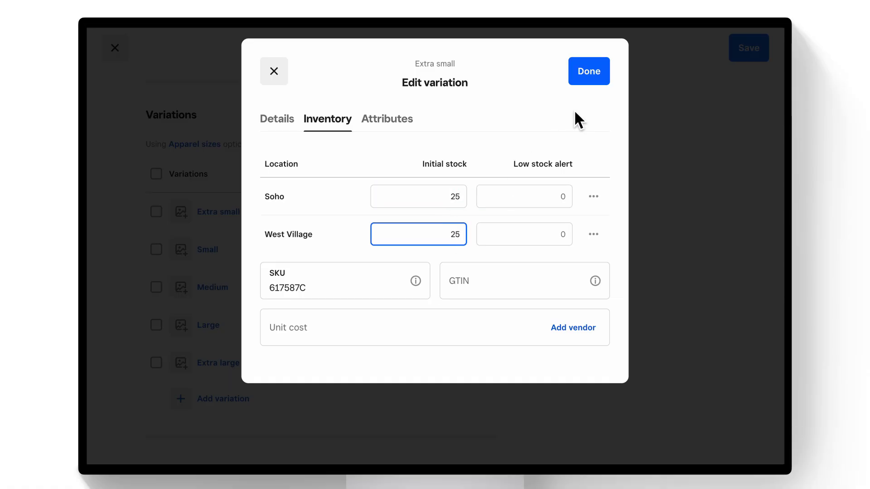
click(589, 70)
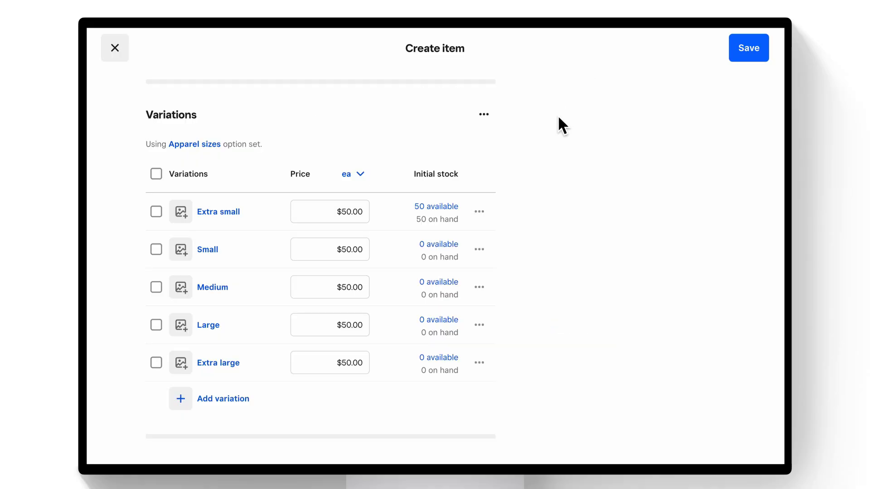
scroll(up, 3)
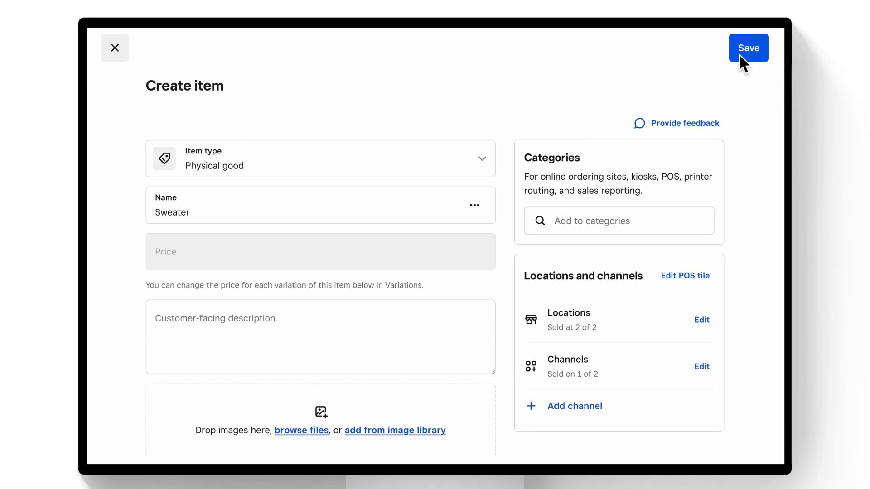
click(748, 47)
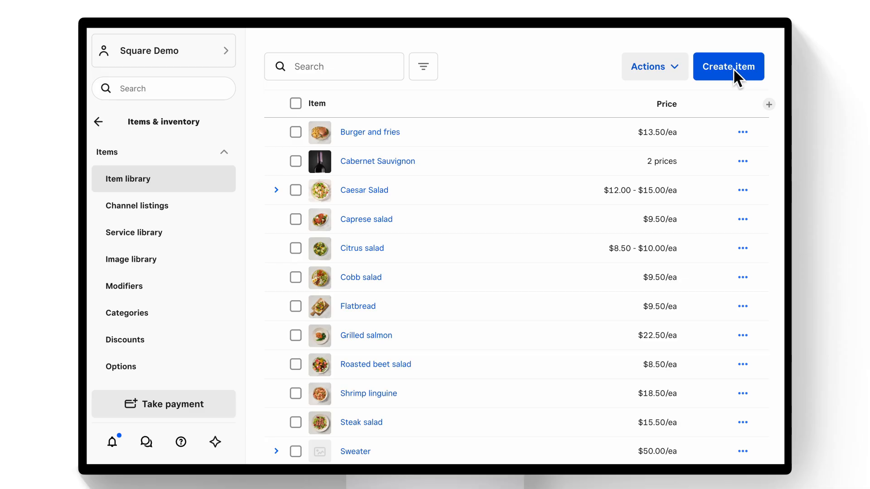
Start a new item named T shirt and move down to its Variations section.
click(728, 66)
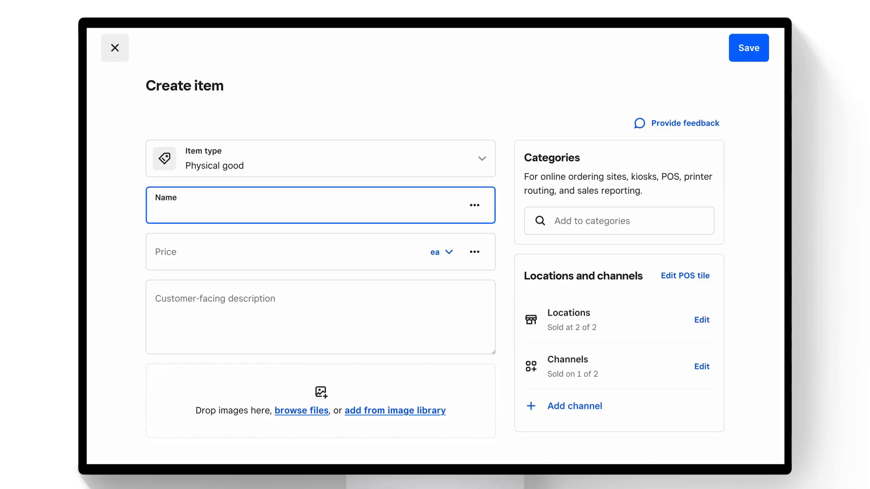
text(T shirt)
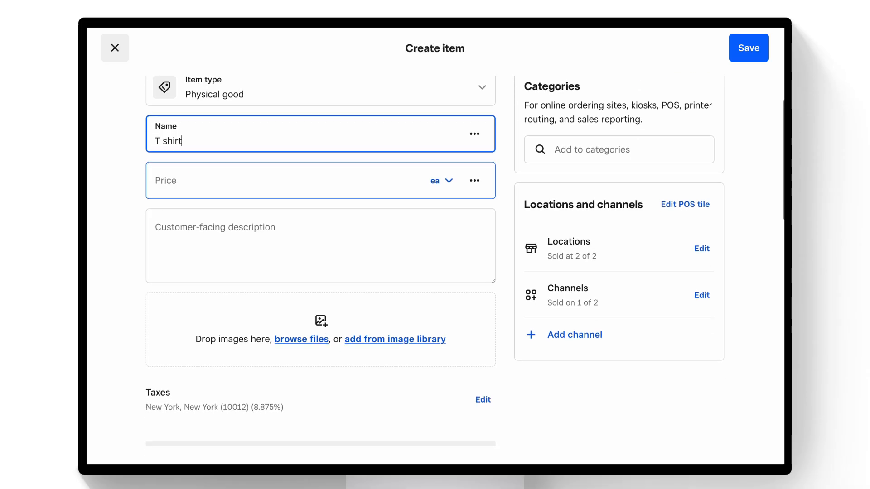
scroll(down, 3)
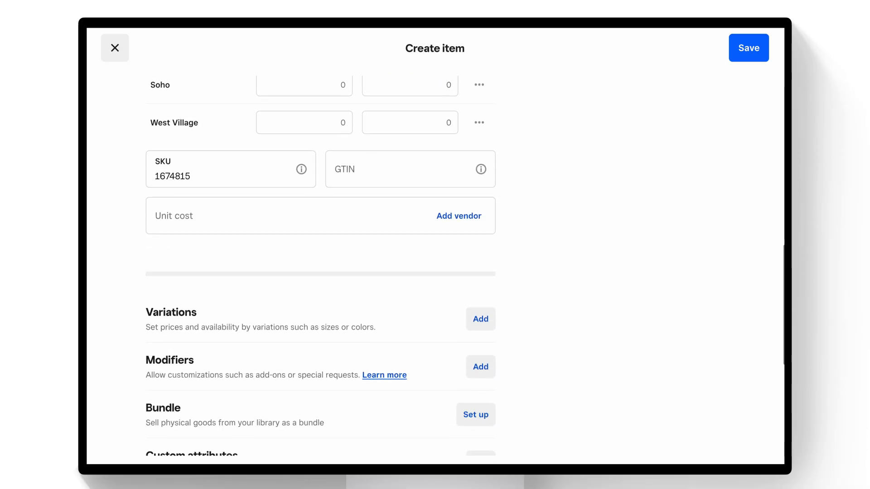
Combine the saved Apparel sizes and Apparel colors option sets on the T shirt for review of 30 combinations.
click(480, 319)
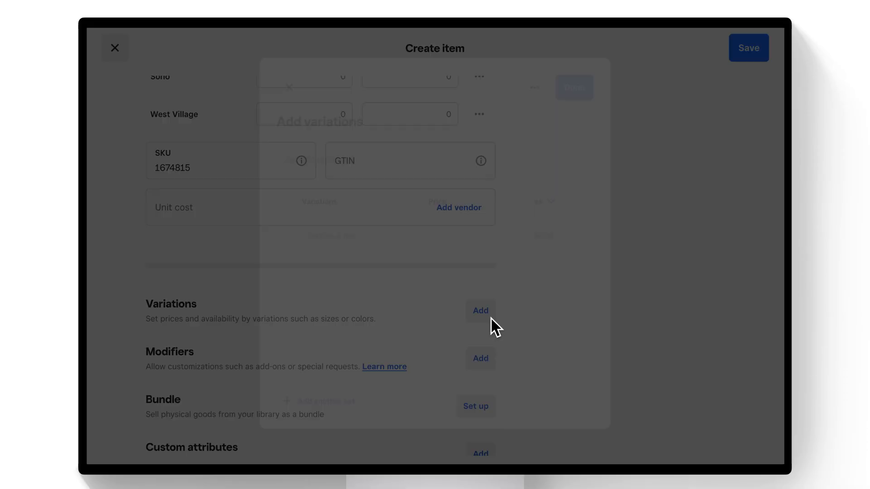
click(481, 311)
text(Apparel sizes)
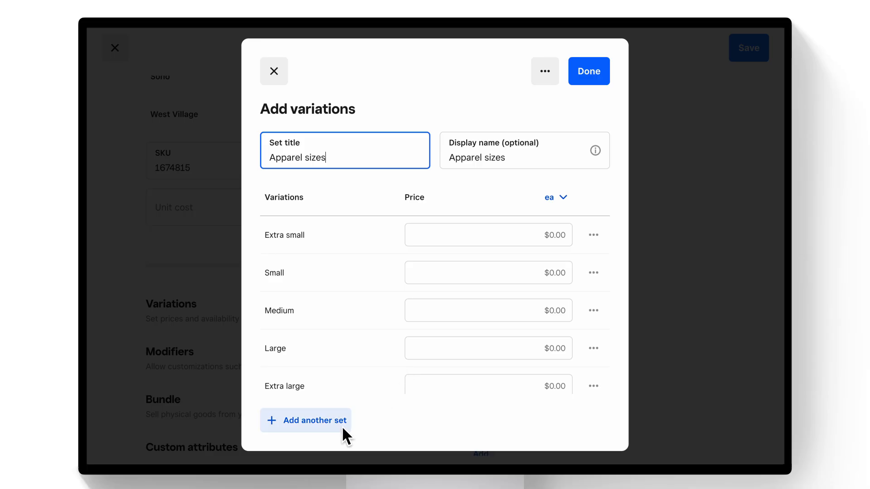
click(315, 419)
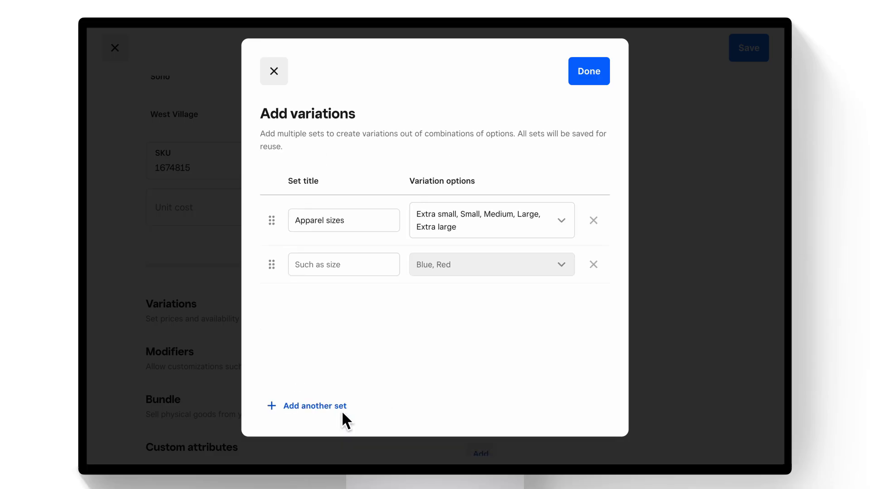
click(344, 263)
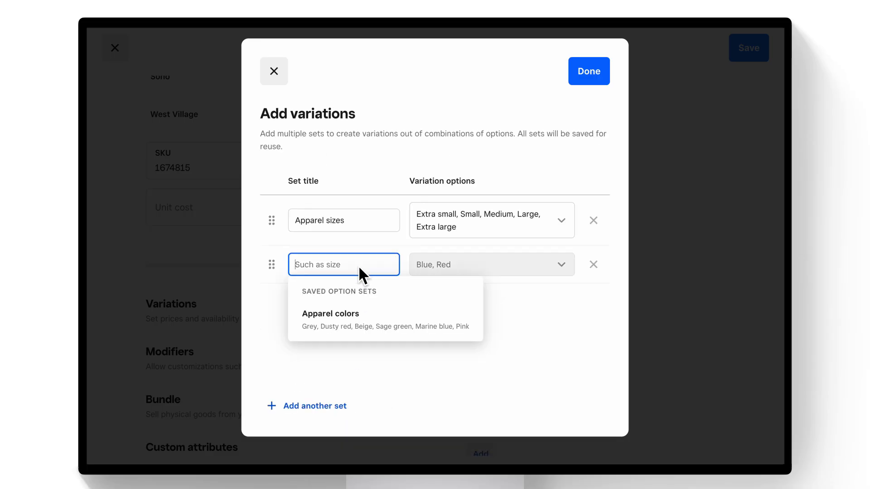
click(330, 313)
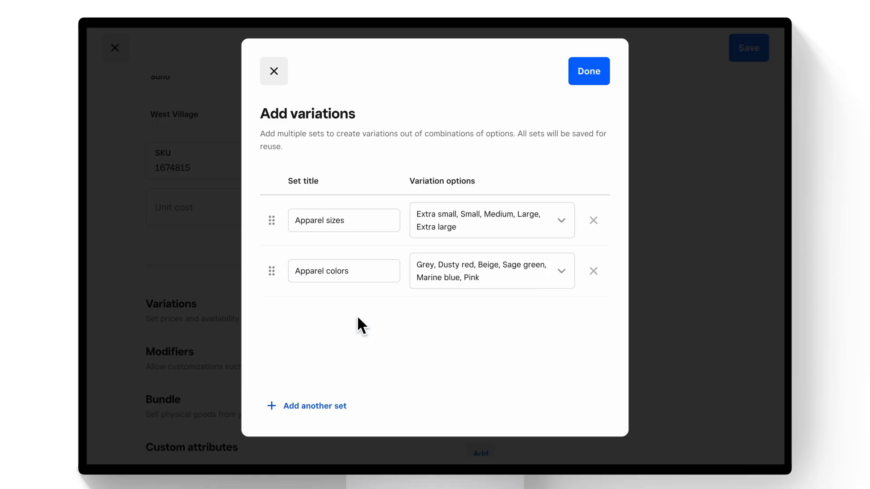
mouse_move(601, 88)
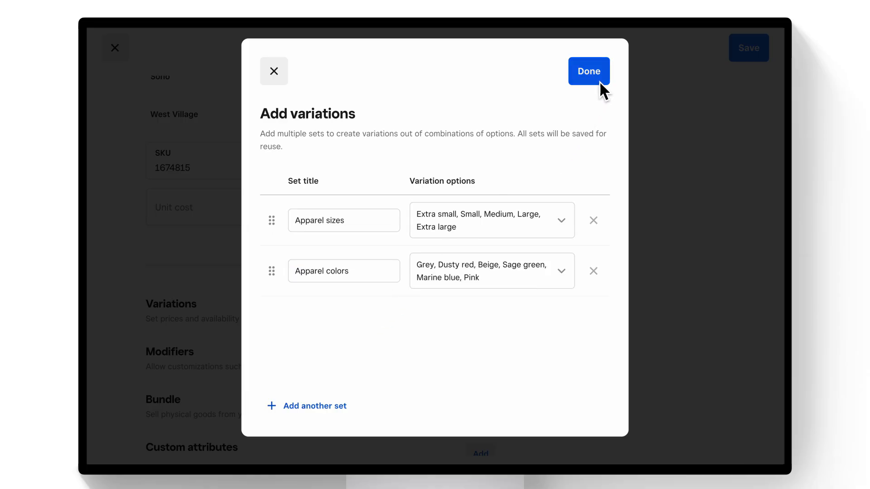
click(588, 71)
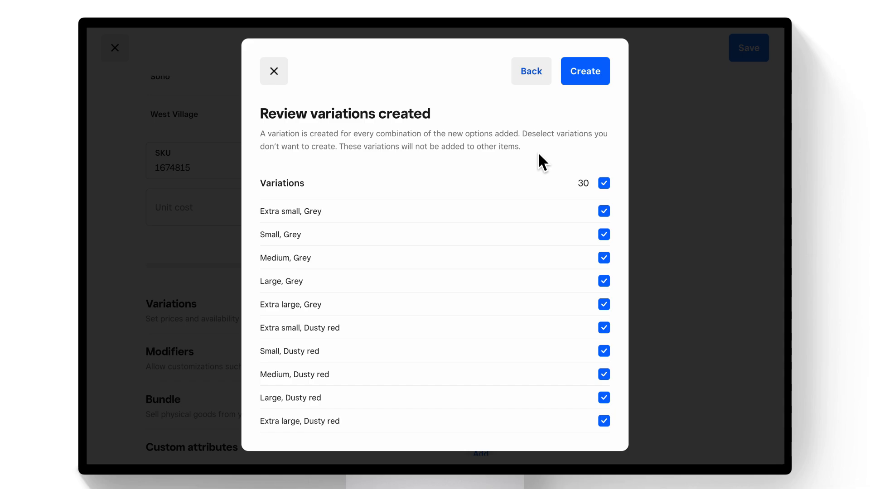
mouse_move(579, 114)
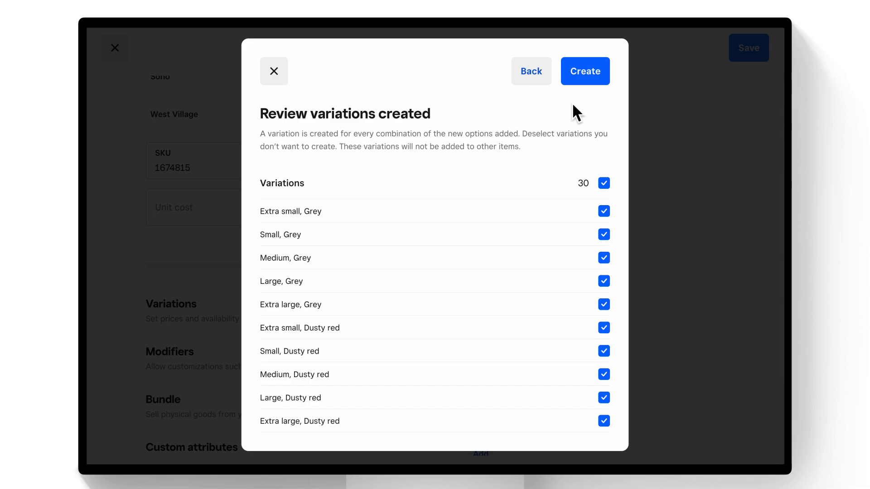
Create all 30 size-colour T shirt variations and look through the resulting list.
click(584, 71)
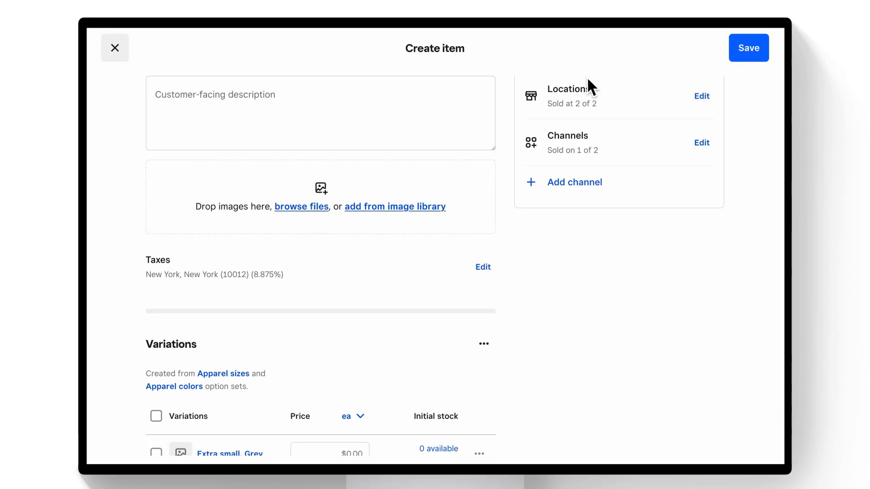
scroll(down, 3)
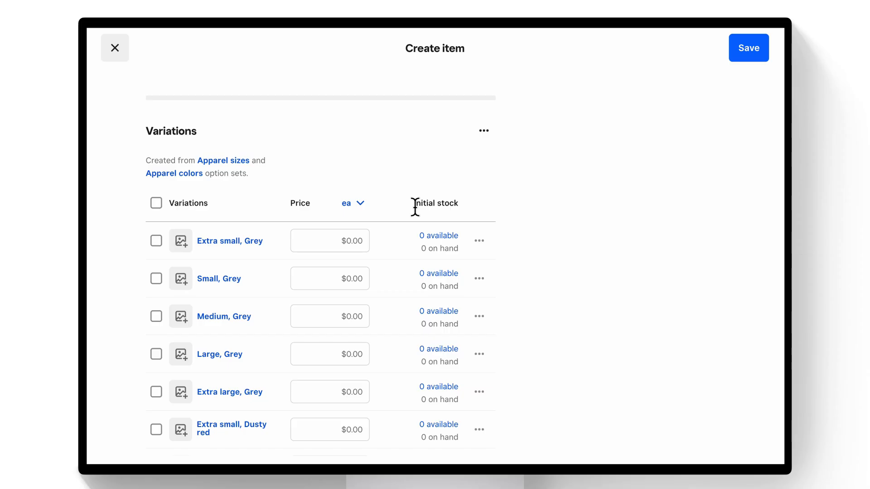
scroll(down, 3)
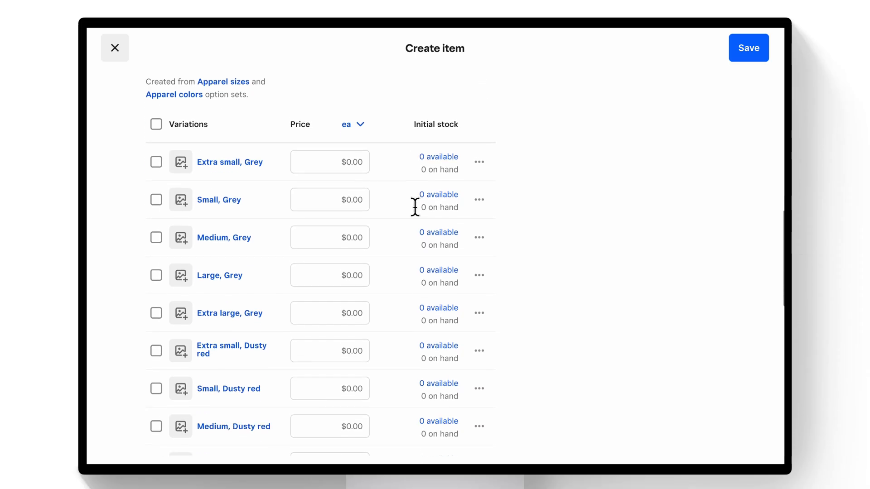
scroll(down, 3)
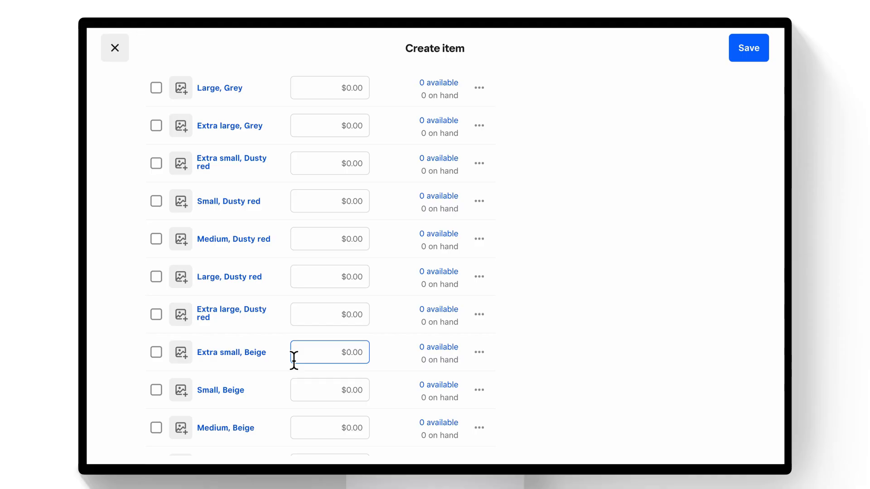
scroll(down, 3)
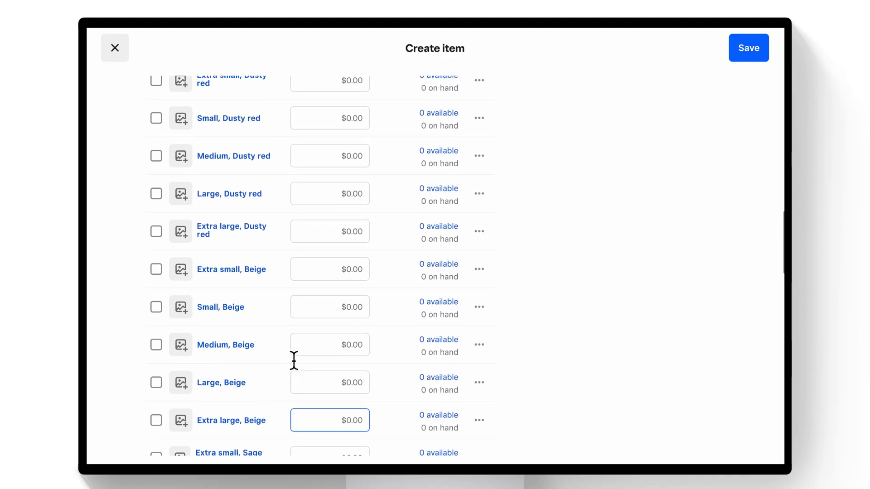
scroll(up, 3)
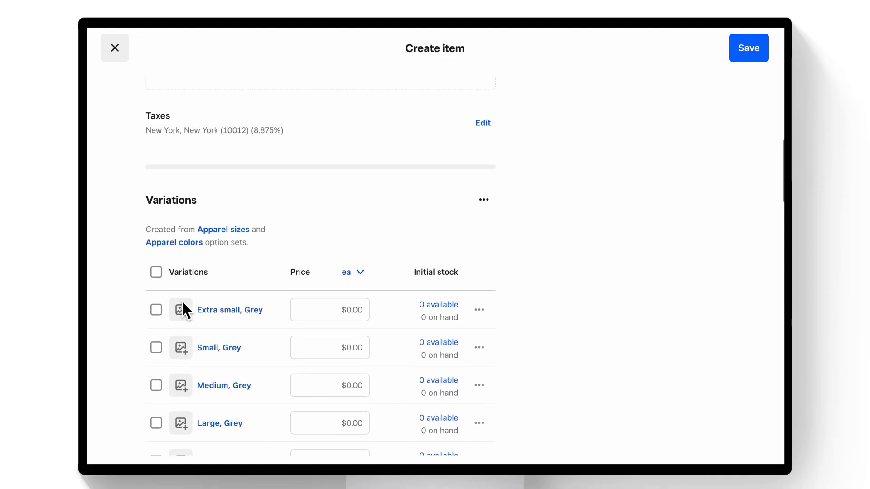
Bulk-price every T shirt variation at $20.00 and save the item.
click(156, 272)
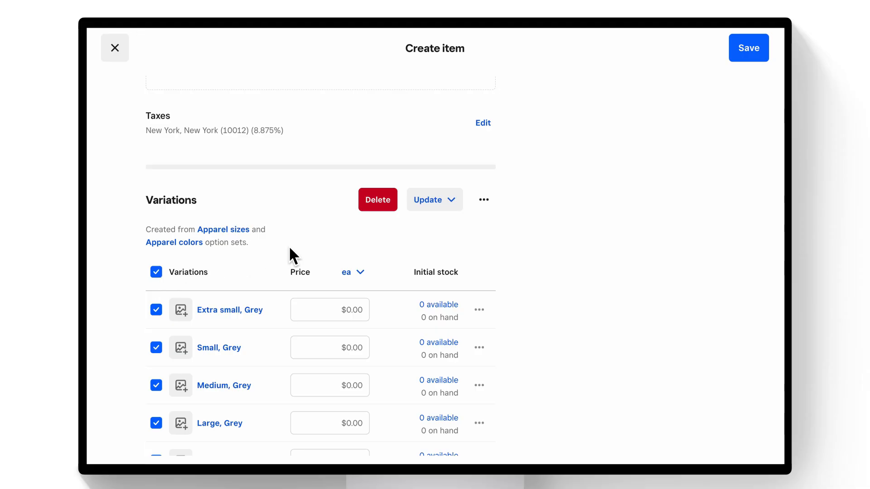
click(434, 199)
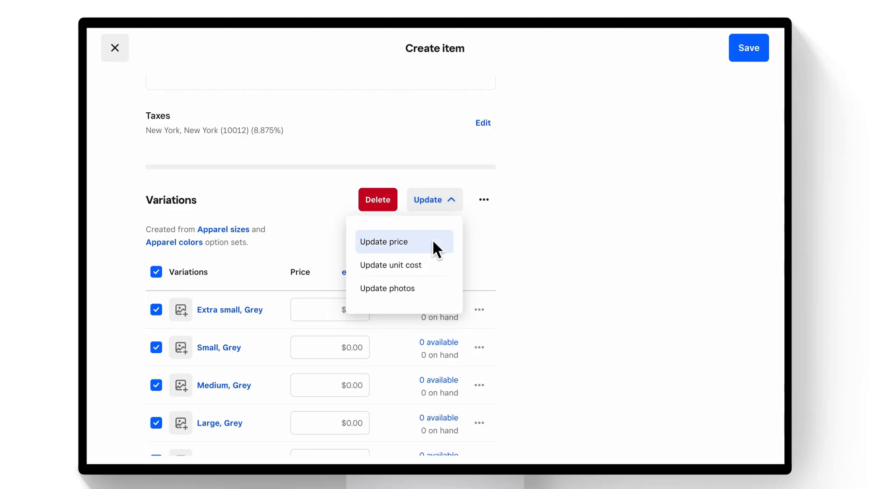
click(383, 241)
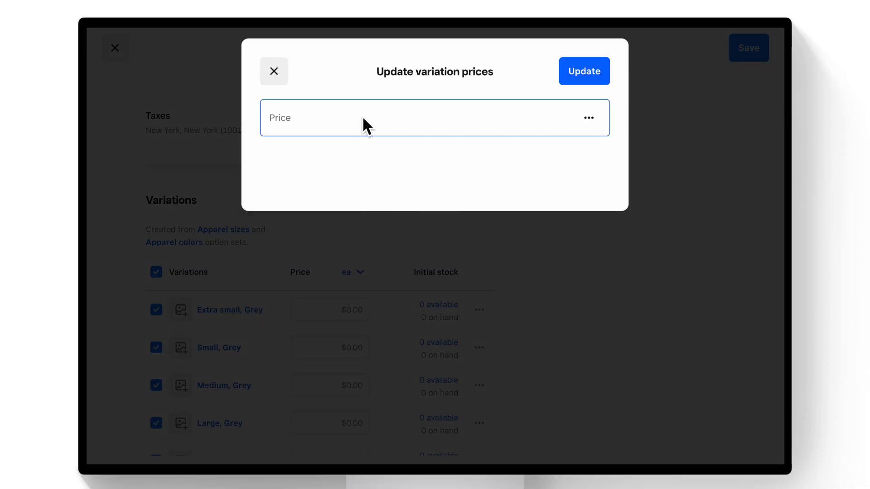
click(584, 70)
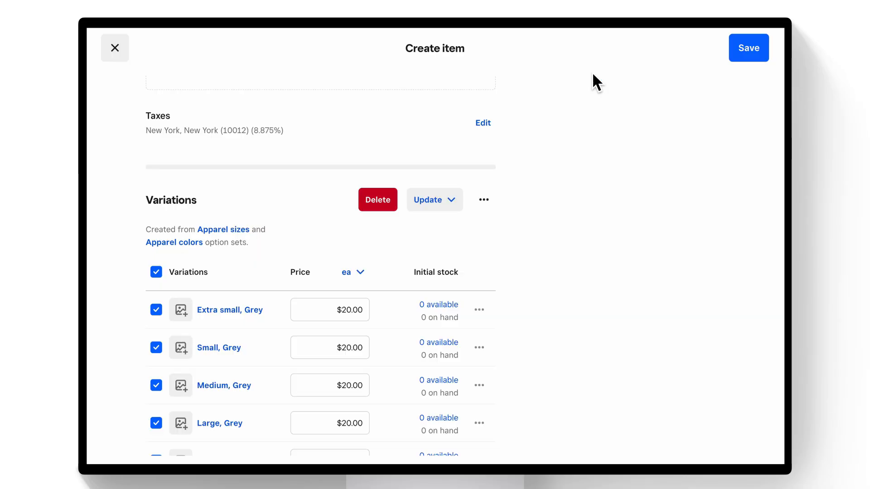
click(115, 48)
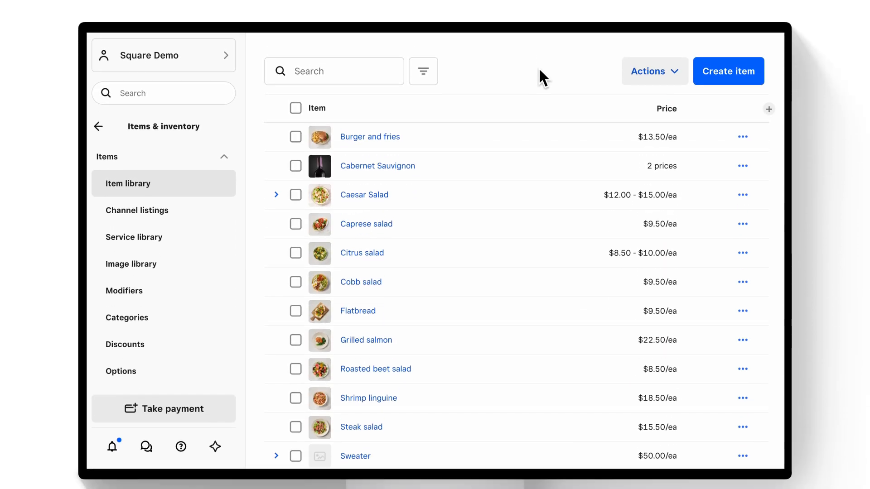
Start a new physical-good item named Burgundy wine with a price of 30.
scroll(up, 3)
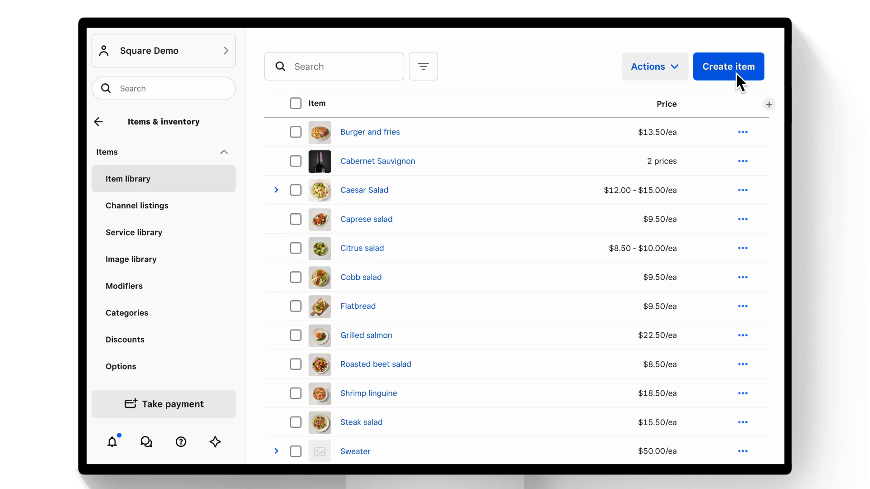
click(729, 66)
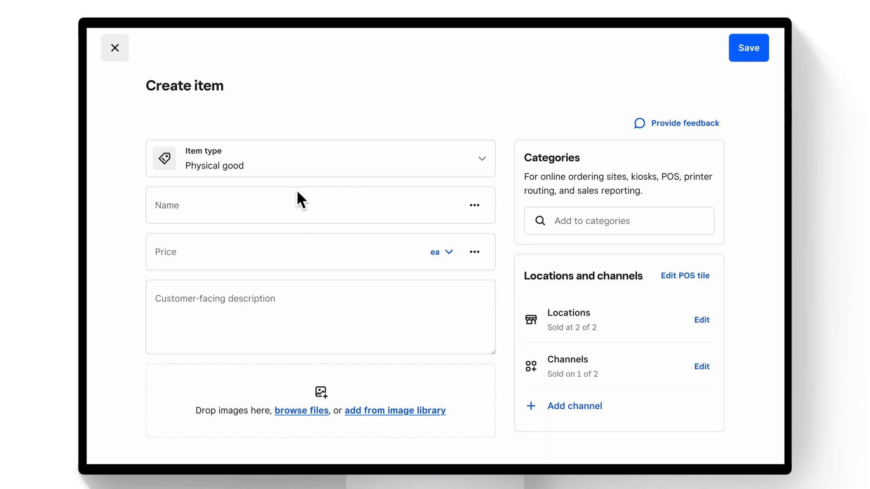
text(Burgund)
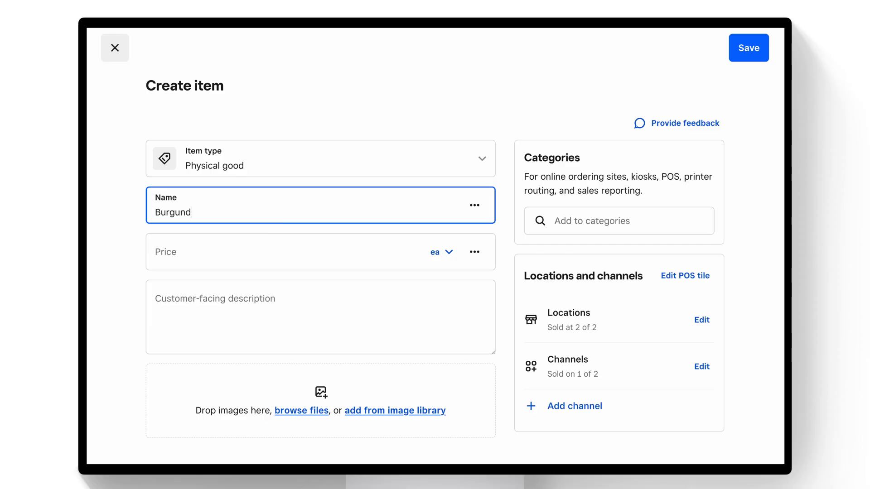
text(y wine)
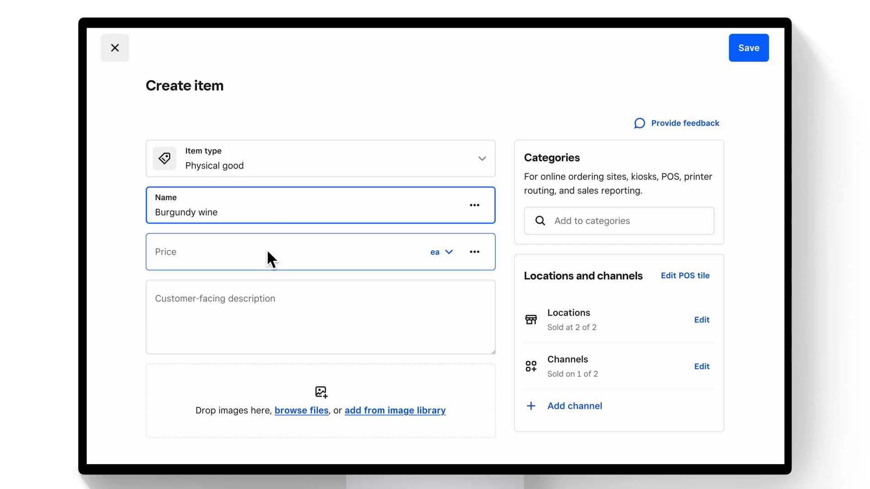
text(30)
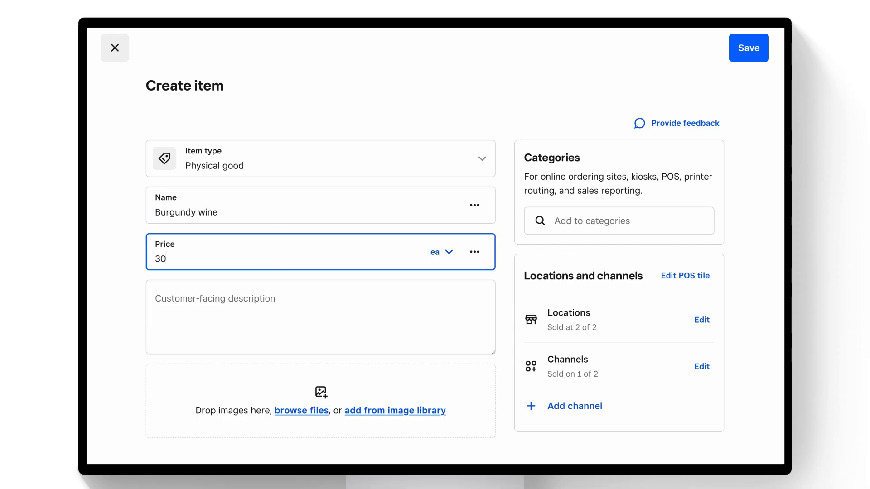
Sell Burgundy wine by the Bottle and choose to sell multiple units.
click(441, 252)
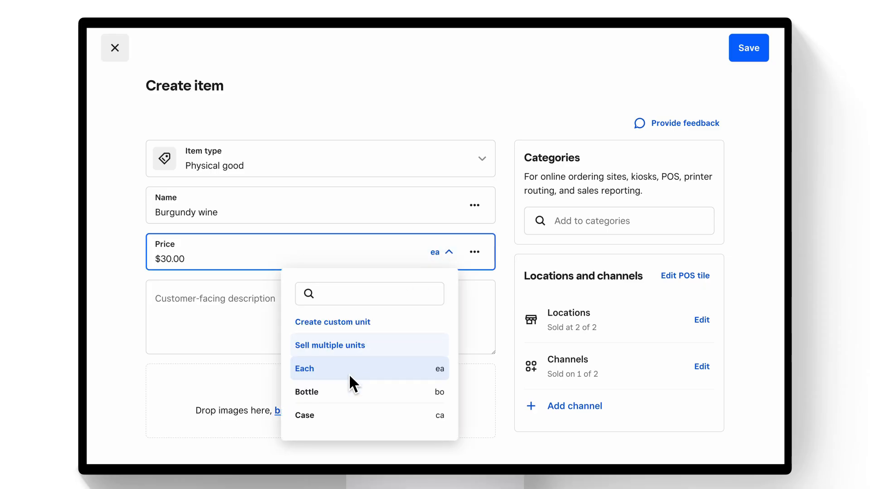
click(306, 391)
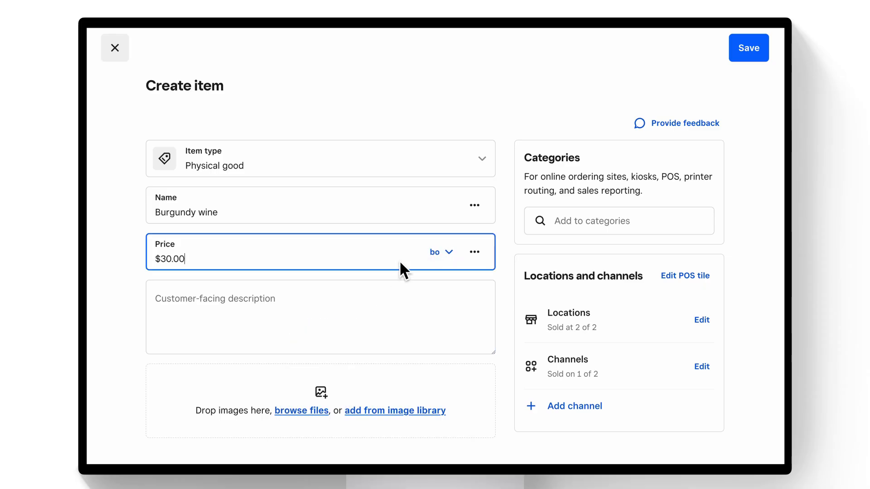
mouse_move(442, 252)
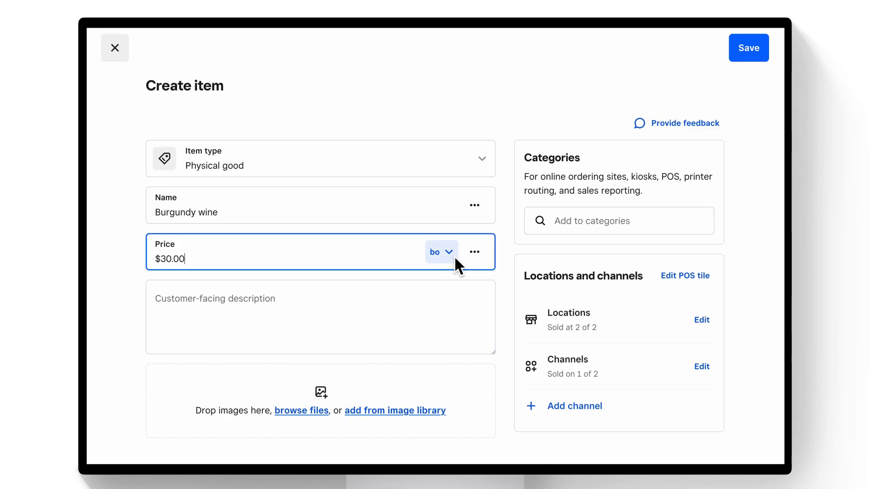
click(441, 252)
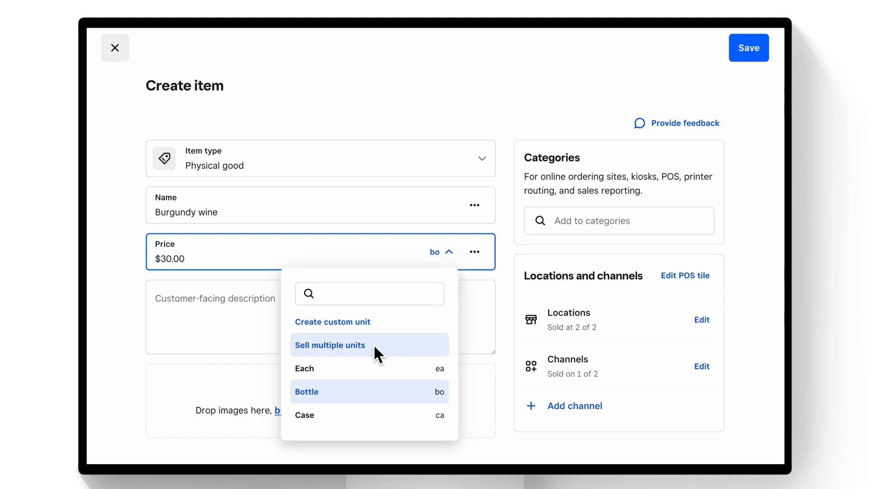
click(330, 345)
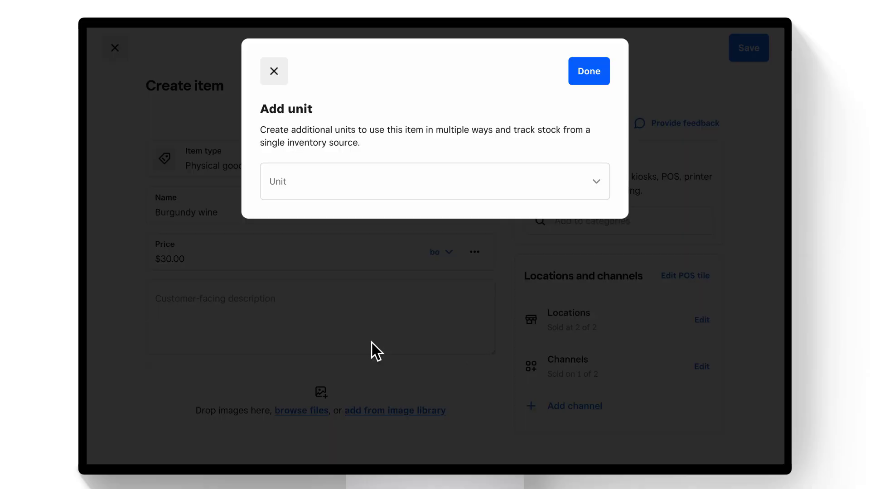
Add a Case unit with the conversion 1 case = 12 bottles and confirm it.
click(434, 181)
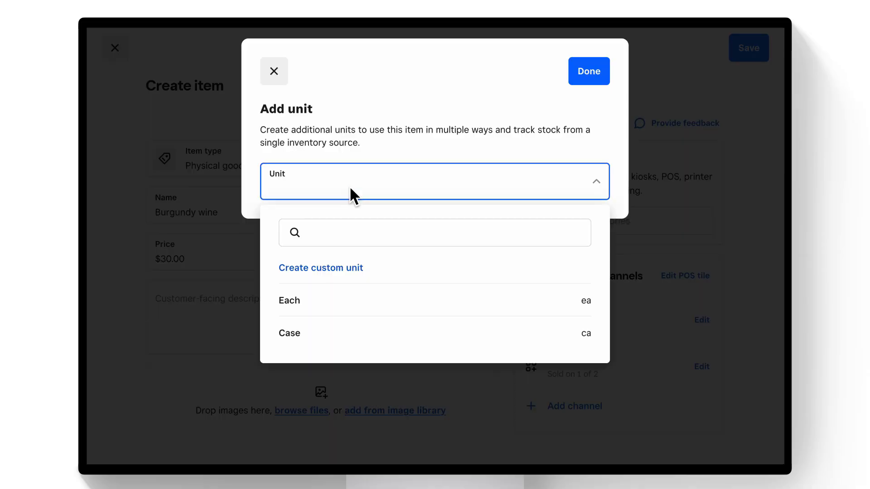
mouse_move(347, 332)
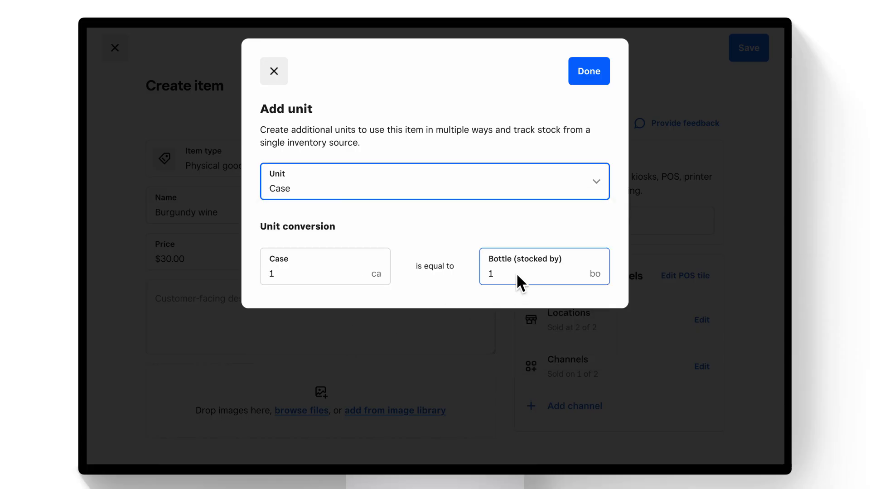
click(543, 267)
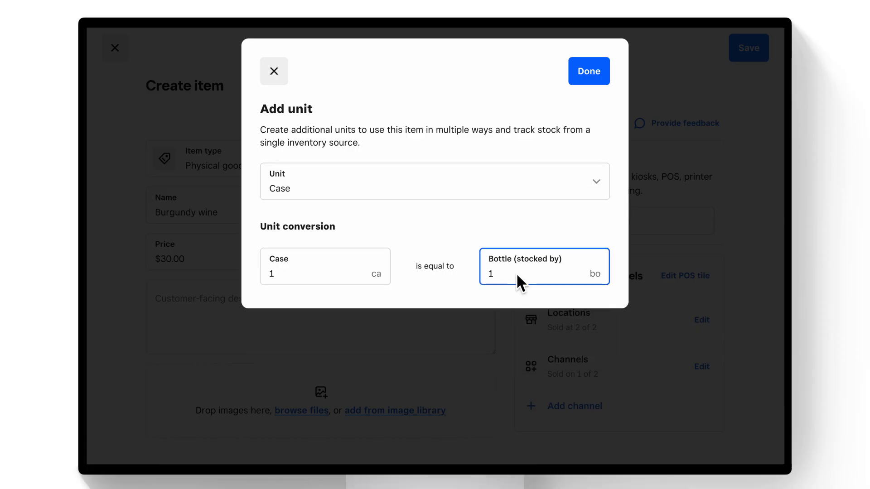
text(2)
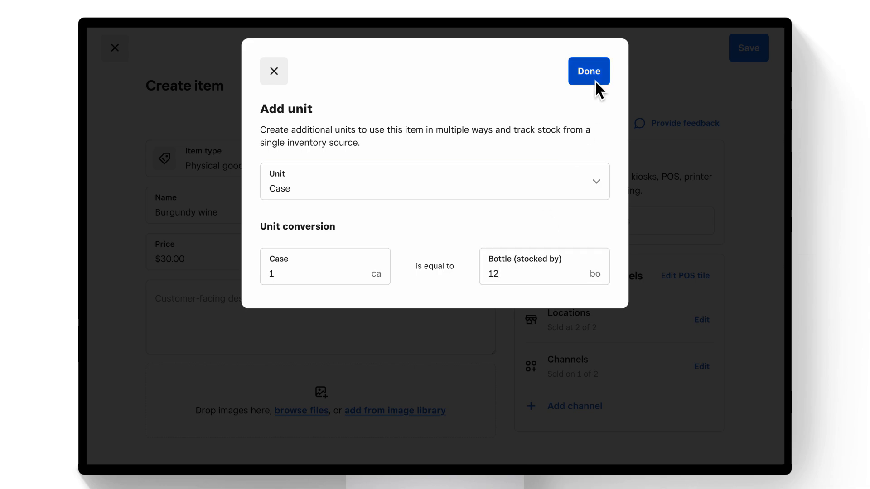
click(589, 71)
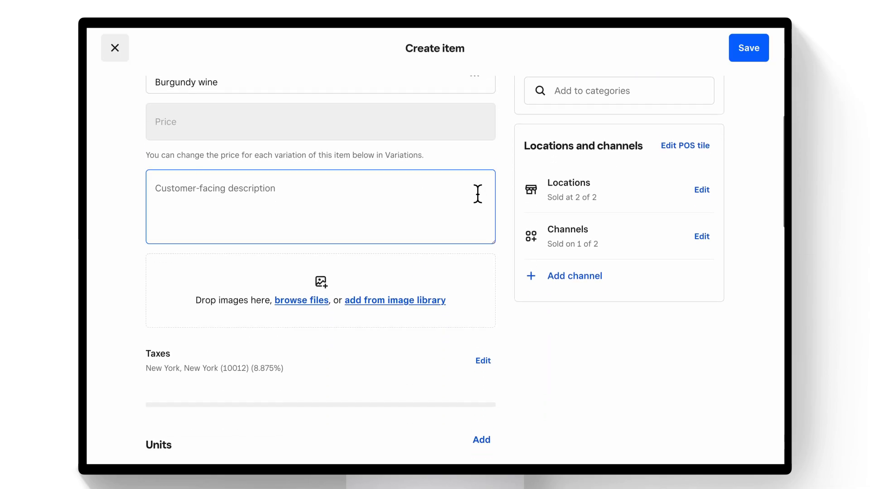
Price the Case variation of Burgundy wine at $300.
scroll(down, 3)
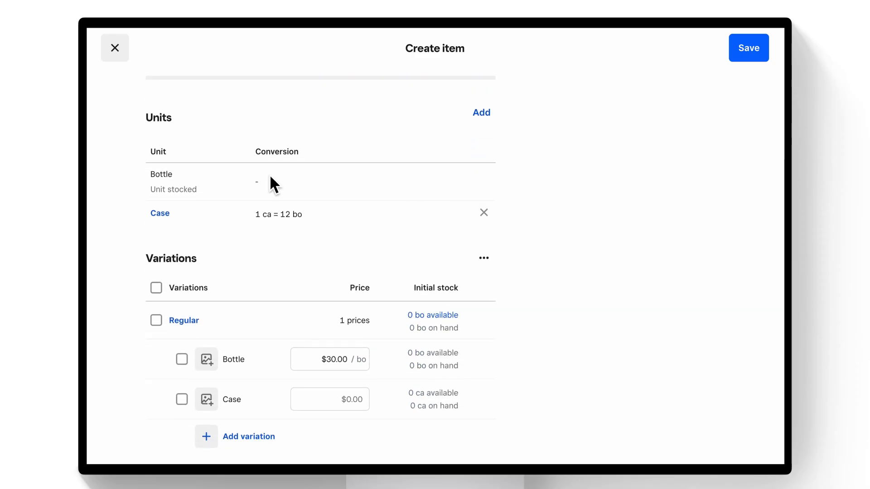
scroll(down, 3)
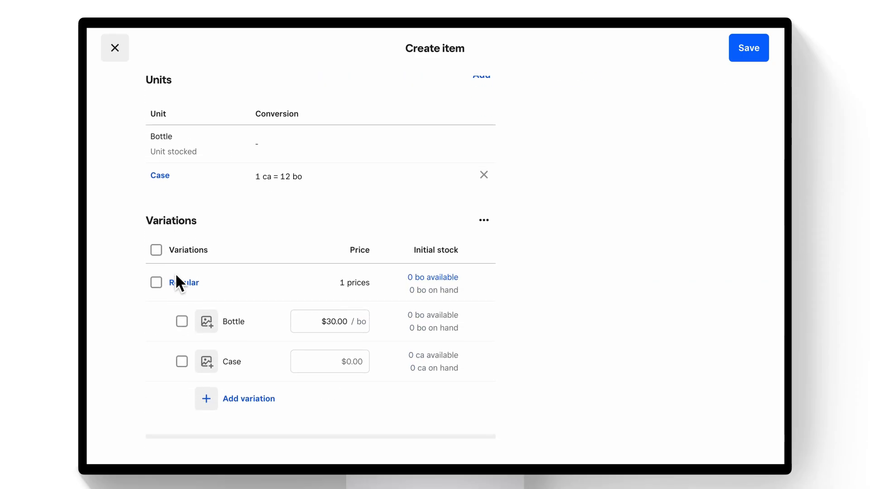
click(330, 361)
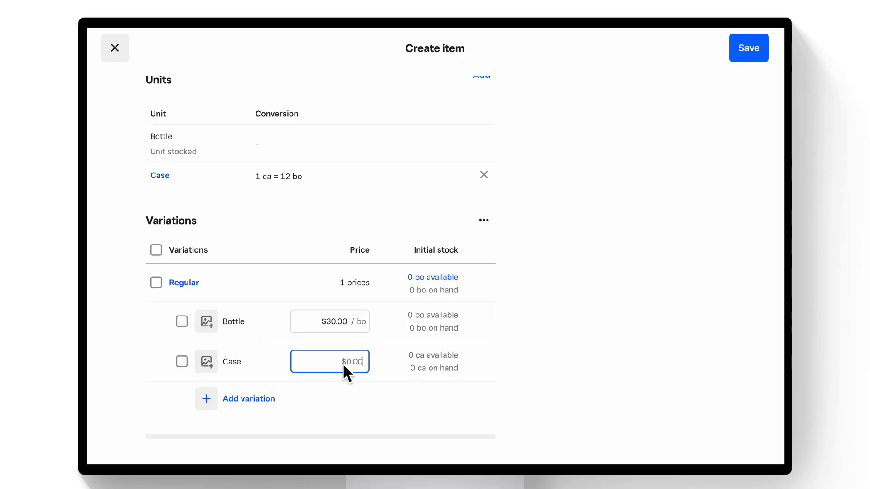
text(300)
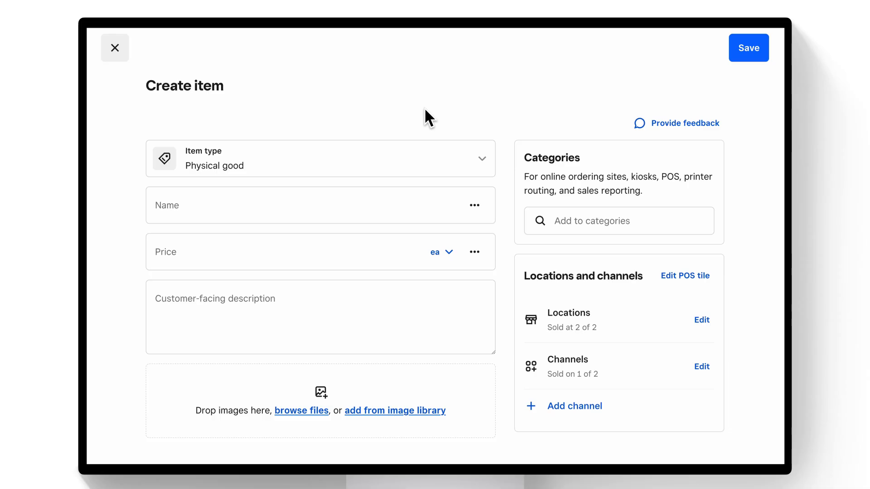
Expand the blank new item's checkout and order fulfillment sections, showing shipping weight and alcohol options.
scroll(down, 3)
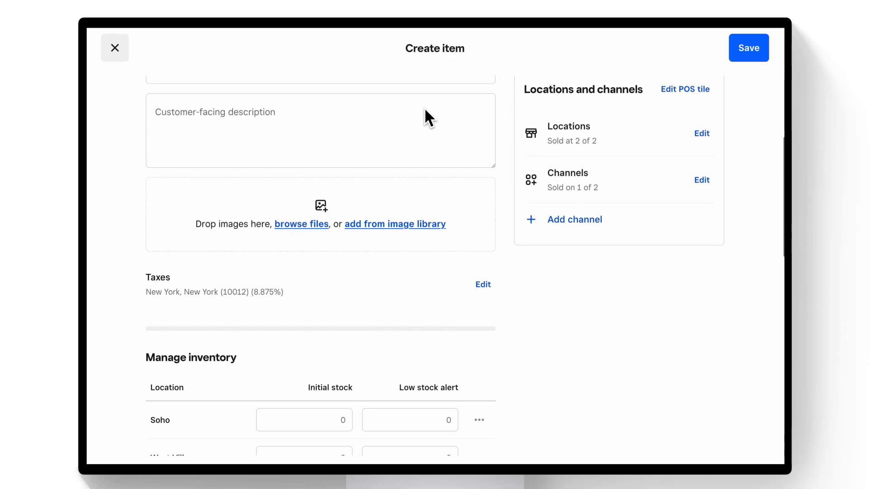
scroll(down, 3)
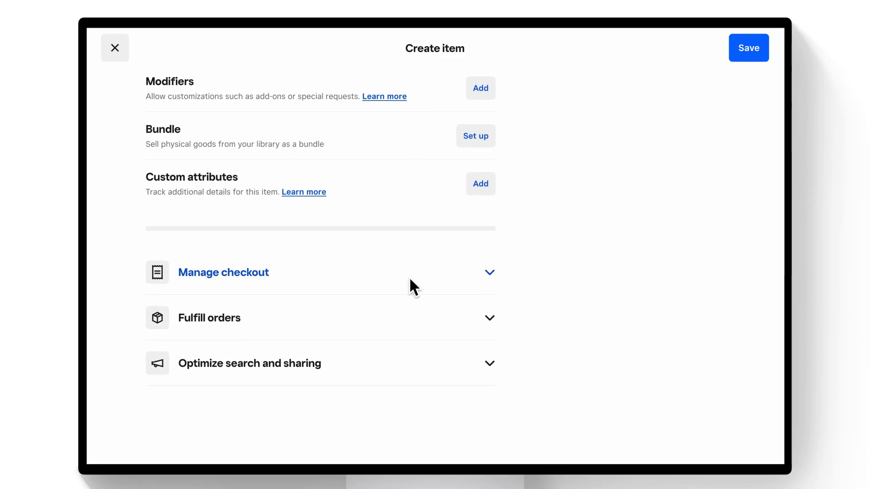
mouse_move(401, 371)
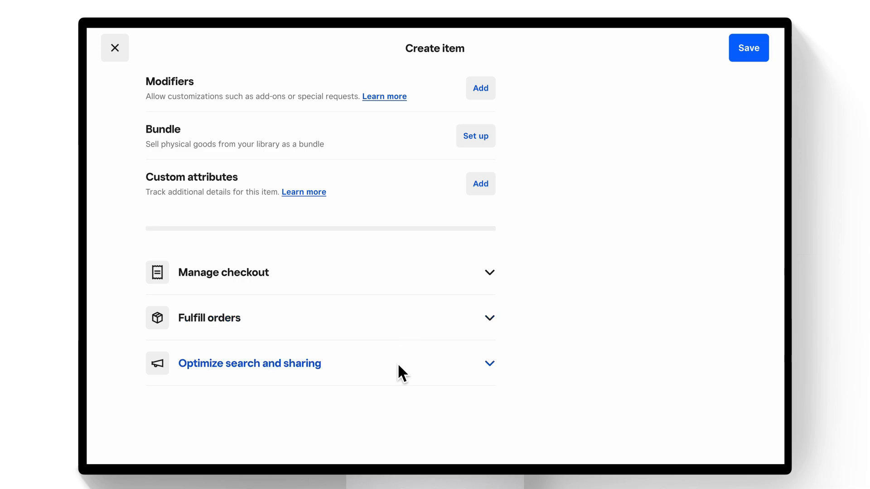
mouse_move(402, 293)
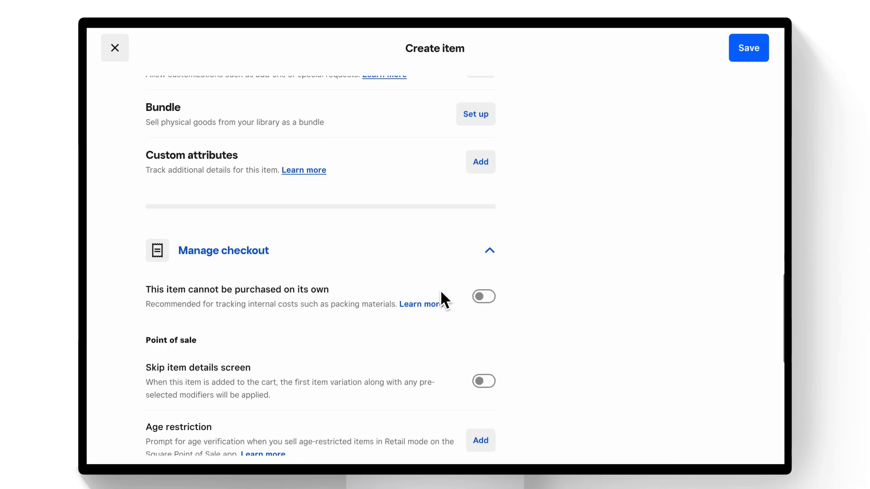
scroll(down, 3)
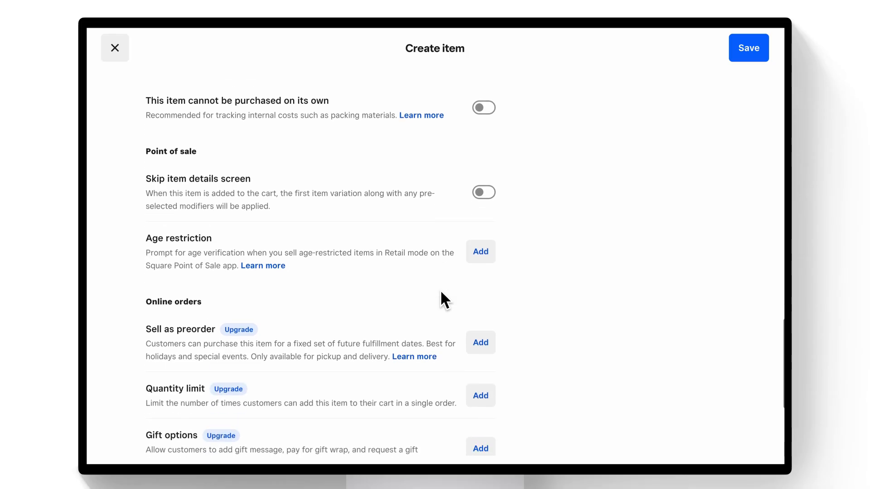
mouse_move(386, 293)
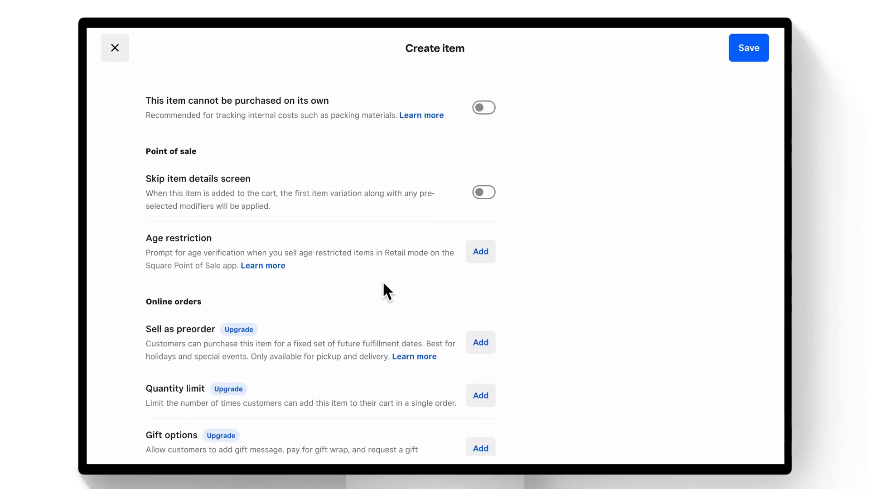
scroll(down, 3)
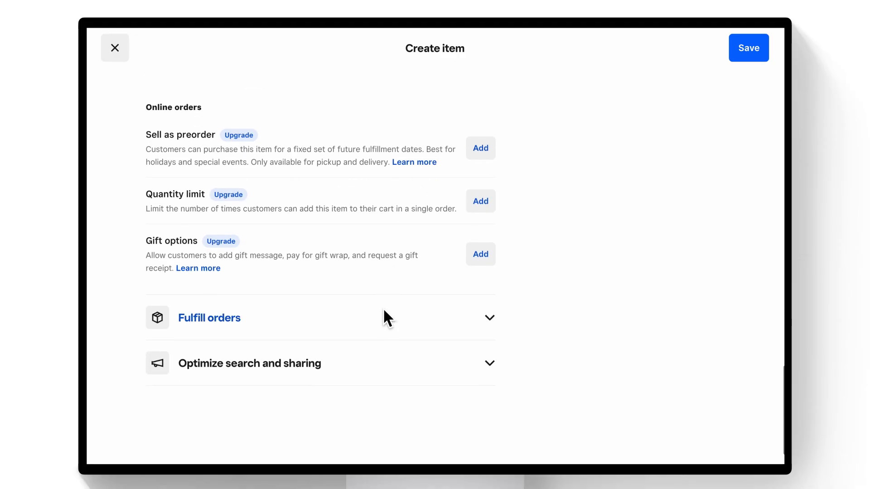
click(209, 317)
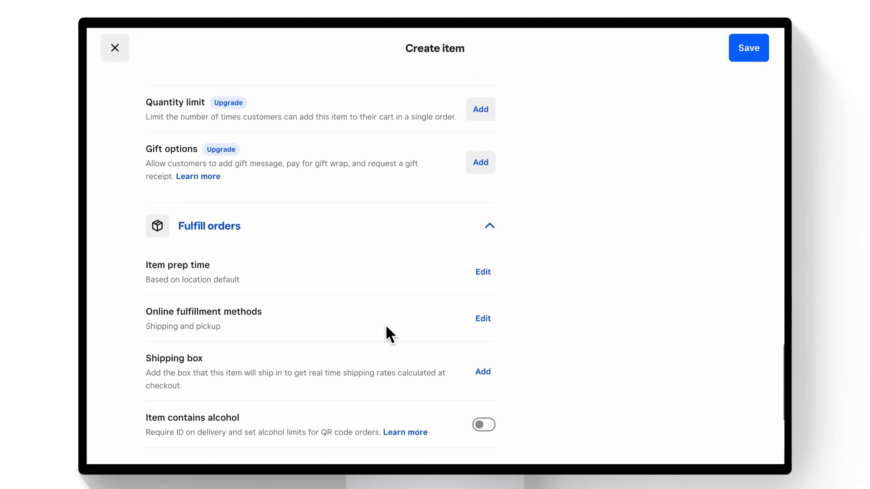
scroll(down, 3)
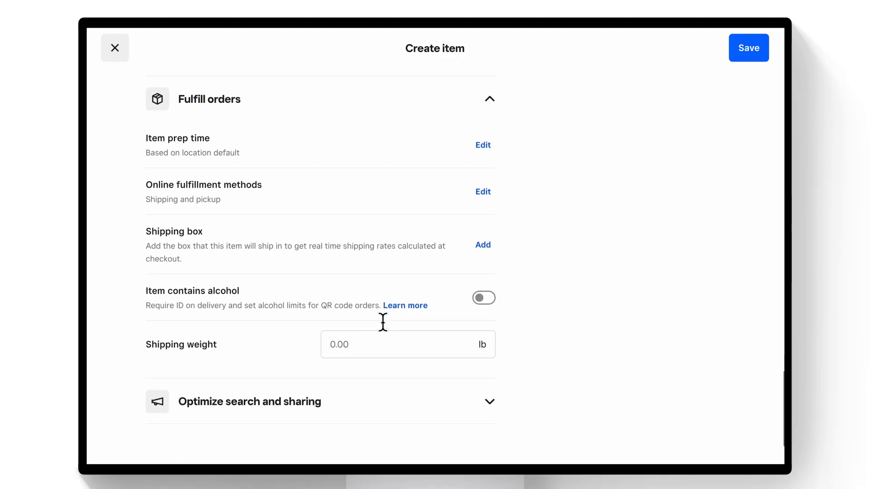
mouse_move(515, 152)
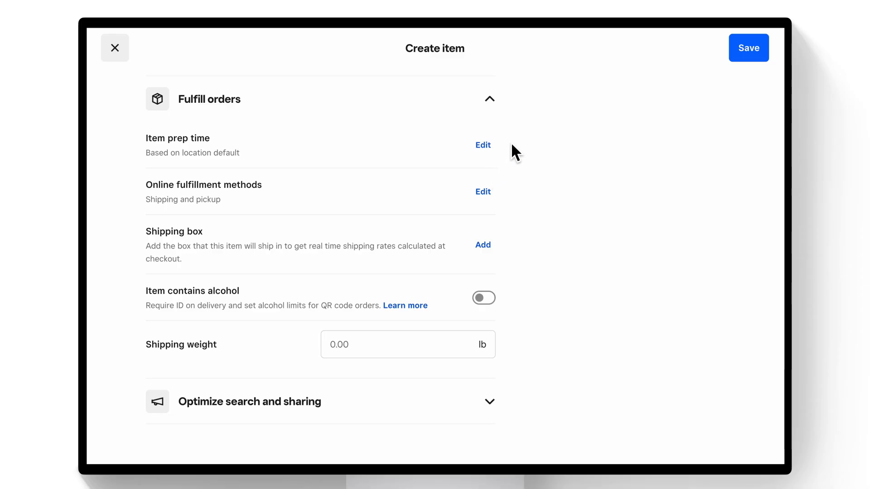
mouse_move(531, 192)
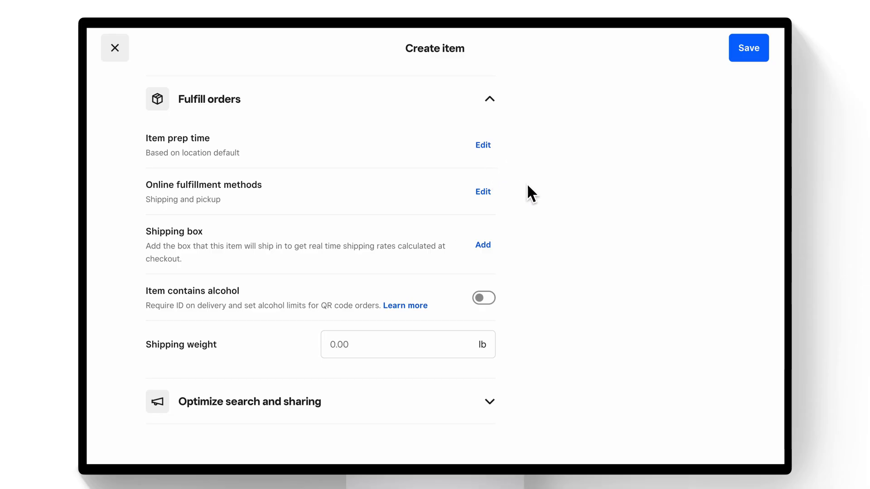
mouse_move(523, 201)
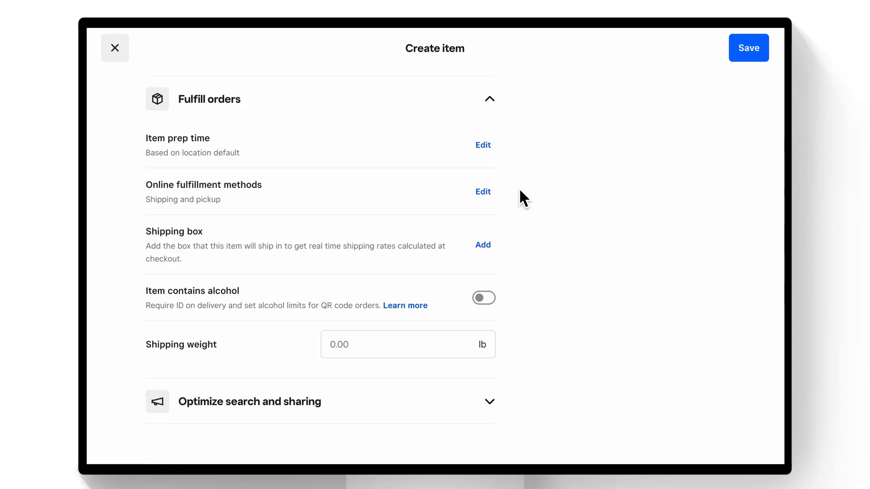
mouse_move(520, 309)
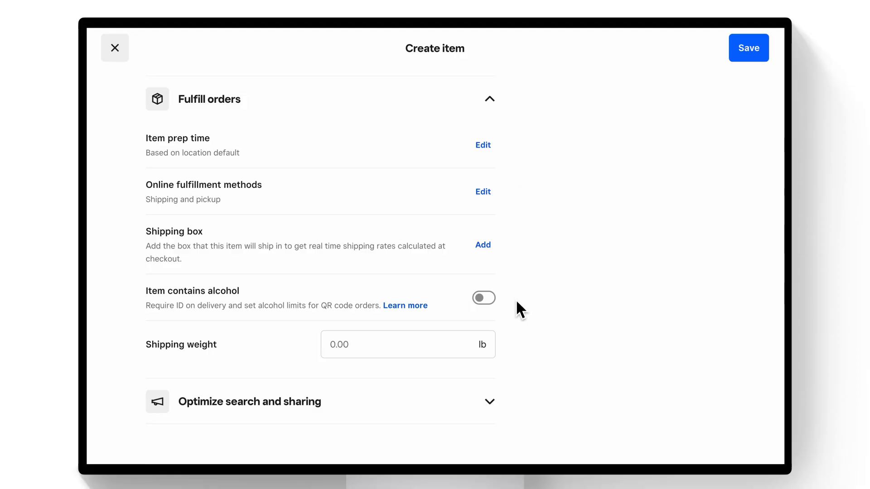
mouse_move(511, 342)
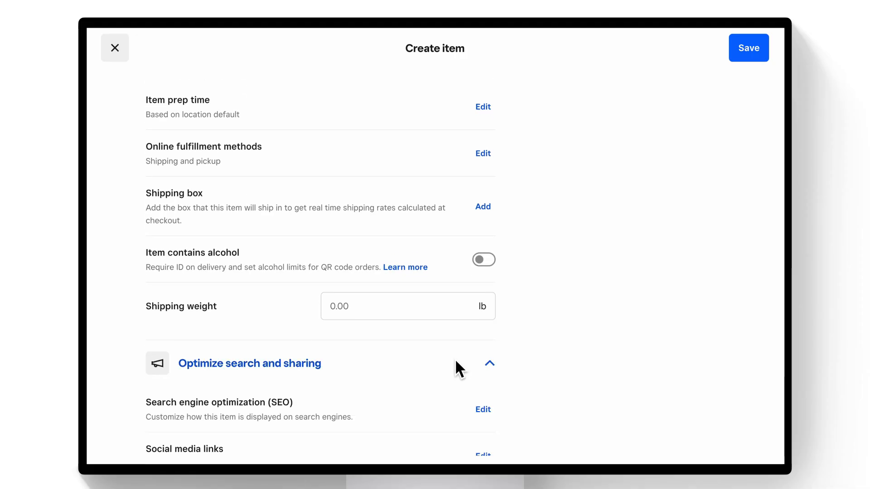
Peek at the SEO and social media sharing settings, then close the unsaved new-item form.
scroll(down, 3)
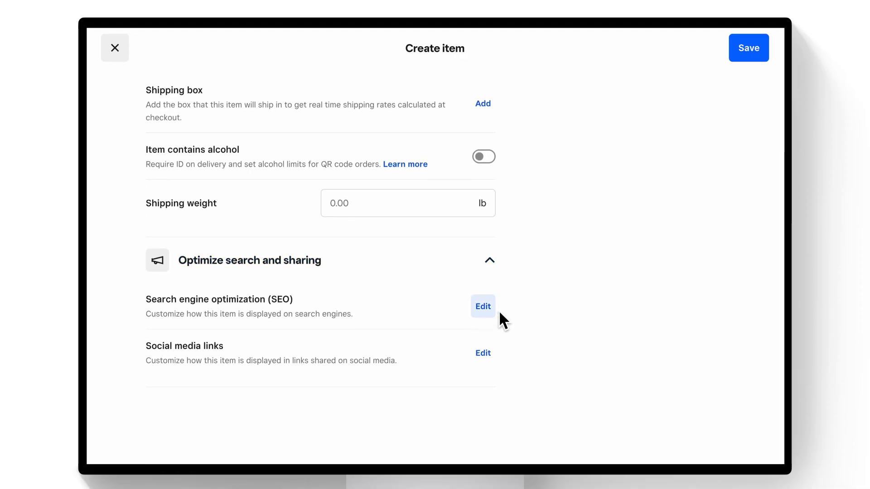
mouse_move(496, 316)
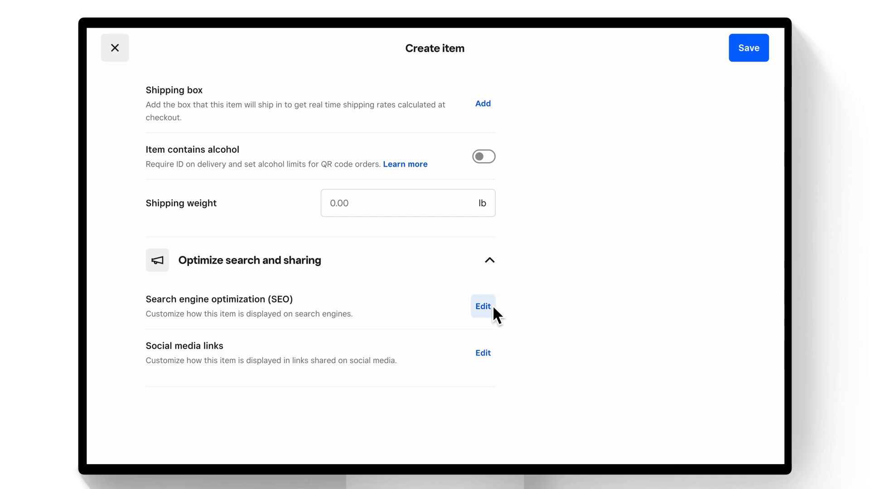
click(482, 307)
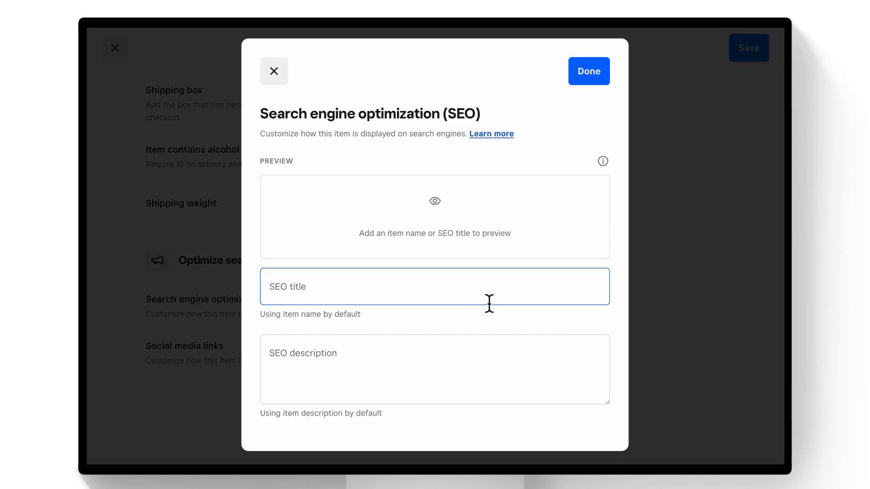
click(273, 70)
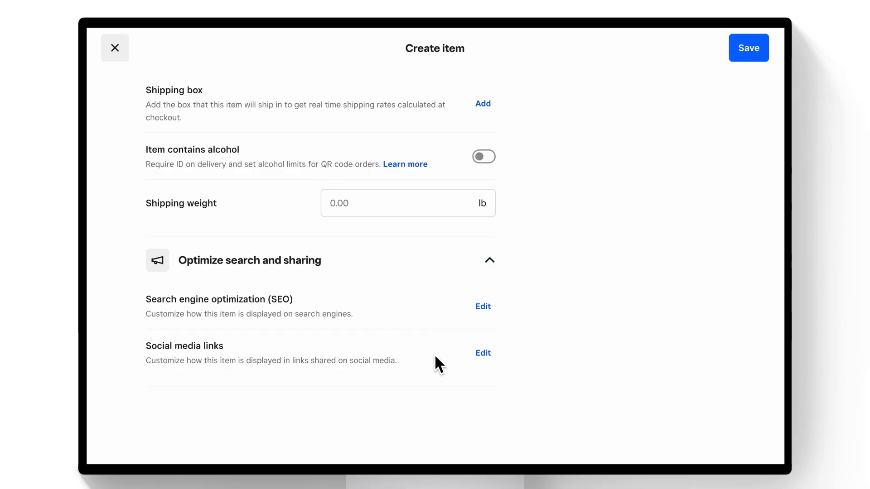
mouse_move(482, 366)
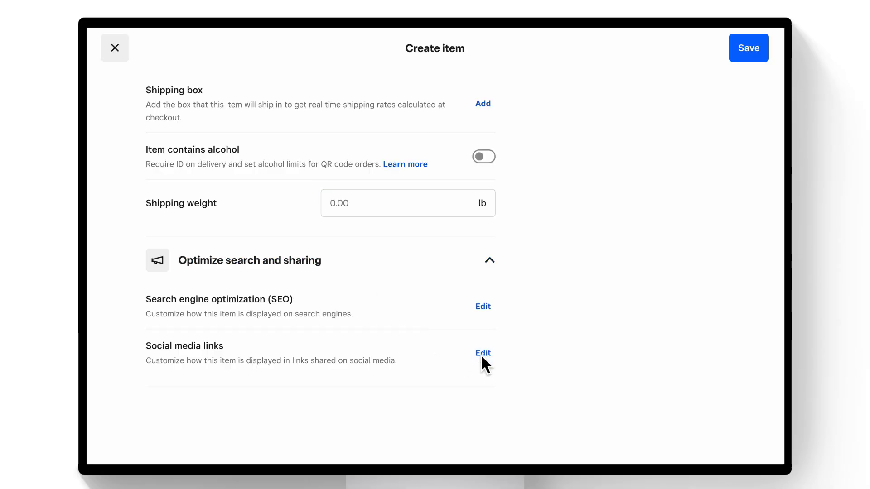
click(115, 47)
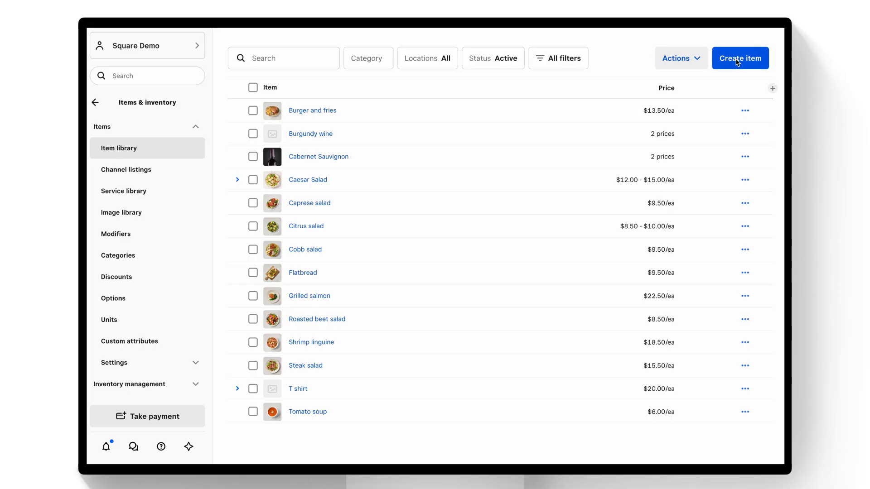
Create a new Sweater item priced at $50.
click(739, 58)
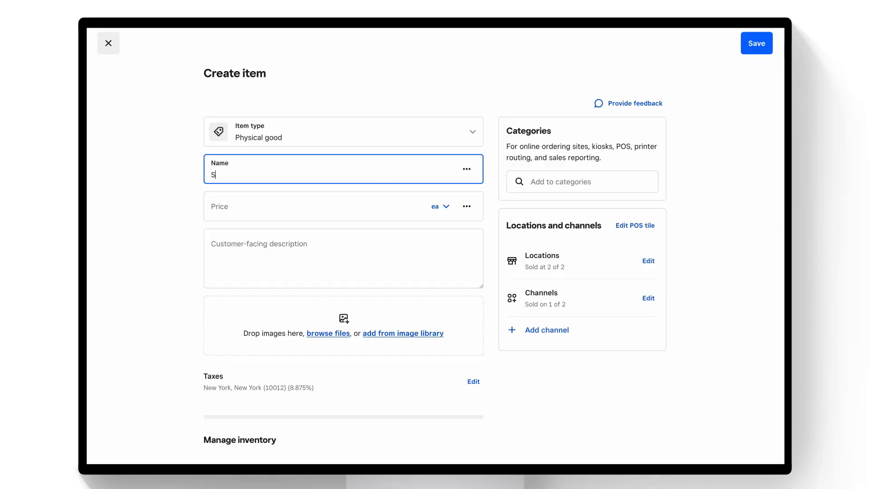
click(294, 212)
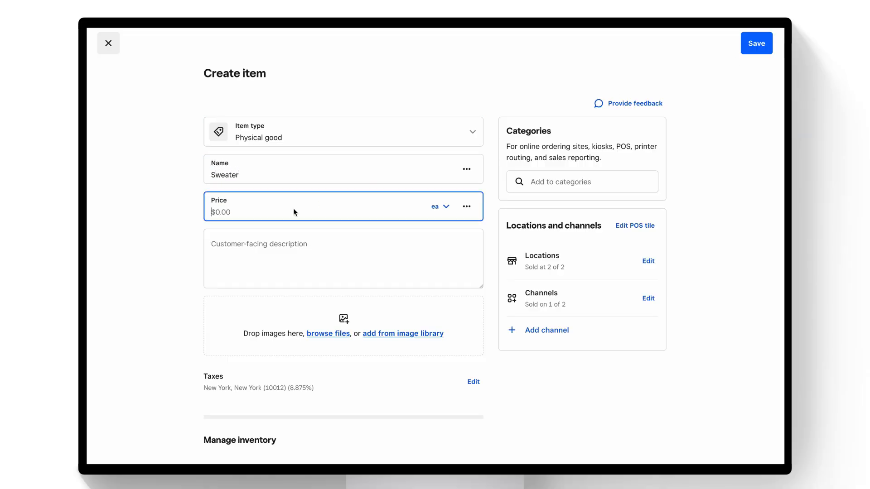
text(50)
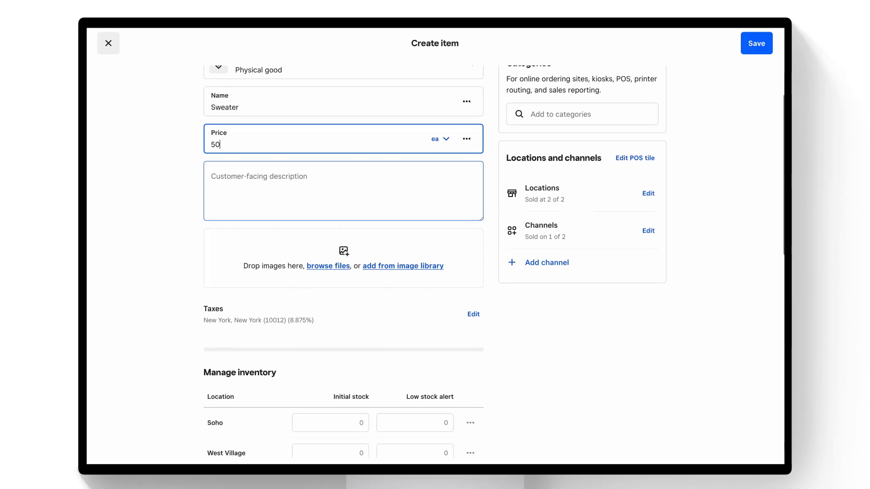
scroll(down, 3)
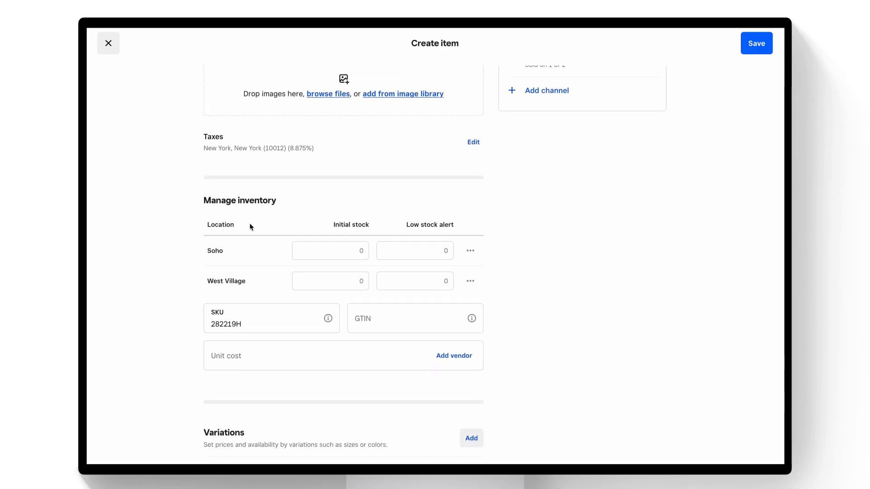
mouse_move(303, 206)
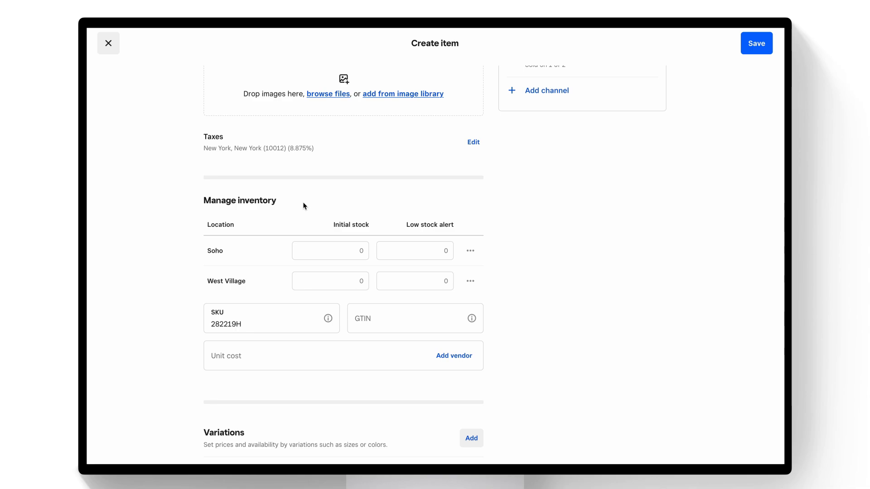
mouse_move(277, 253)
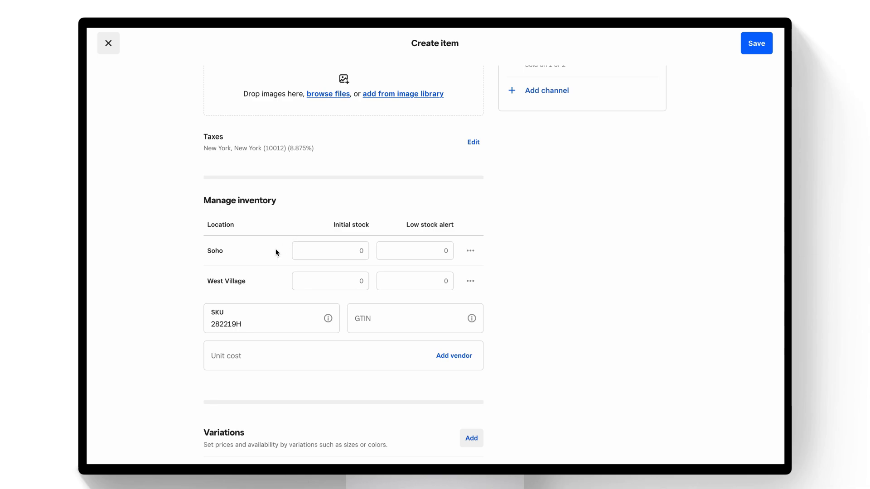
Enter 20 initial stock at Soho and West Village and save the Sweater.
click(330, 250)
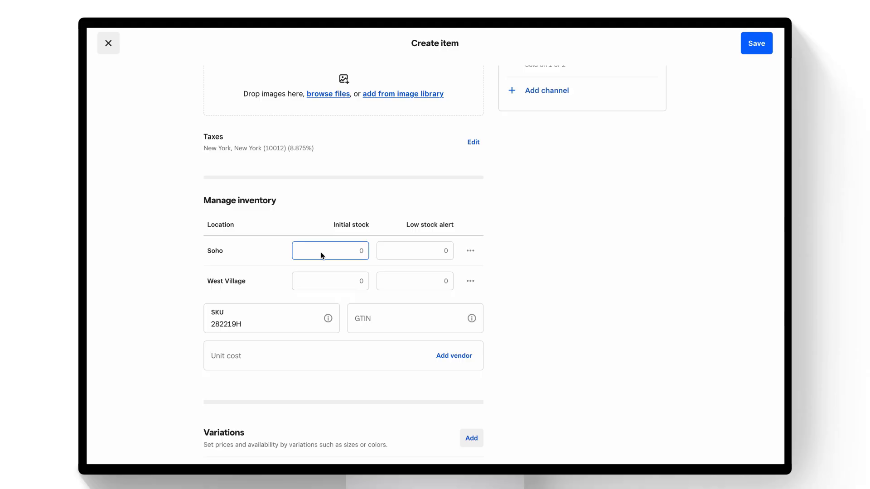
text(20)
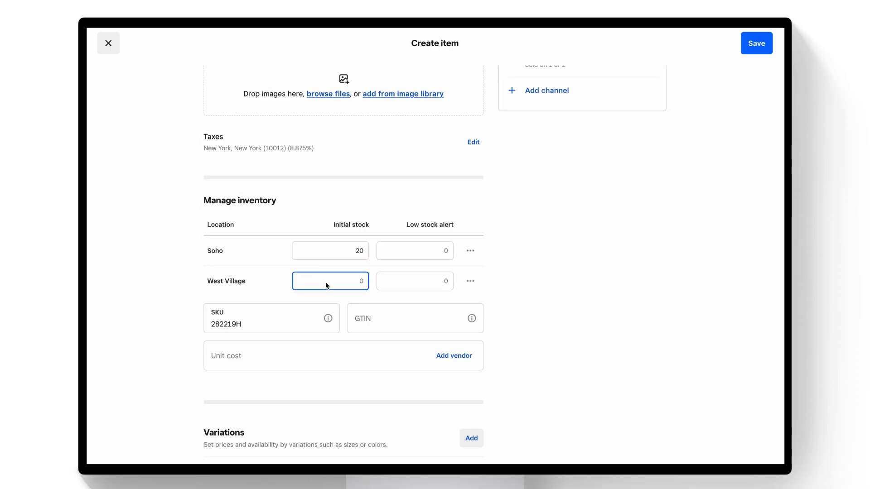
text(20)
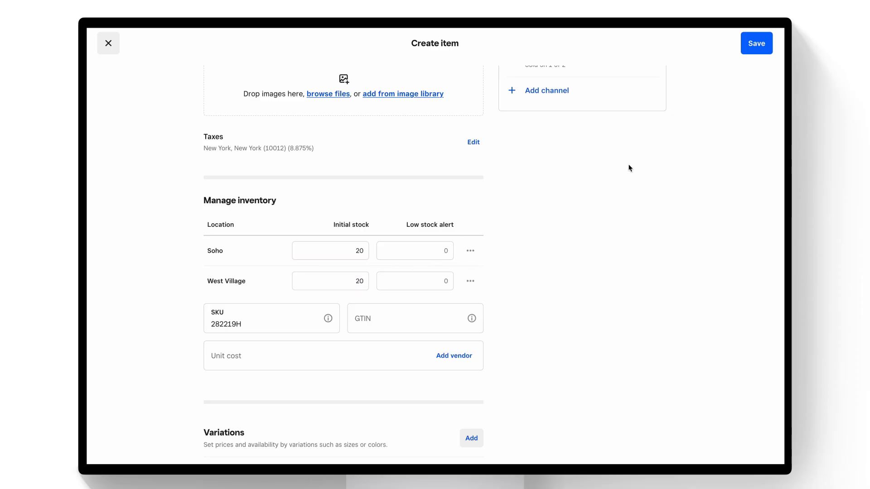
click(756, 43)
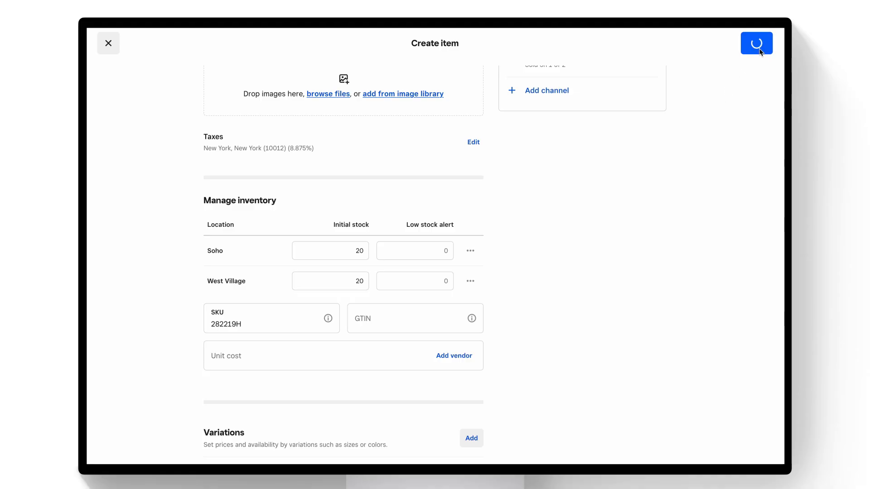
click(755, 43)
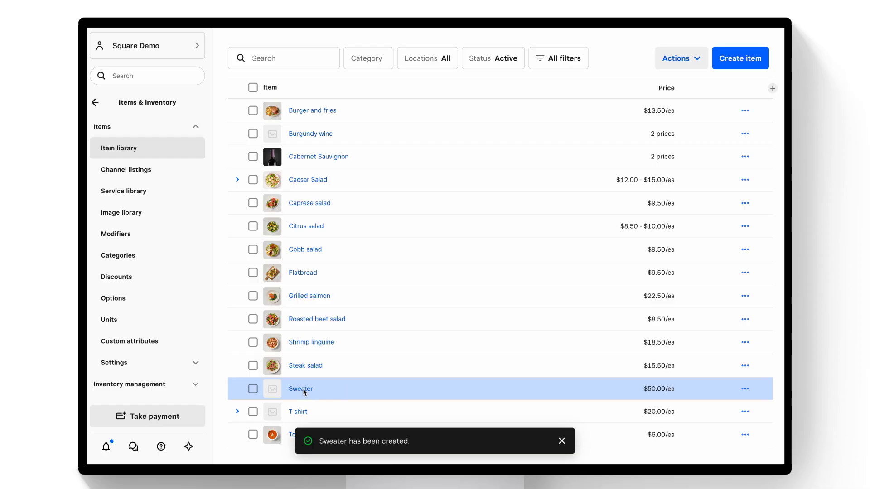
Open the Sweater and start adjusting its Soho on-hand stock.
click(300, 388)
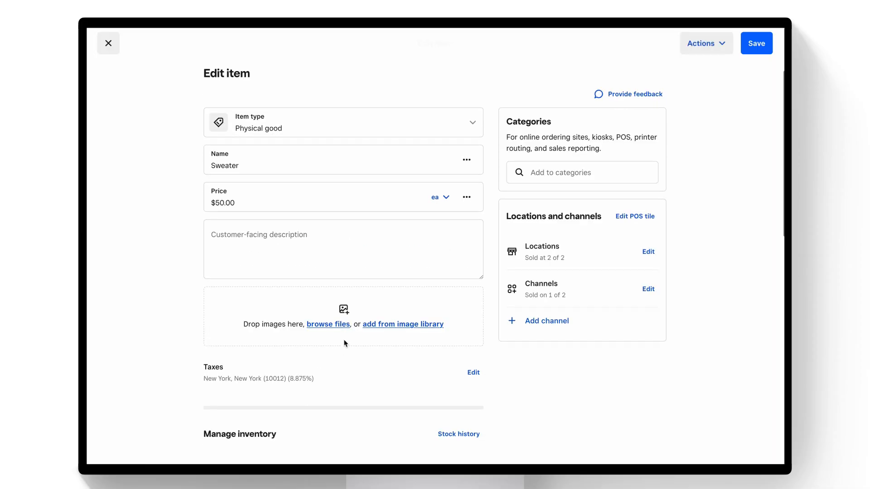
scroll(down, 3)
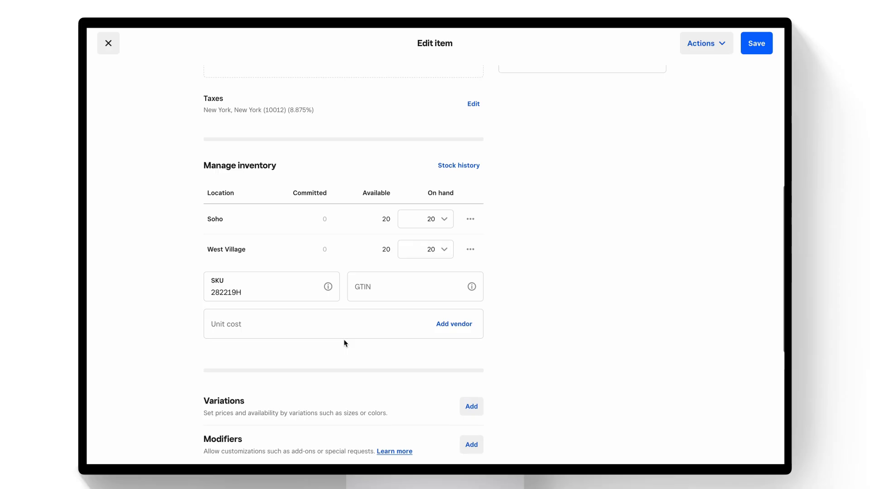
mouse_move(451, 227)
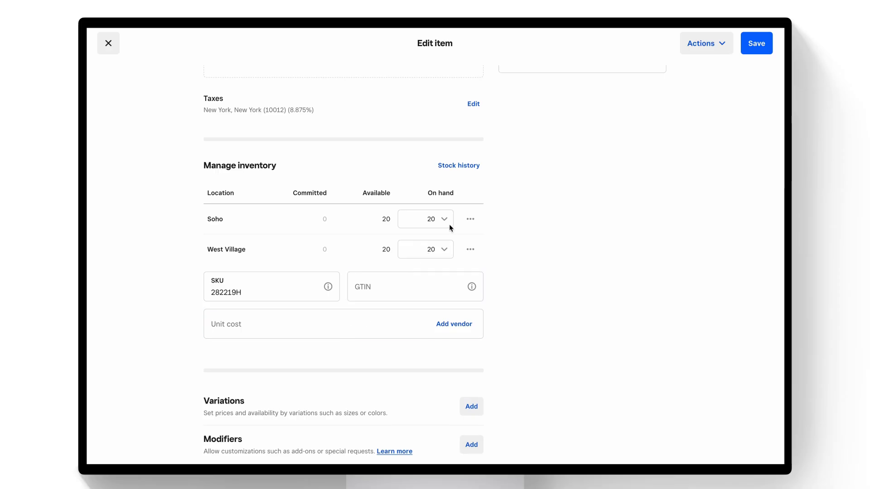
mouse_move(447, 224)
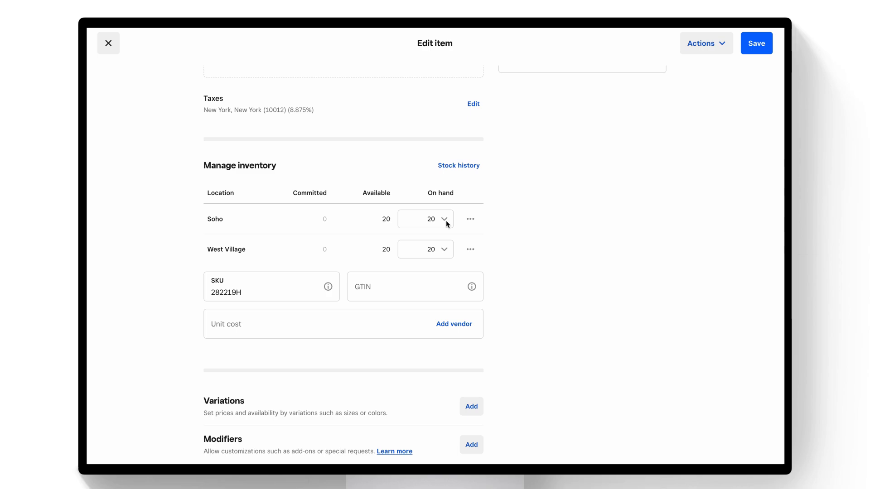
click(443, 218)
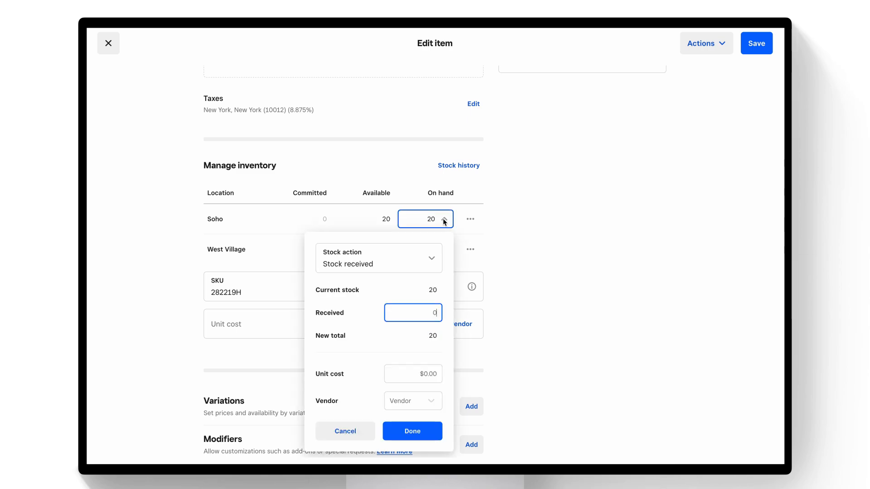
scroll(down, 3)
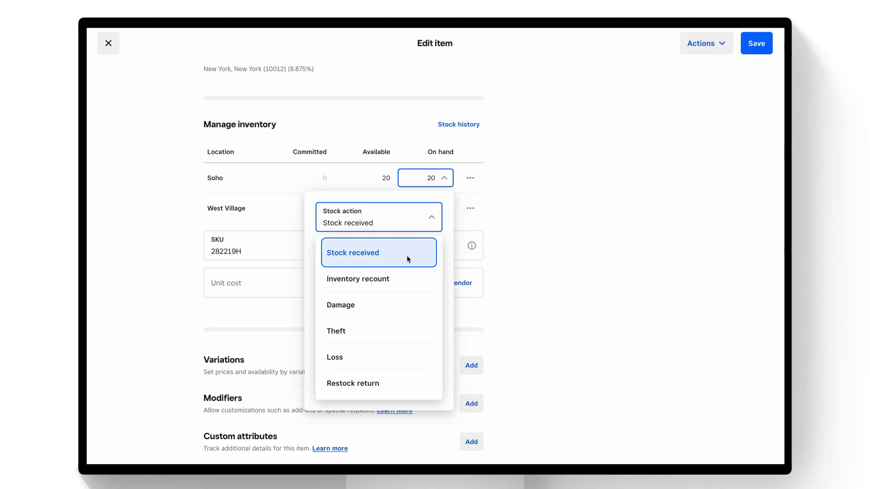
mouse_move(401, 229)
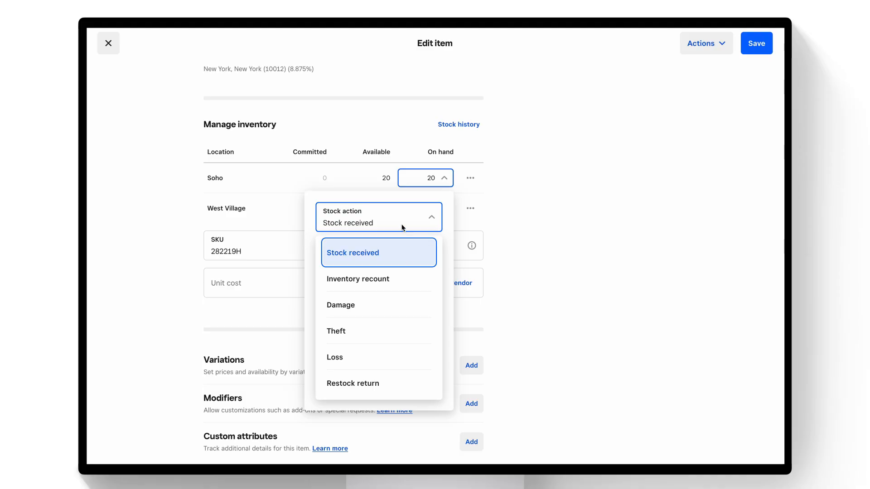
Record 10 units as Stock received at Soho, raising on hand to 30, and save.
click(353, 253)
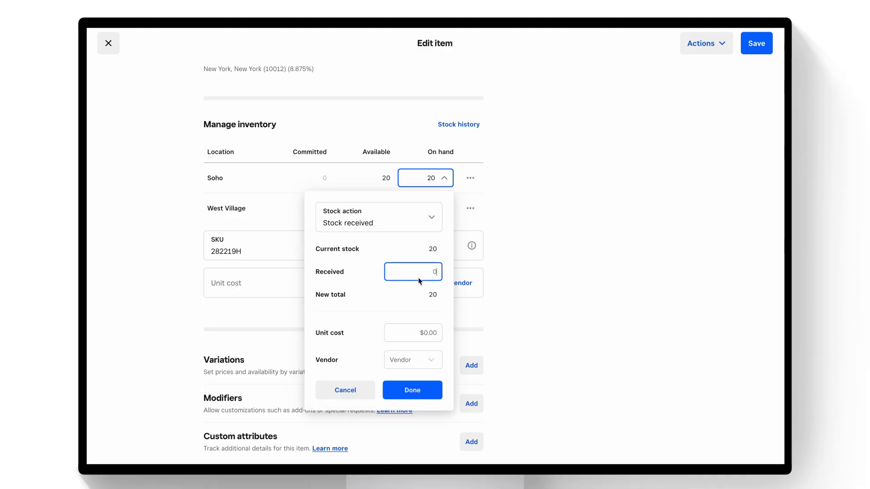
text(10)
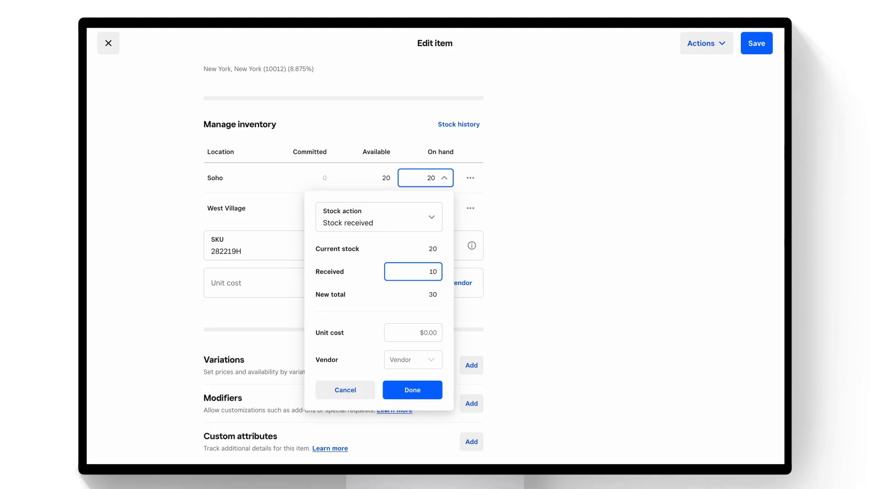
scroll(up, 3)
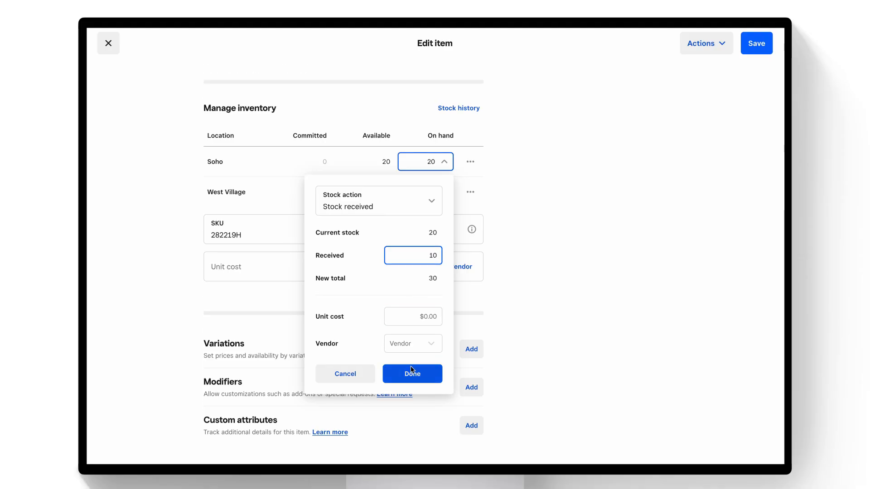
click(411, 373)
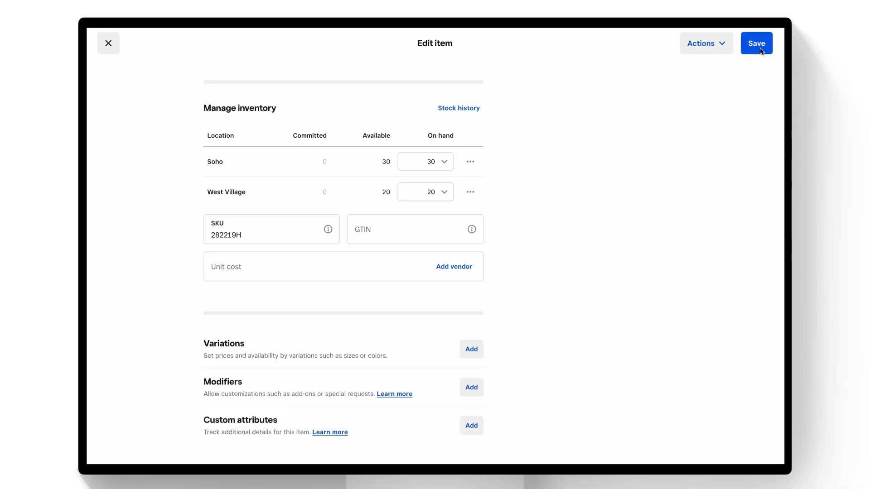
click(755, 44)
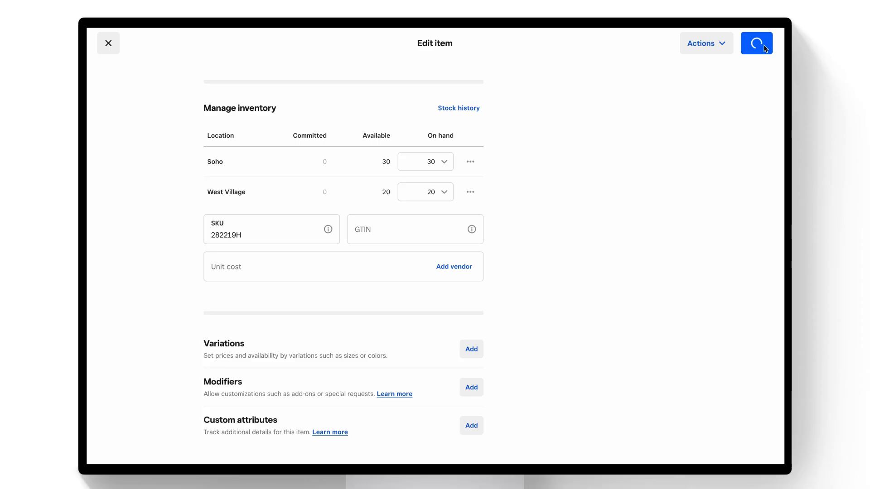
Open the T shirt and its Extra small, Grey variation for editing.
click(756, 44)
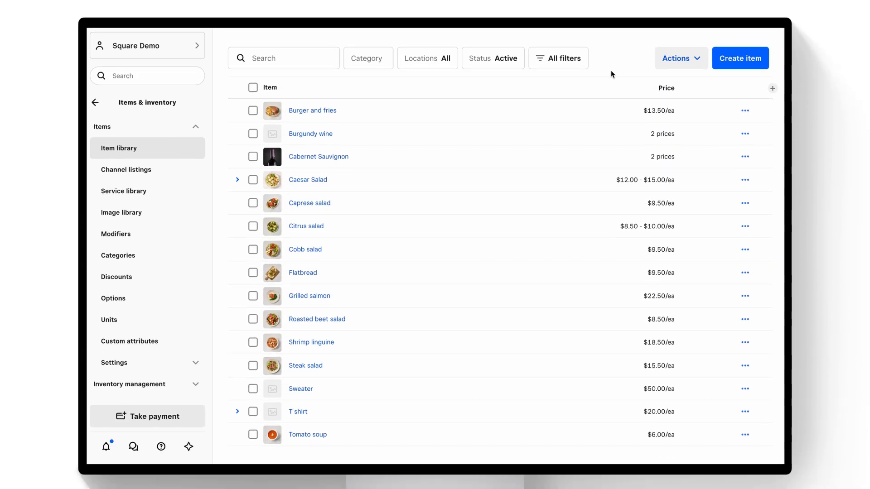
mouse_move(298, 412)
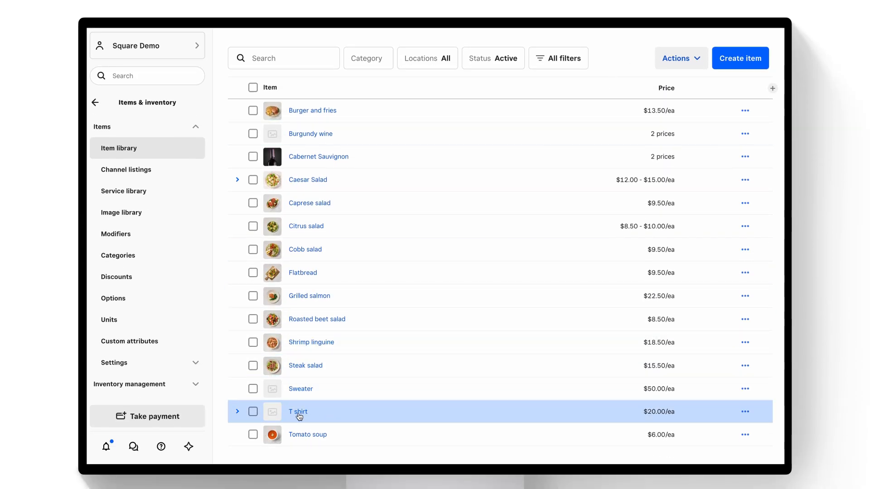
click(298, 412)
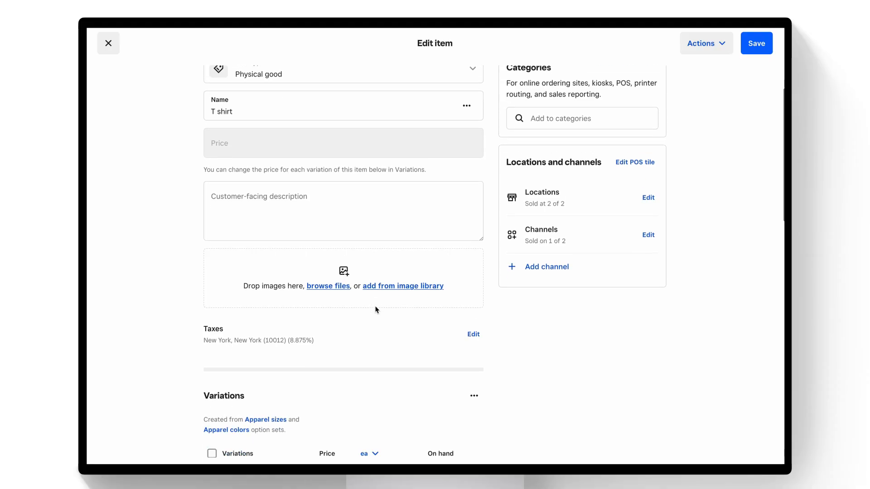
scroll(down, 3)
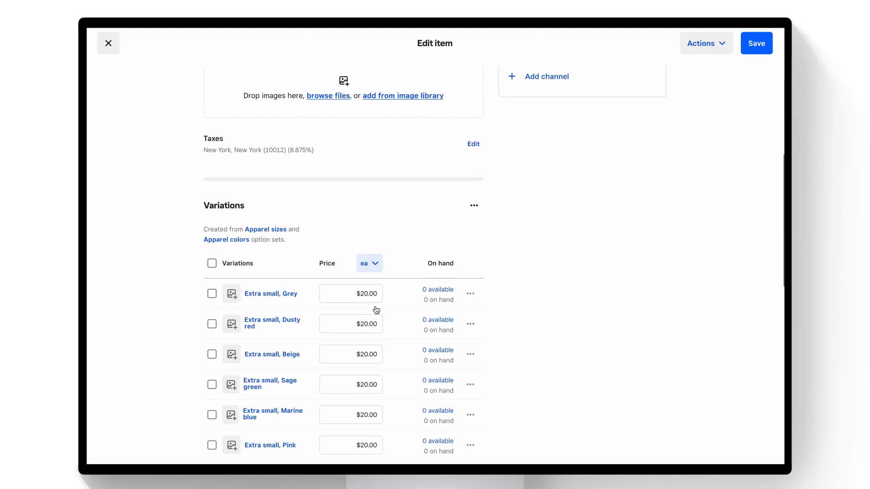
scroll(down, 3)
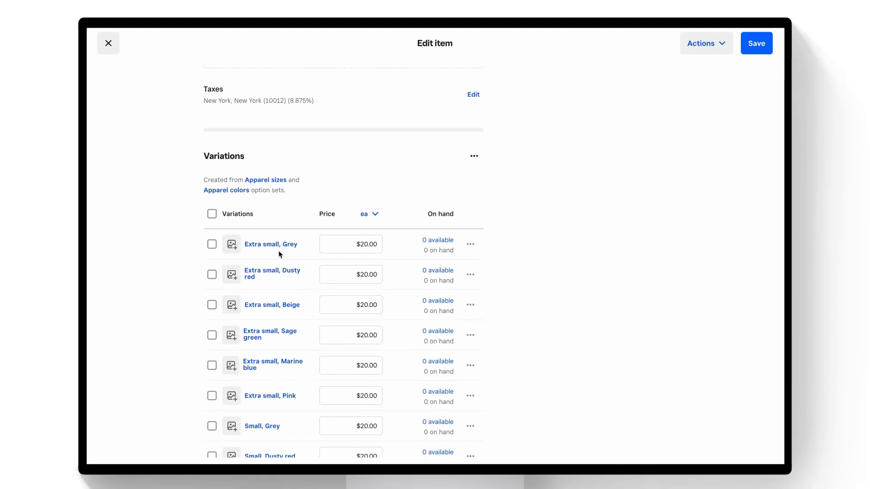
mouse_move(419, 241)
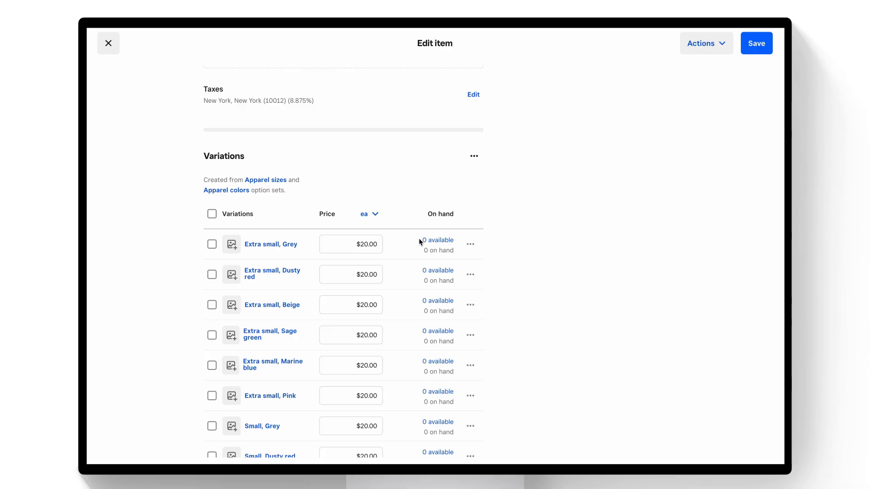
click(271, 244)
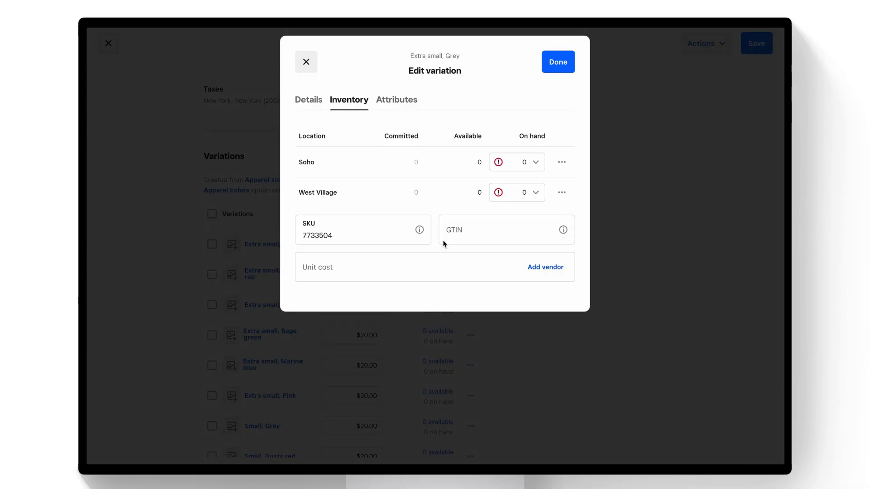
Receive 5 units at Soho for the Extra small, Grey T shirt and finish editing the variation.
click(505, 230)
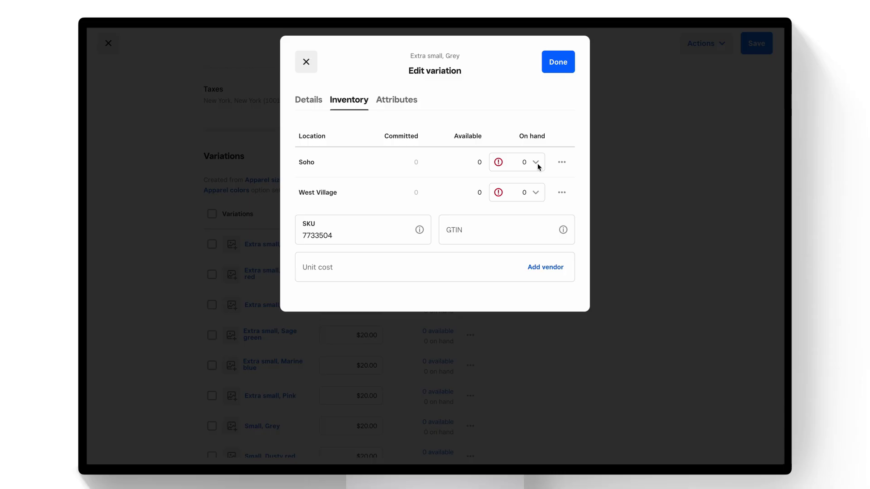
click(535, 162)
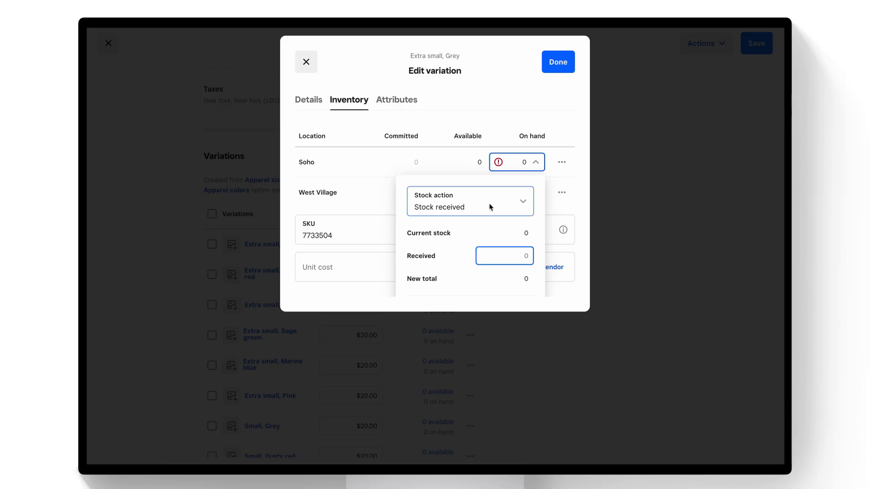
scroll(down, 3)
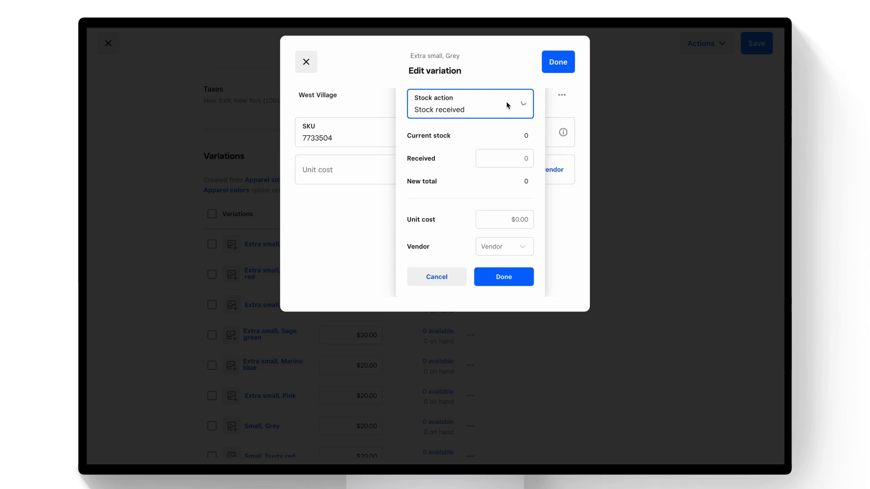
click(503, 157)
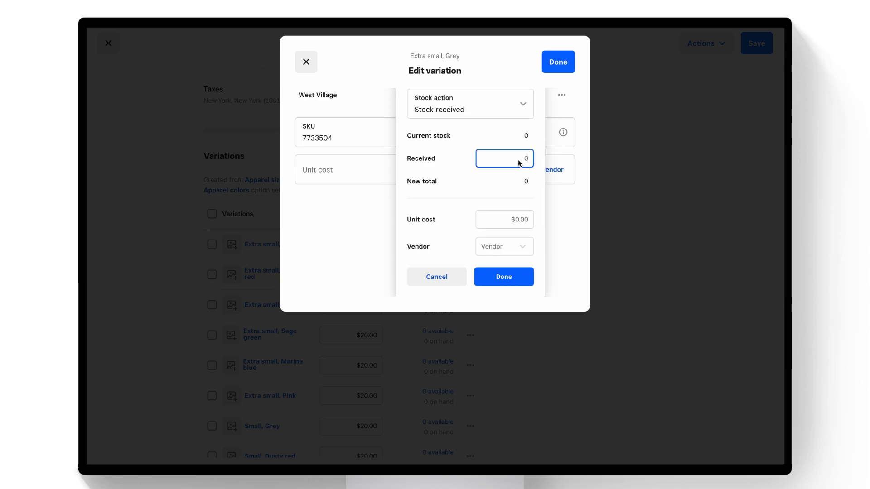
text(5)
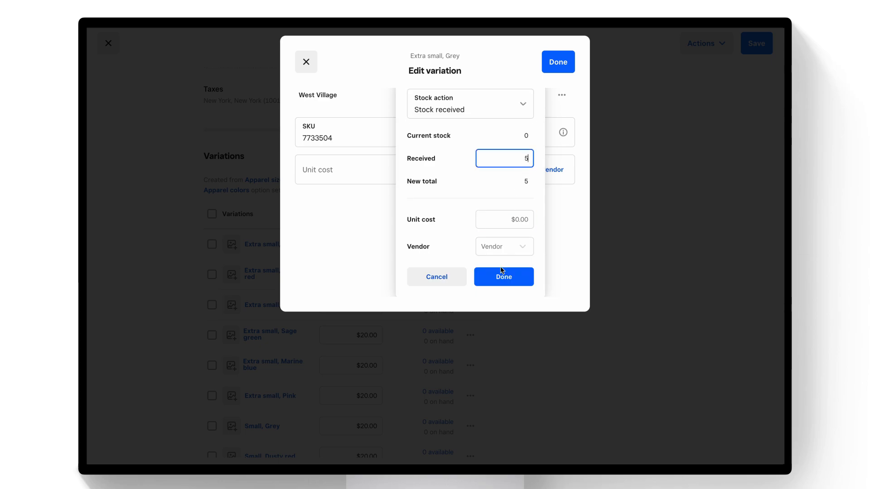
click(503, 278)
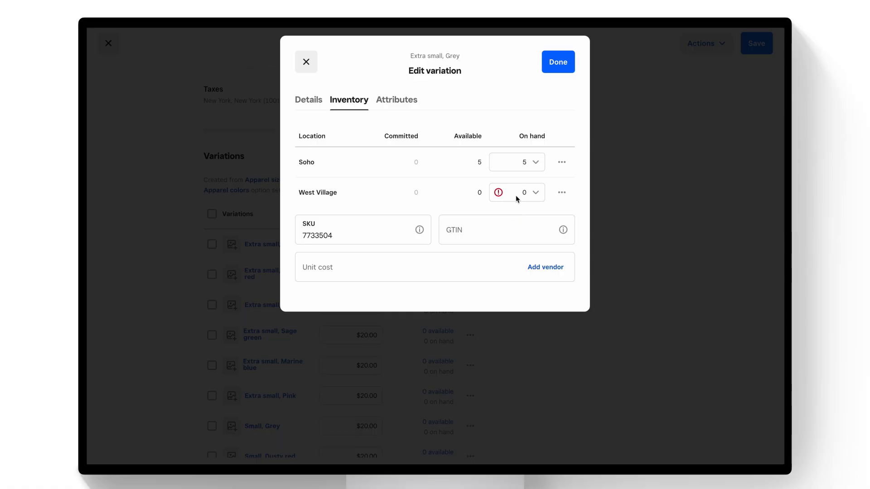
mouse_move(524, 165)
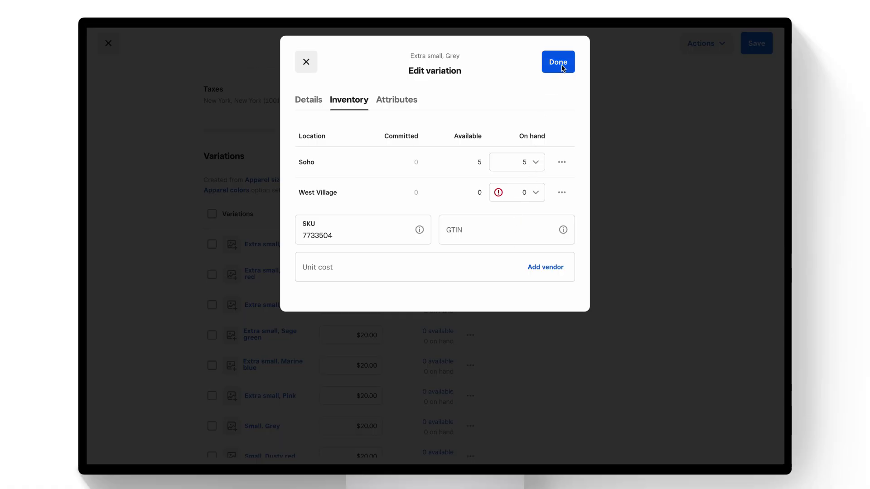
click(557, 62)
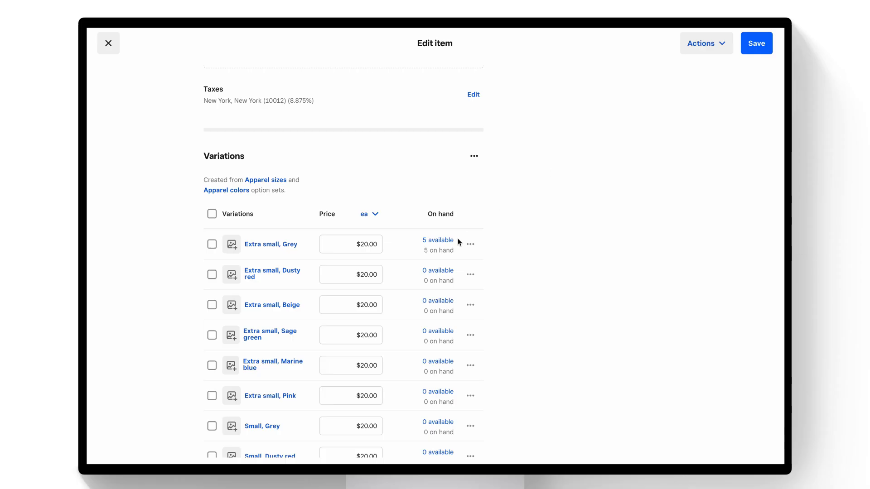
mouse_move(444, 245)
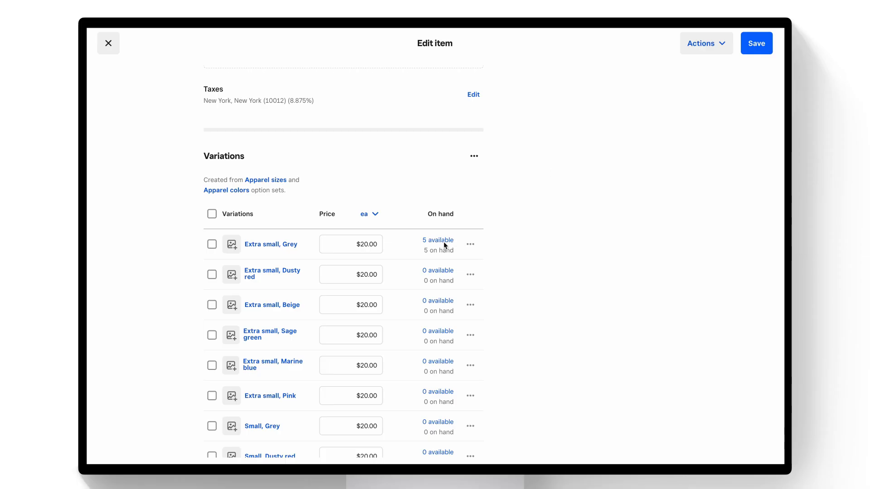
scroll(up, 3)
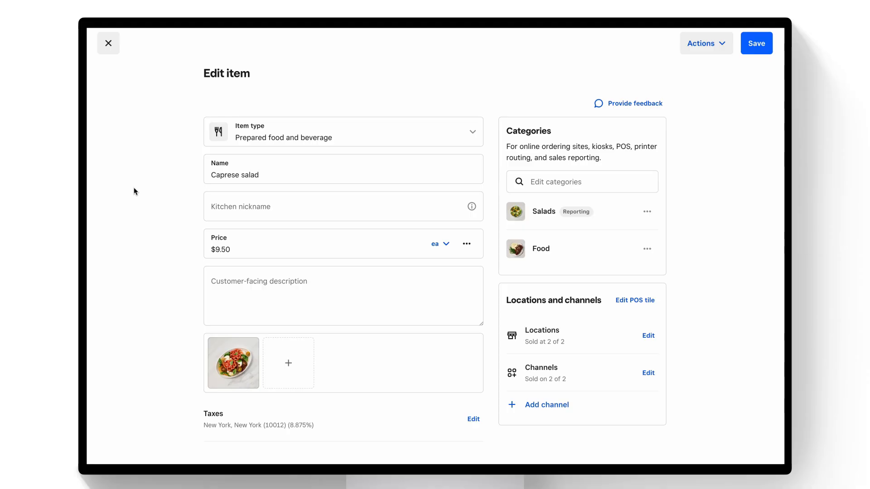
Scroll Caprese salad down to its Manage inventory section showing 0 on hand.
scroll(down, 3)
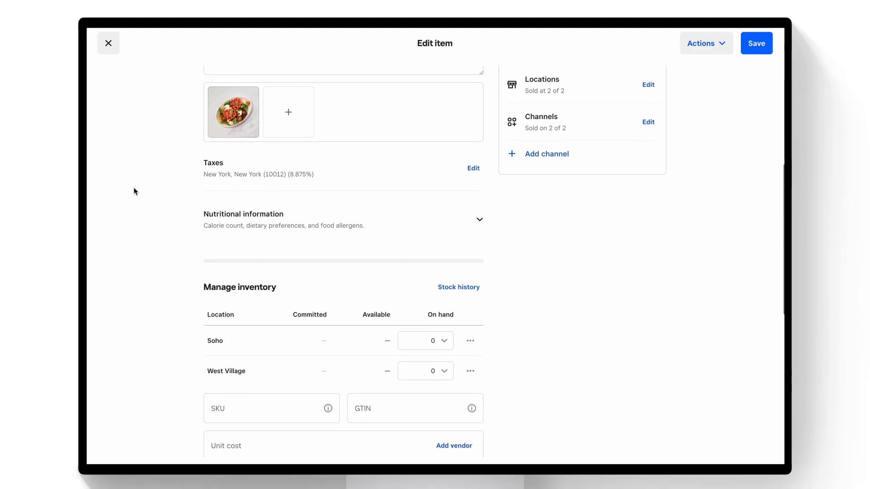
scroll(down, 3)
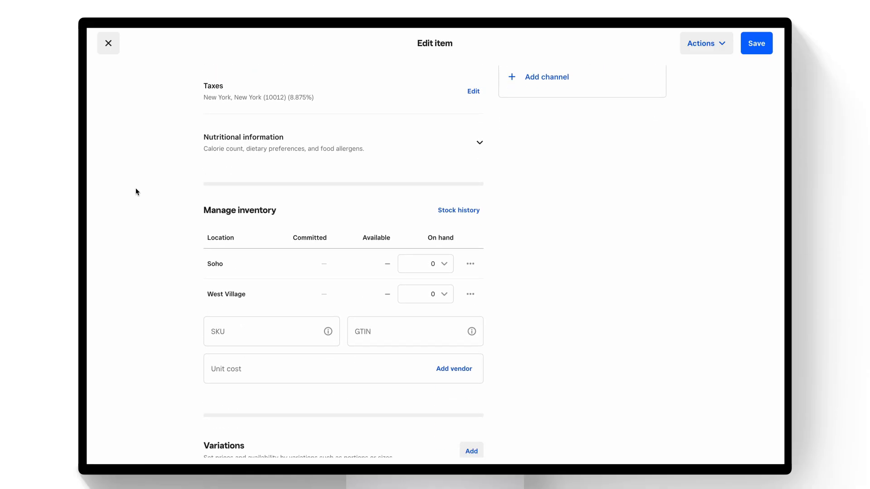
mouse_move(481, 251)
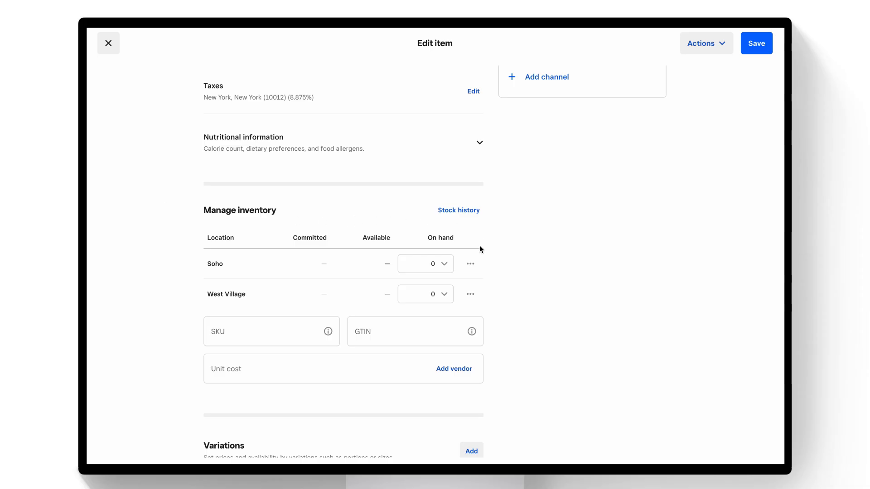
mouse_move(470, 264)
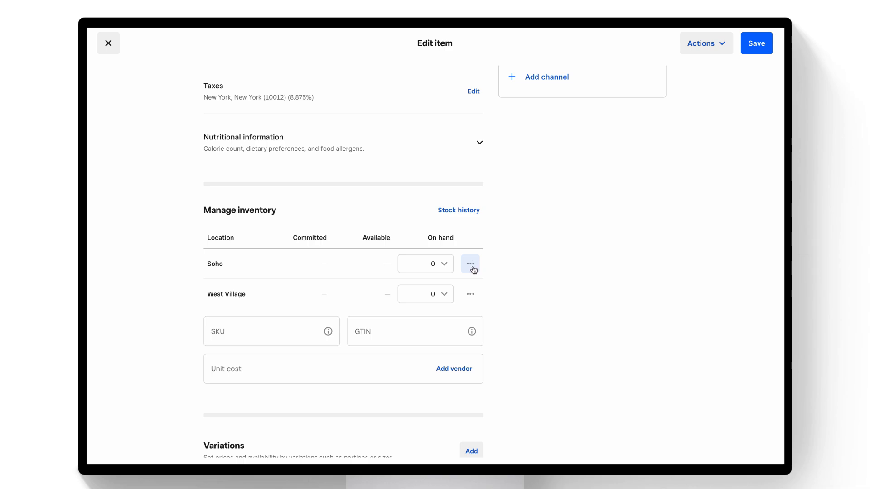
Switch Caprese salad to Track by availability at Soho and West Village.
click(470, 264)
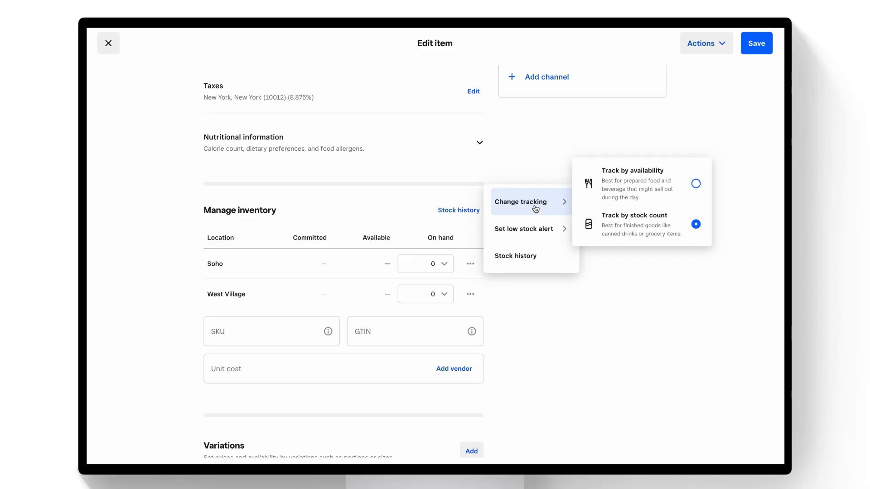
mouse_move(622, 199)
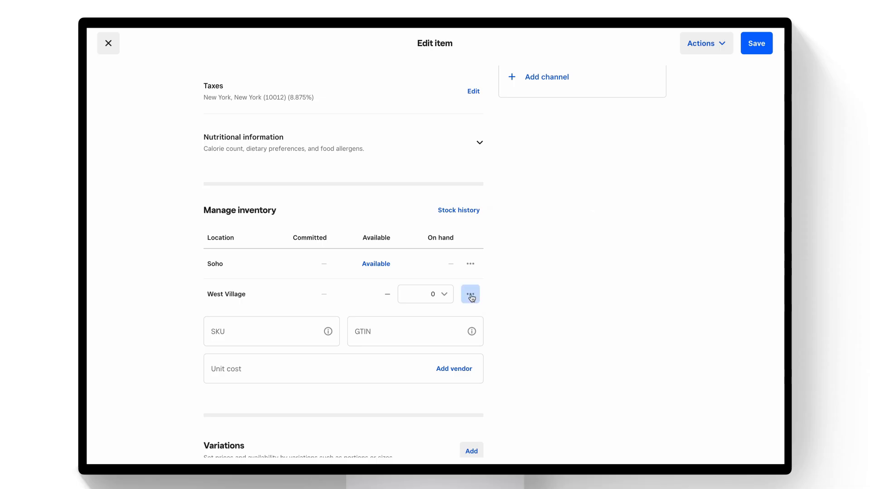
click(471, 294)
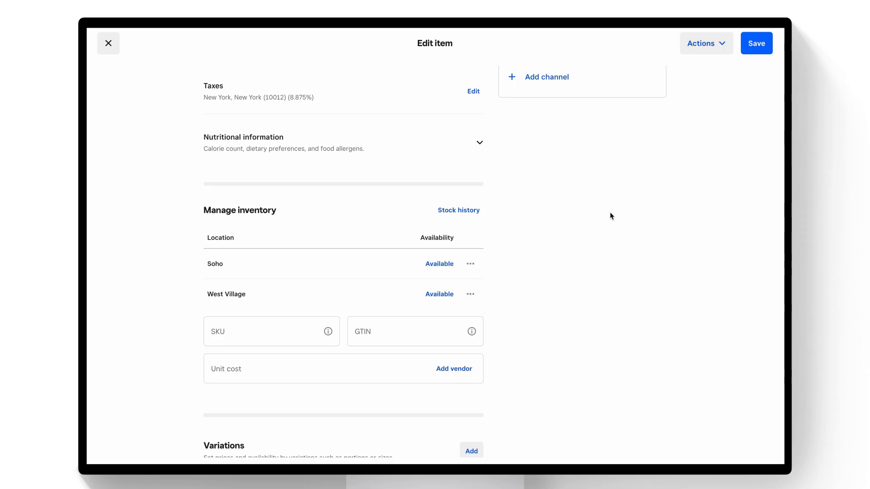
mouse_move(532, 267)
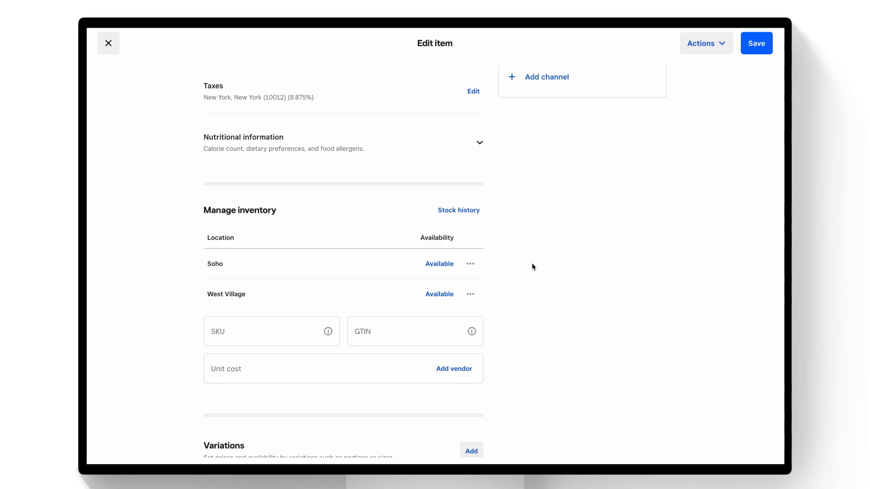
mouse_move(455, 275)
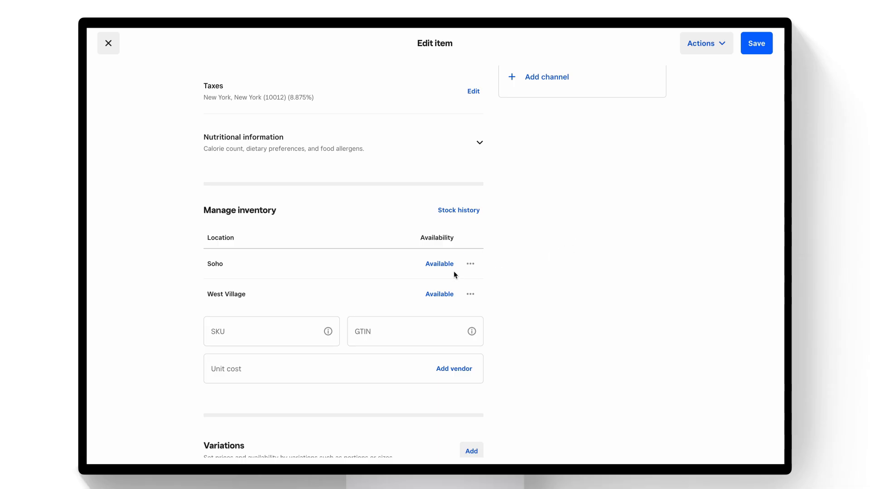
mouse_move(439, 264)
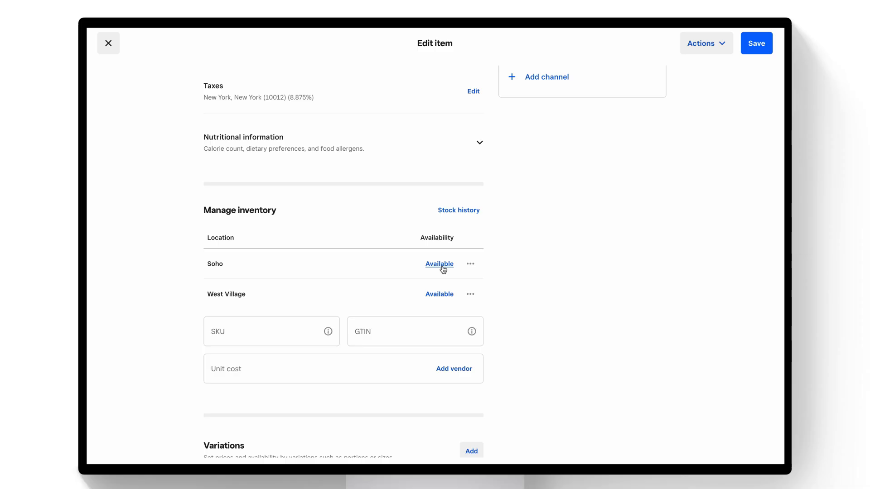
Mark Caprese salad as Sold out at Soho, leaving West Village Available.
click(439, 263)
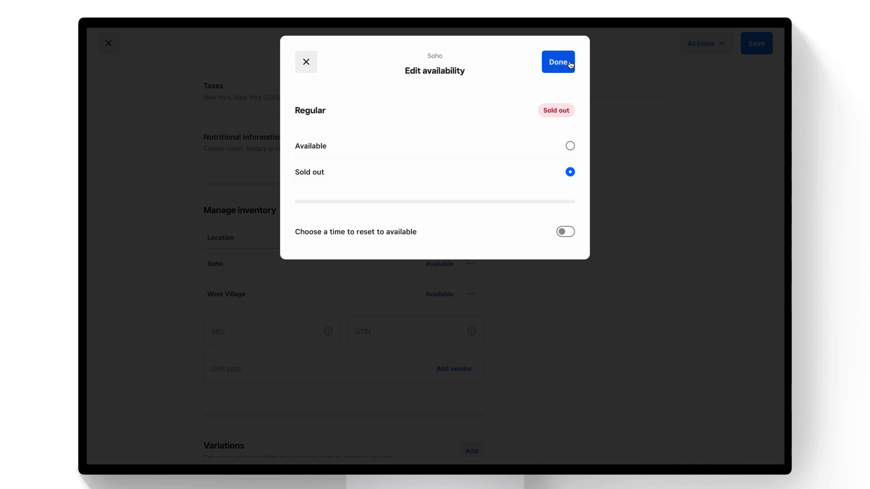
click(557, 62)
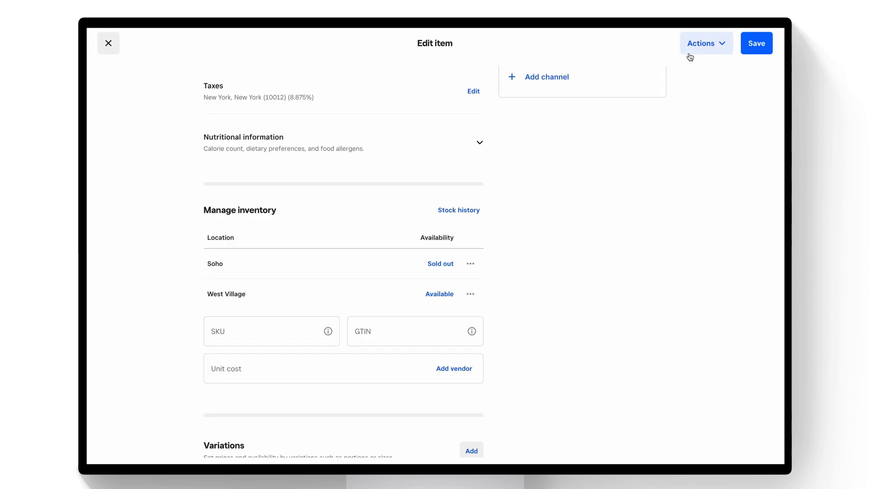